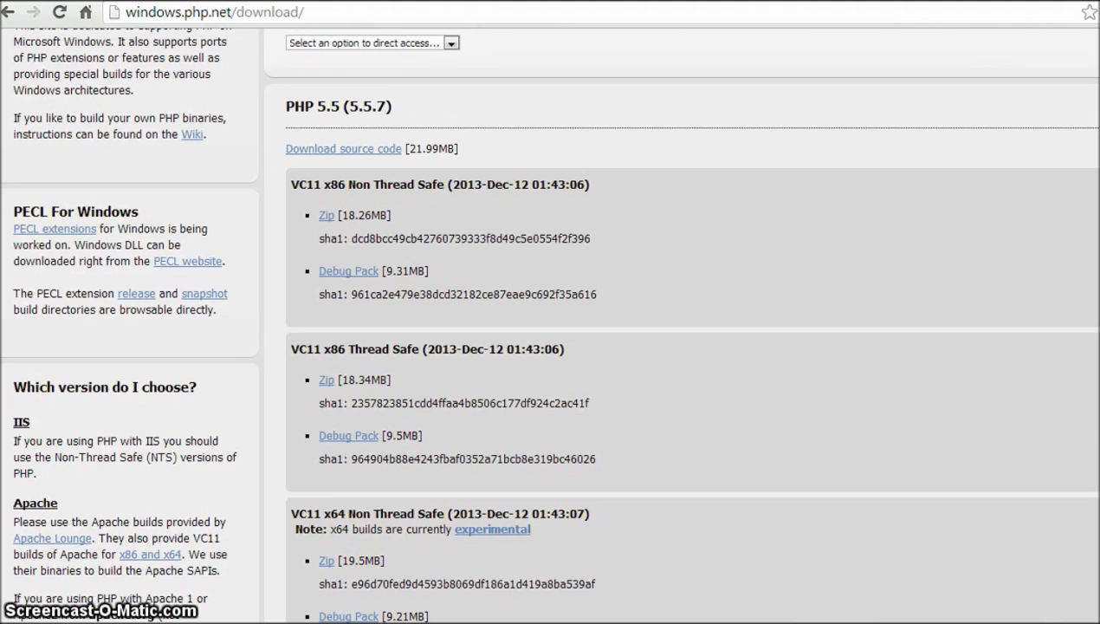
mouse_move(332, 84)
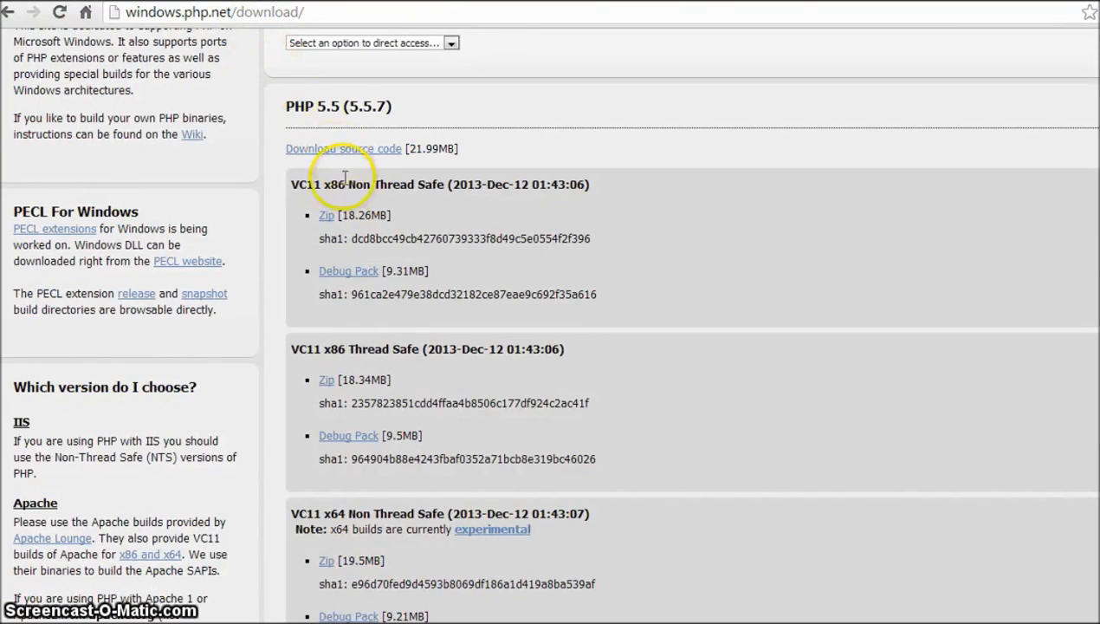
Highlight the VC11 x86 Non Thread Safe build under PHP 5.5 on windows.php.net
click(326, 215)
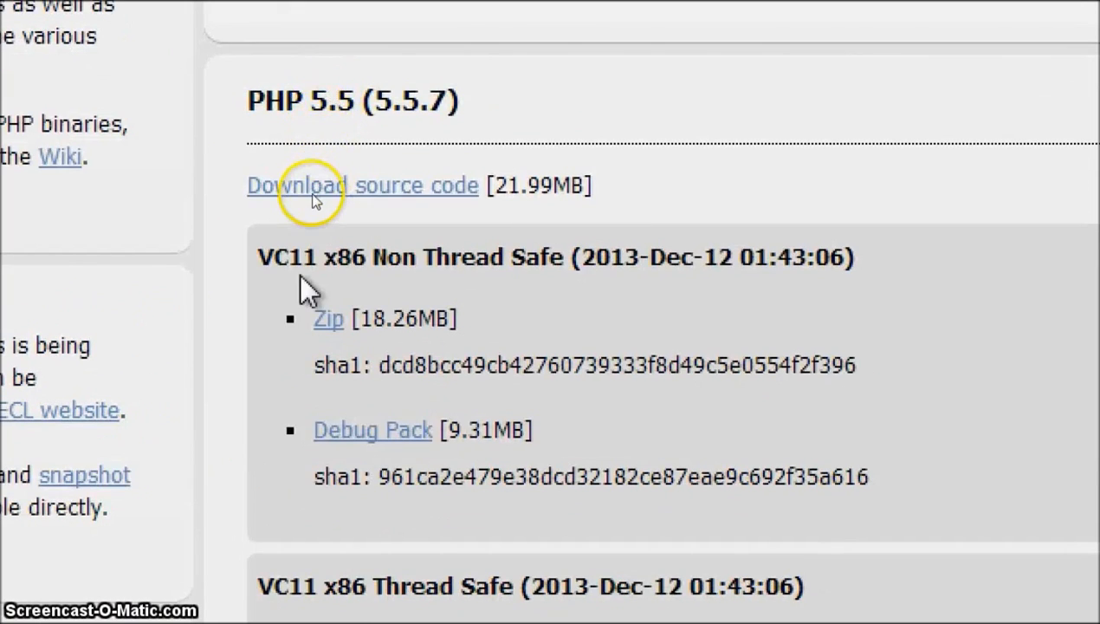
double_click(308, 256)
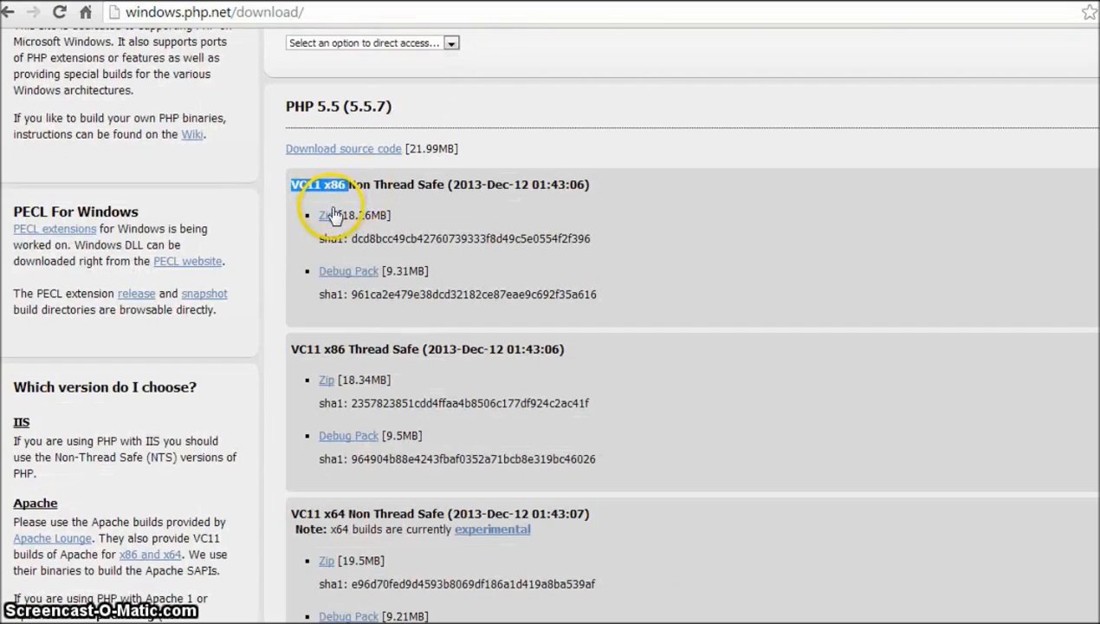
mouse_move(378, 43)
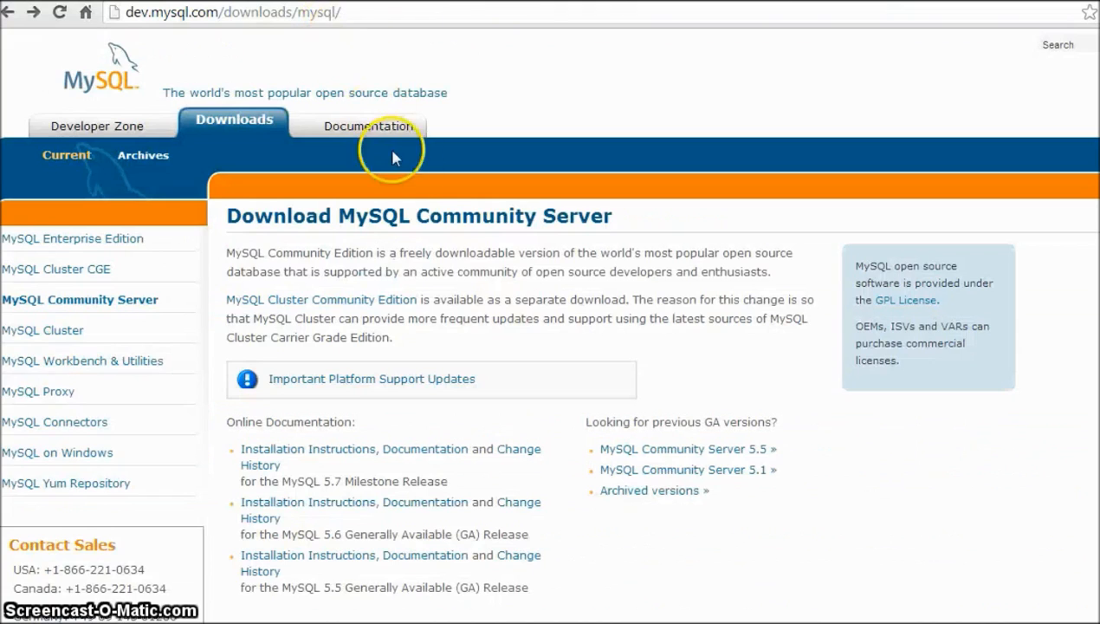
Start the 234.8M MySQL 5.6.15 full installer download from the Community Server page
scroll(down, 3)
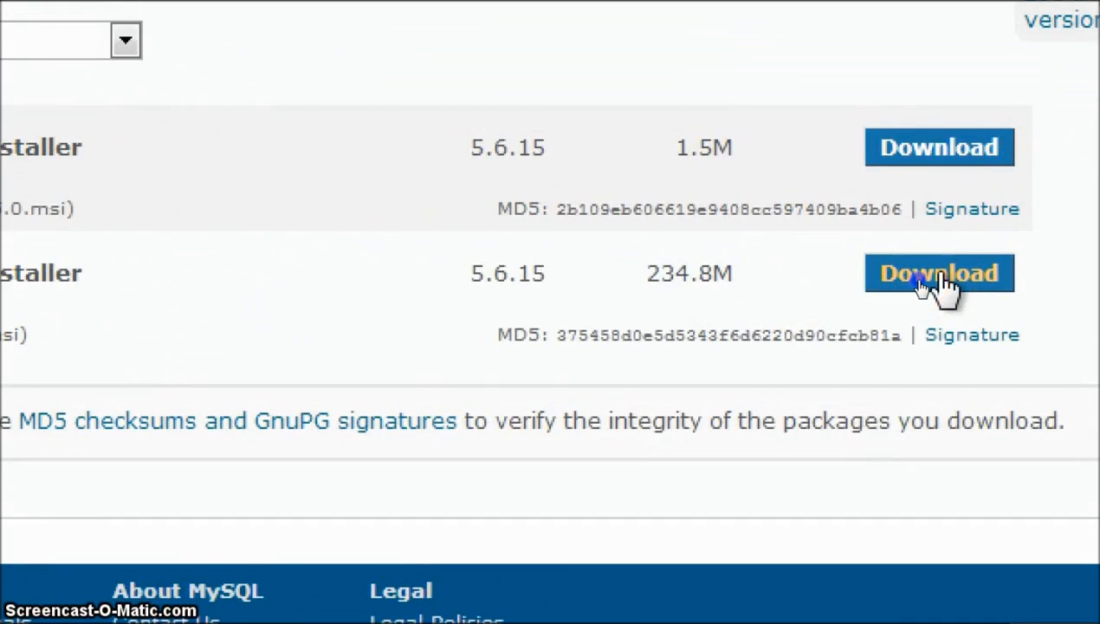
click(940, 273)
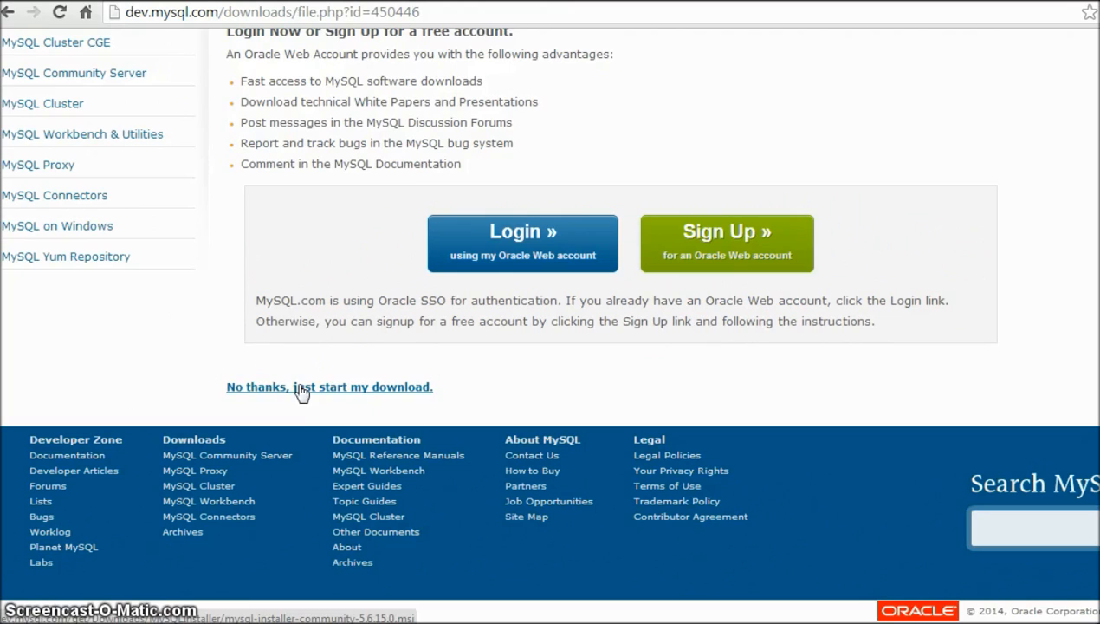
scroll(up, 3)
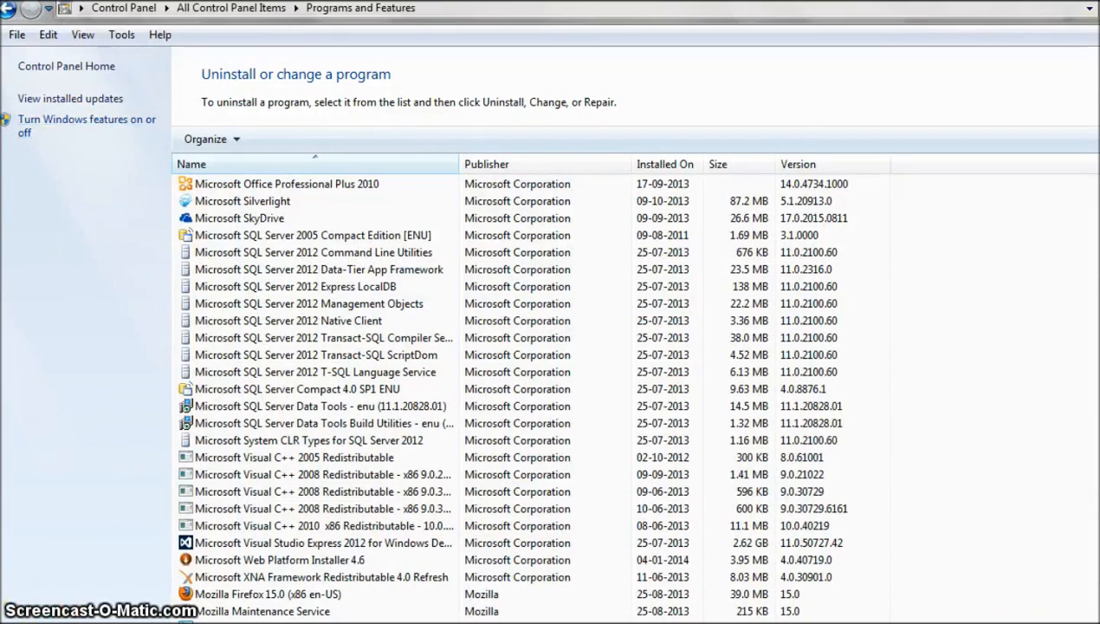
Enable IIS Management Console under Internet Information Services in Windows Features
click(82, 118)
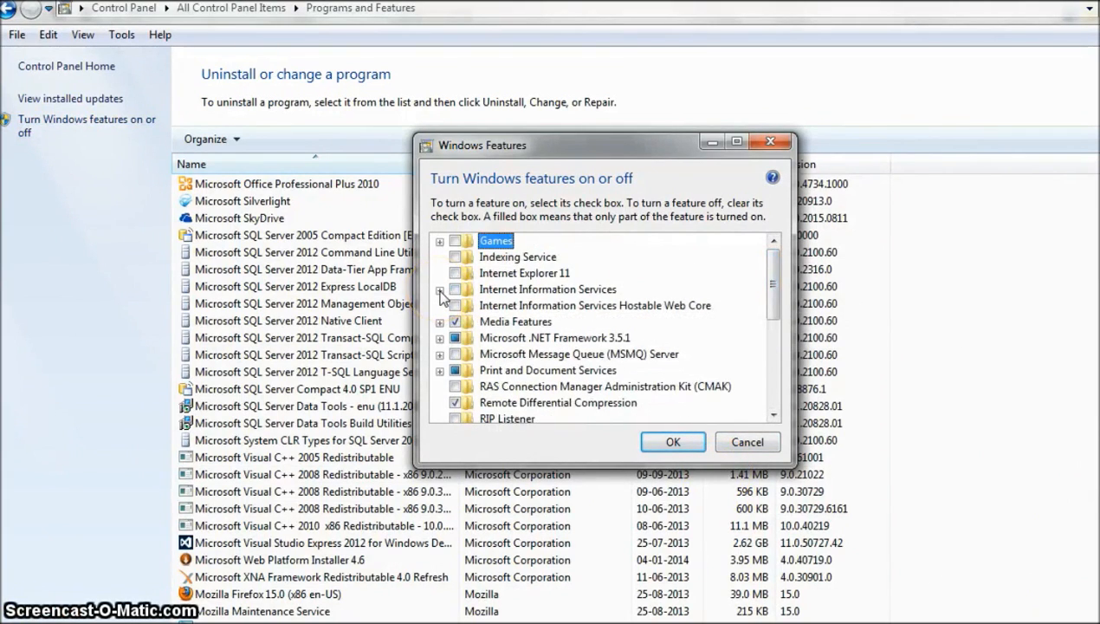
click(440, 288)
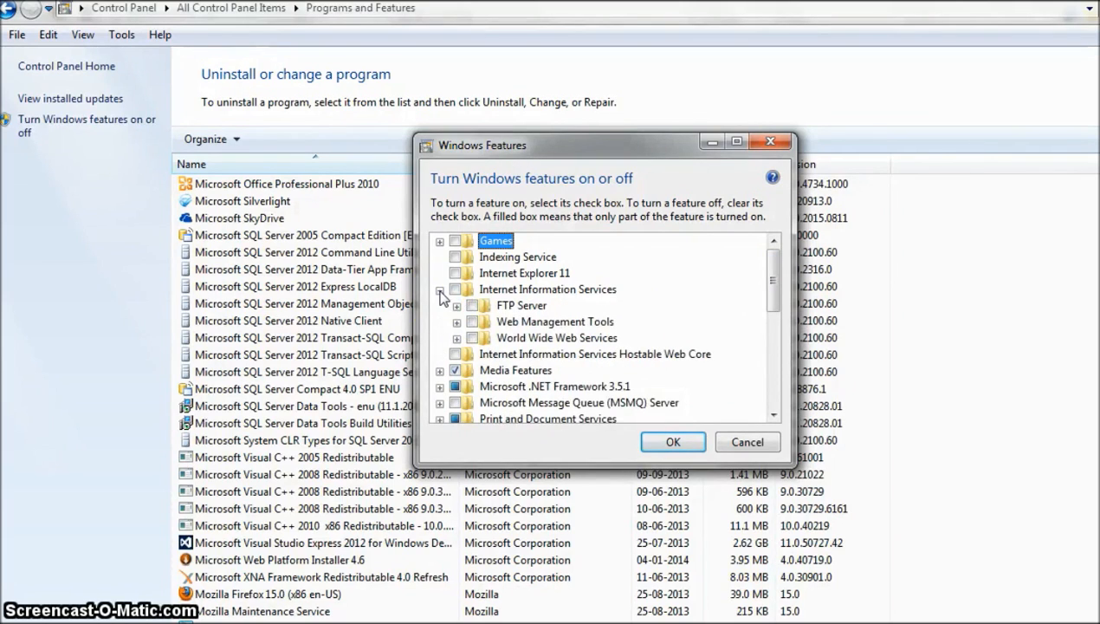
click(460, 321)
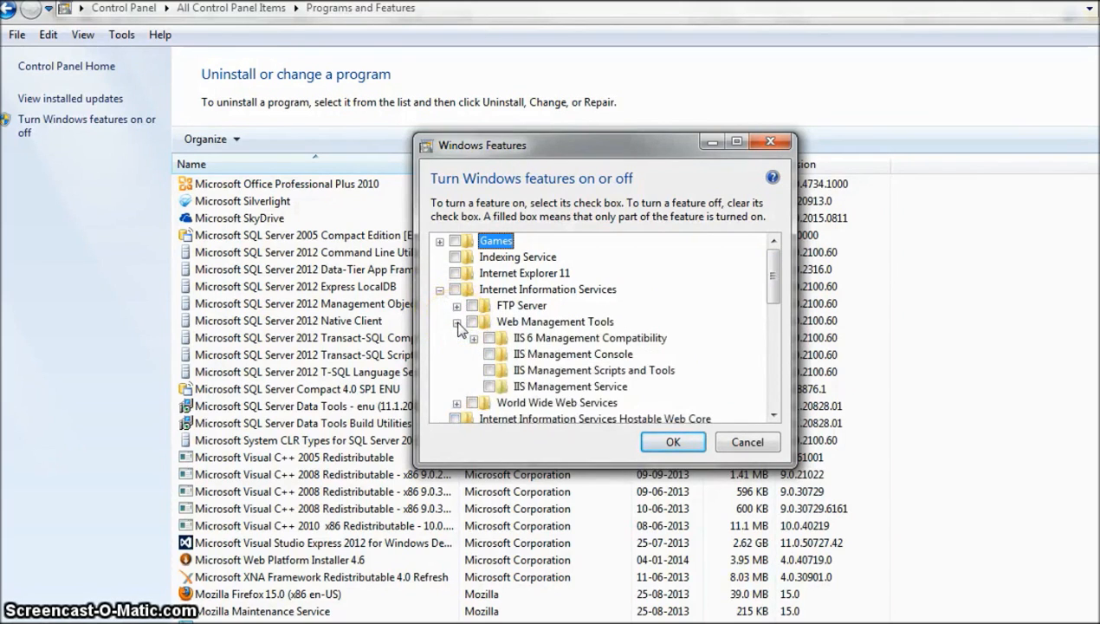
click(460, 321)
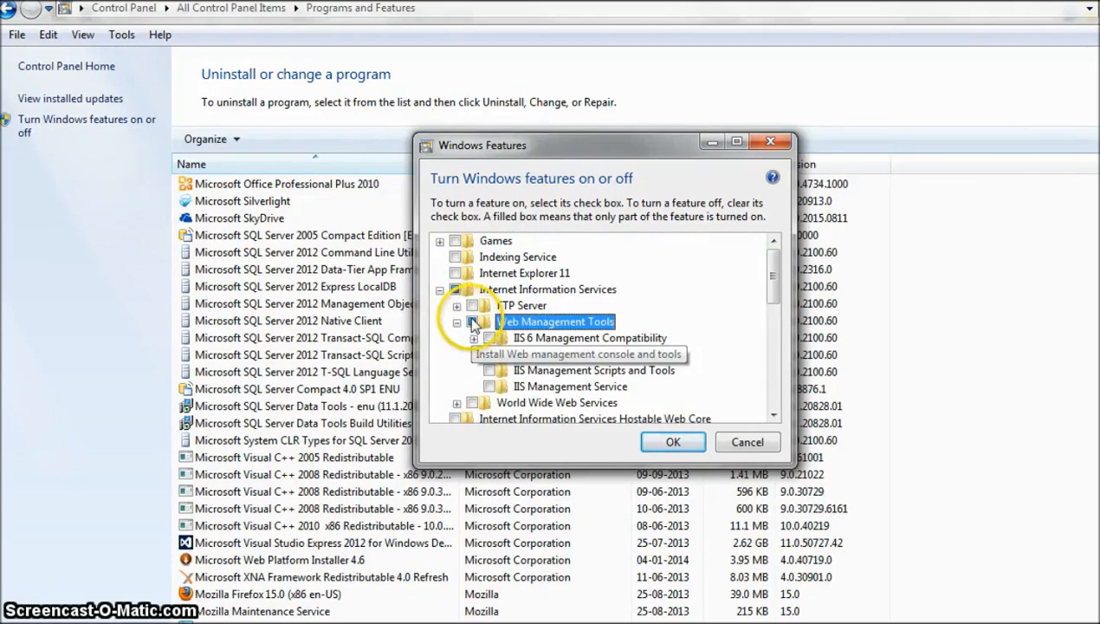
click(479, 321)
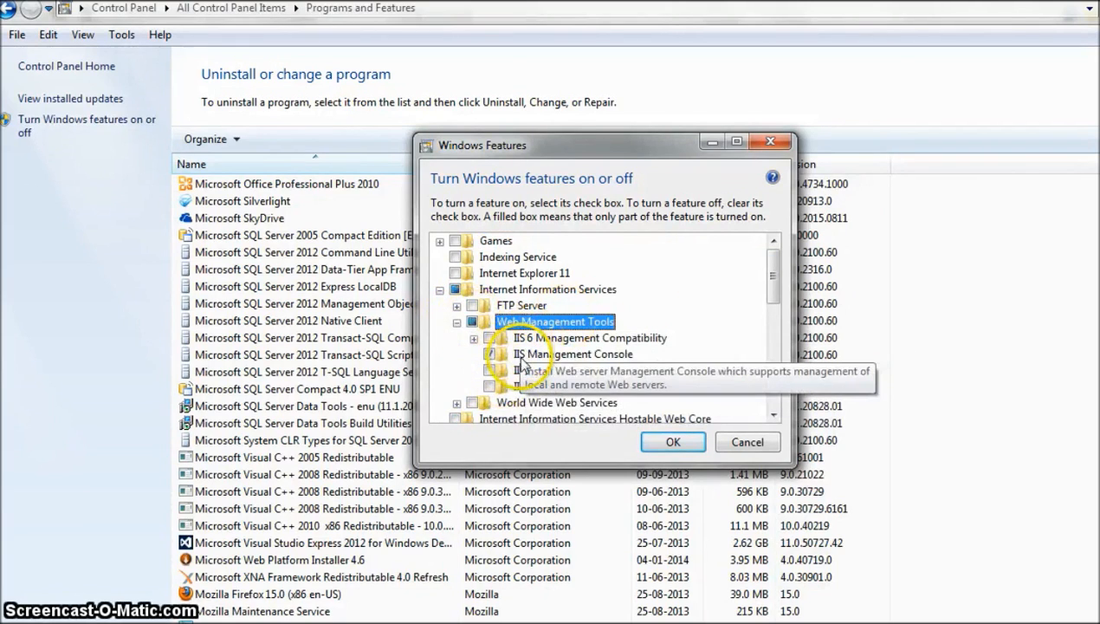
Enable CGI under World Wide Web Services and apply the feature changes
scroll(down, 3)
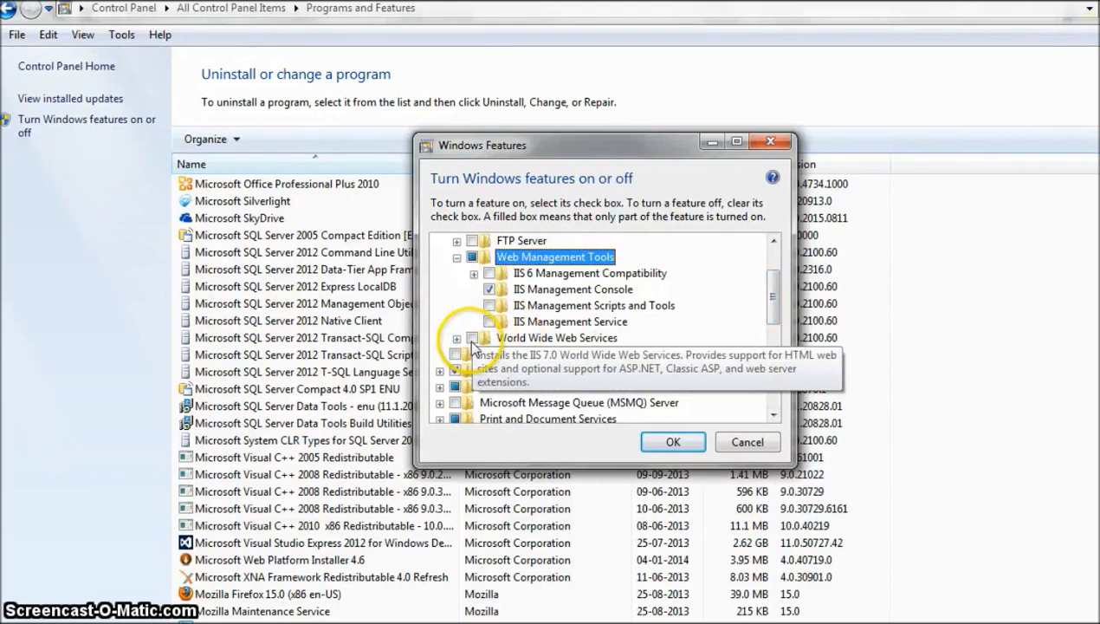
click(454, 338)
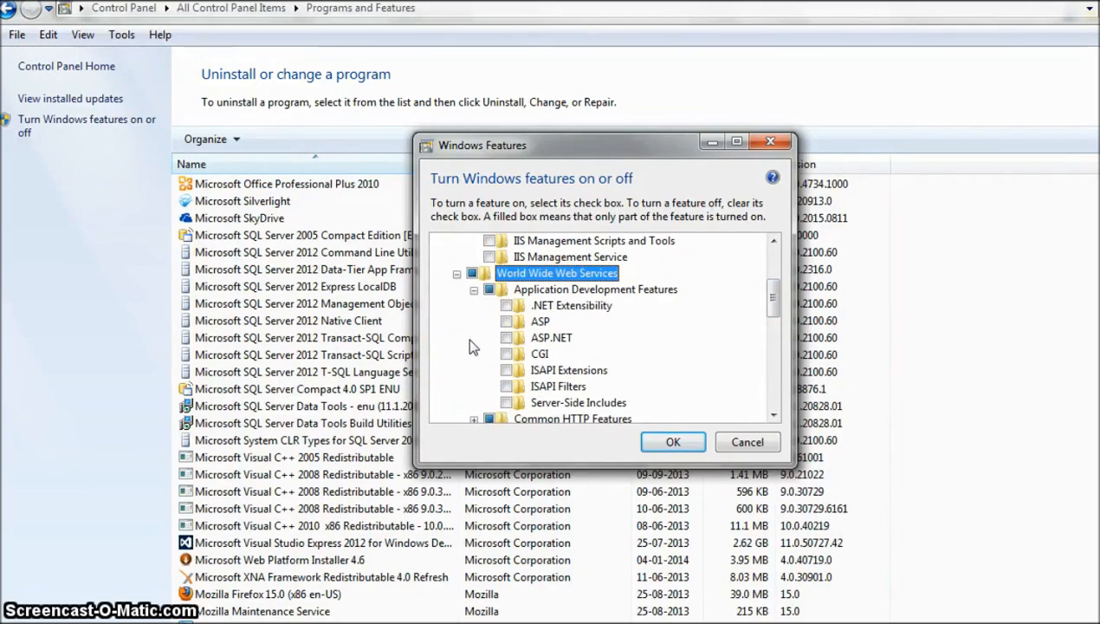
click(519, 353)
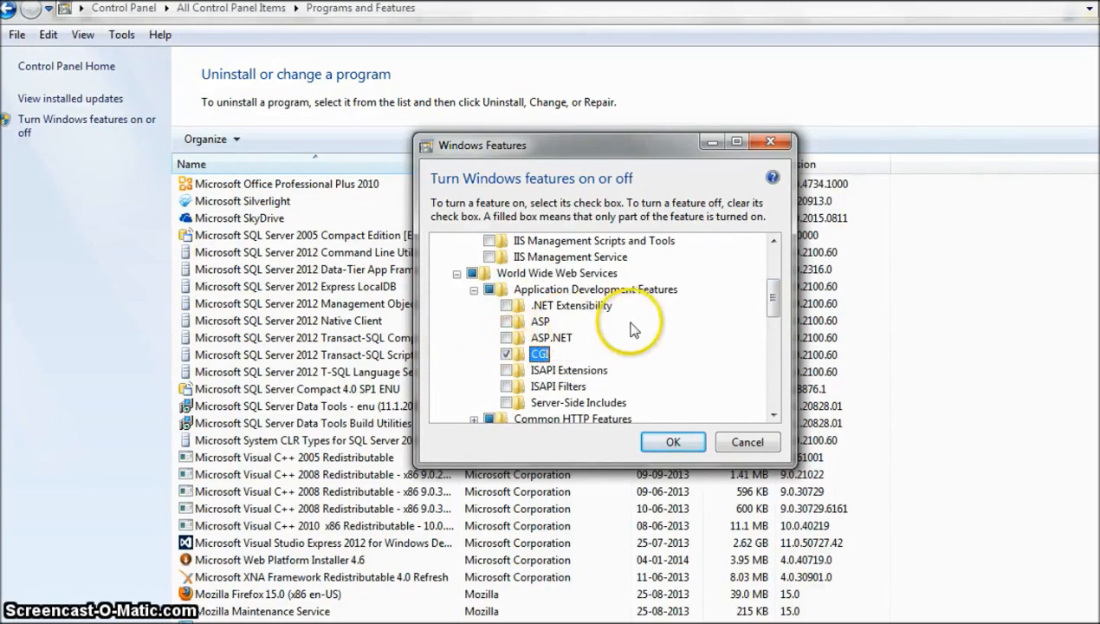
scroll(down, 3)
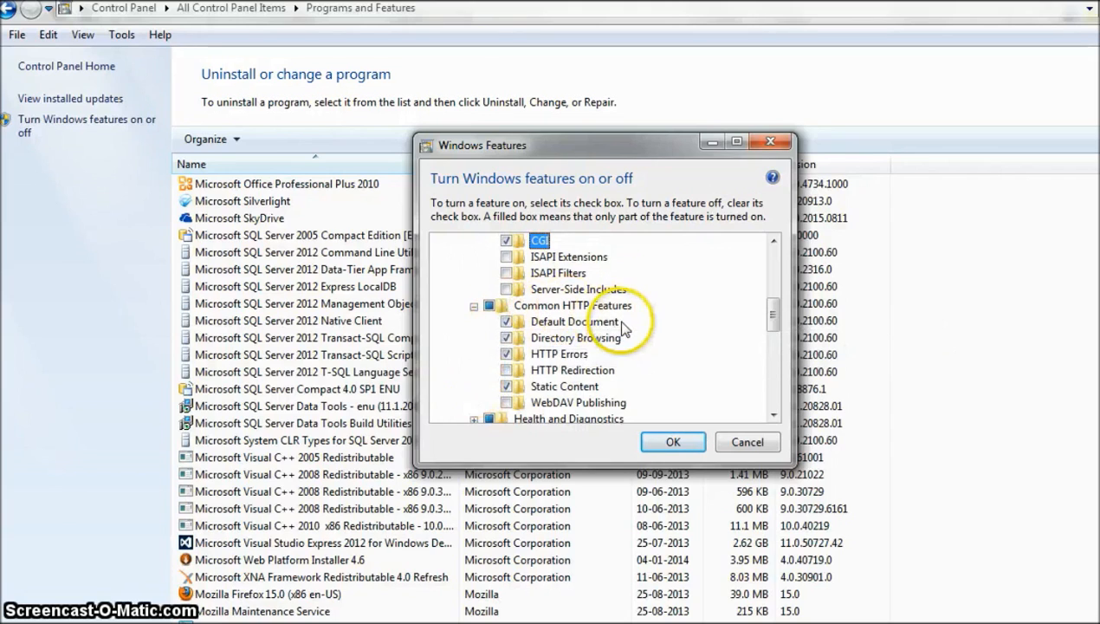
mouse_move(594, 337)
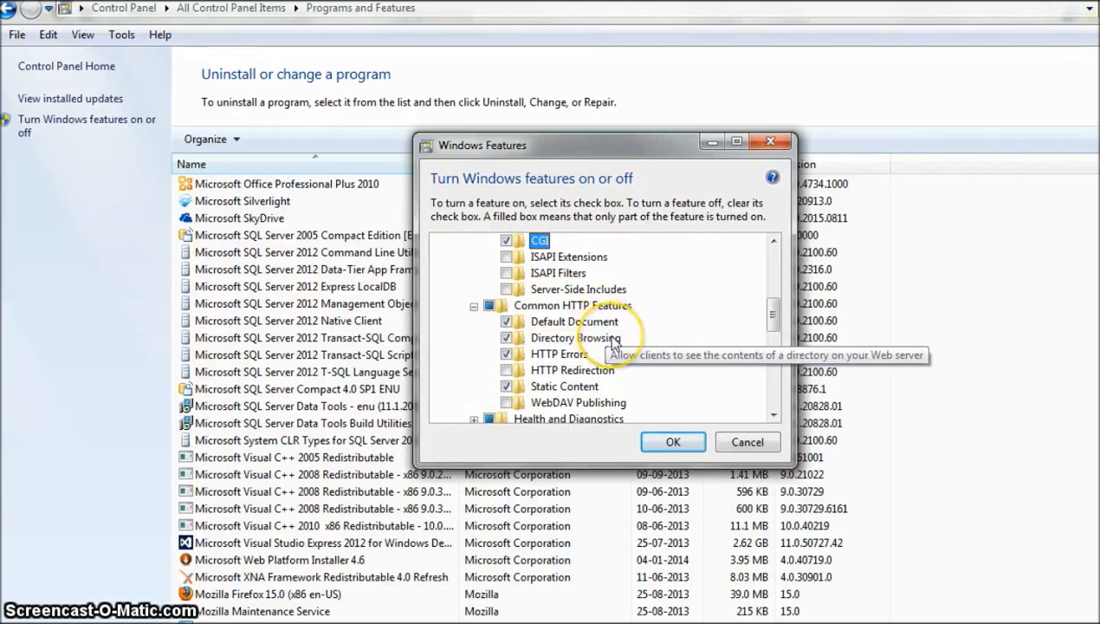
mouse_move(594, 386)
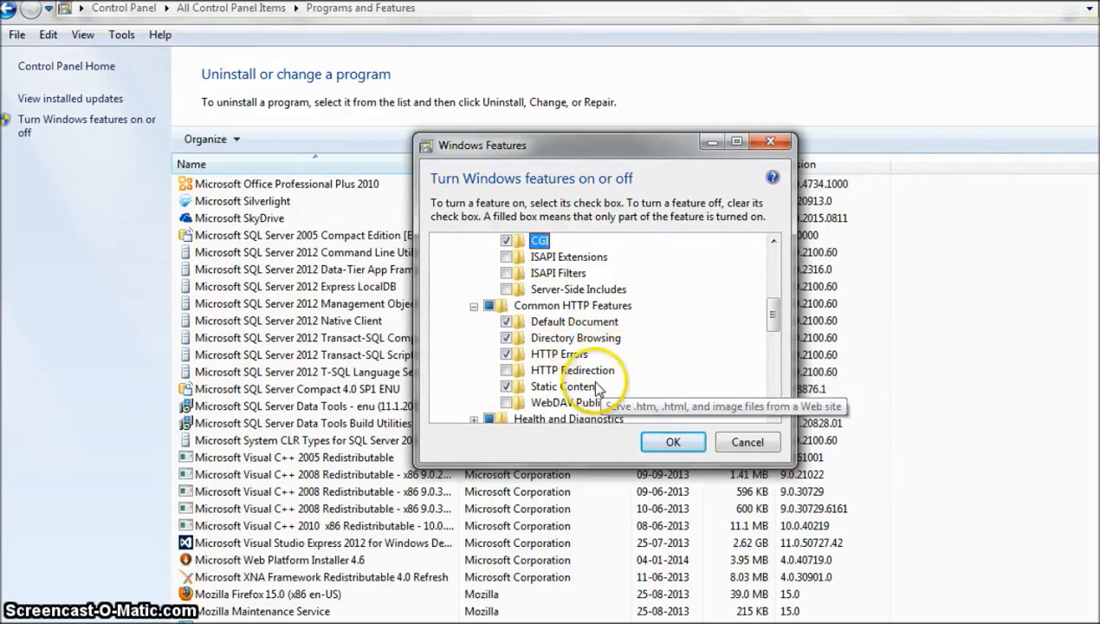
scroll(down, 3)
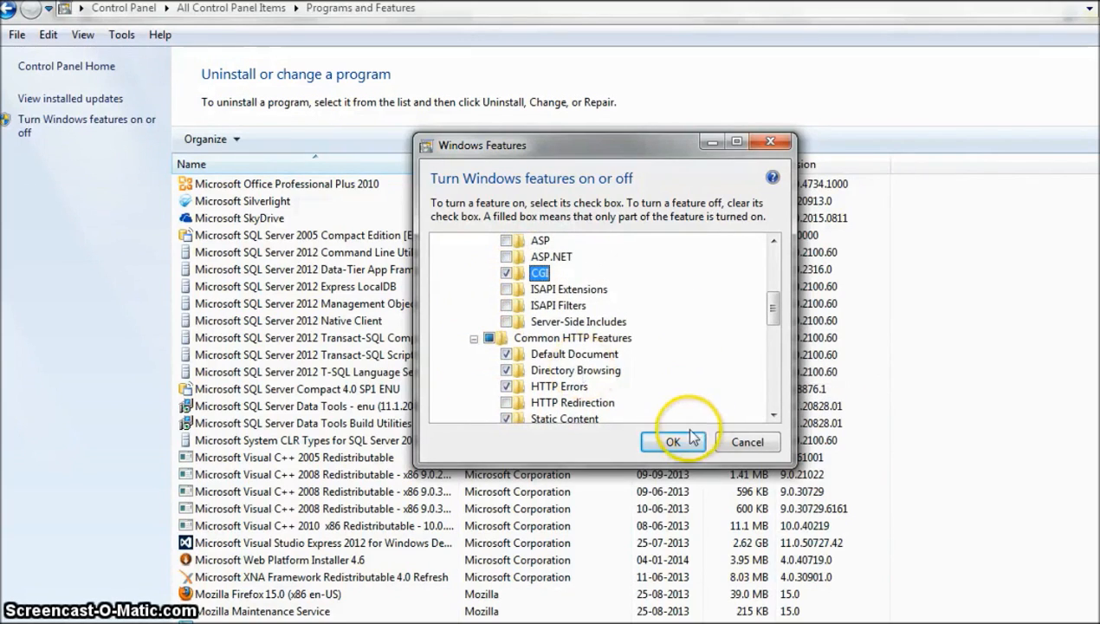
click(673, 442)
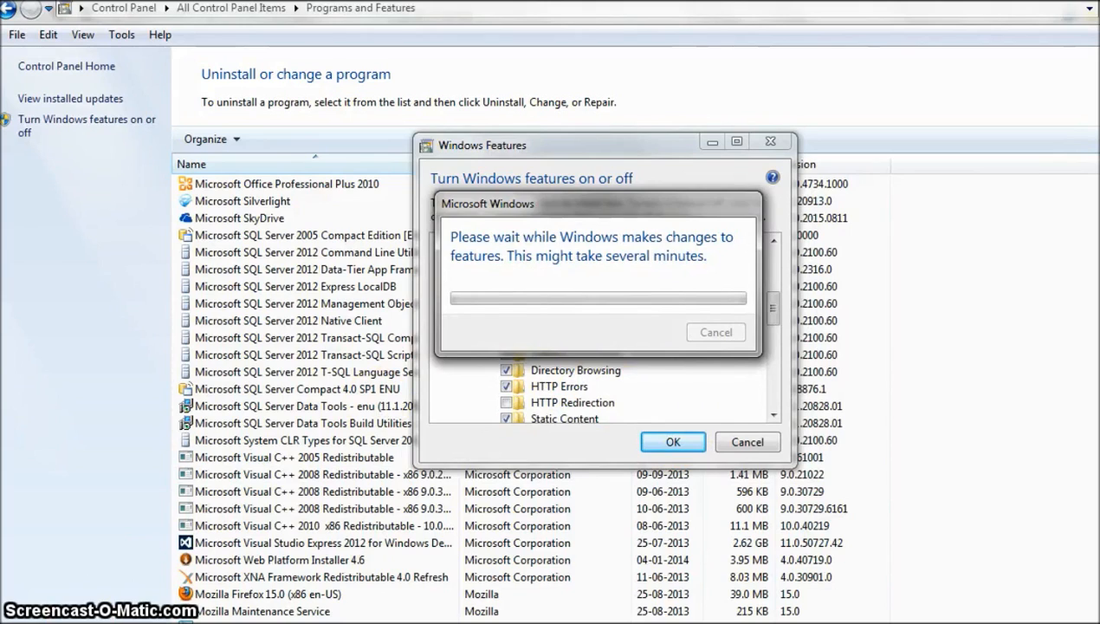
click(673, 441)
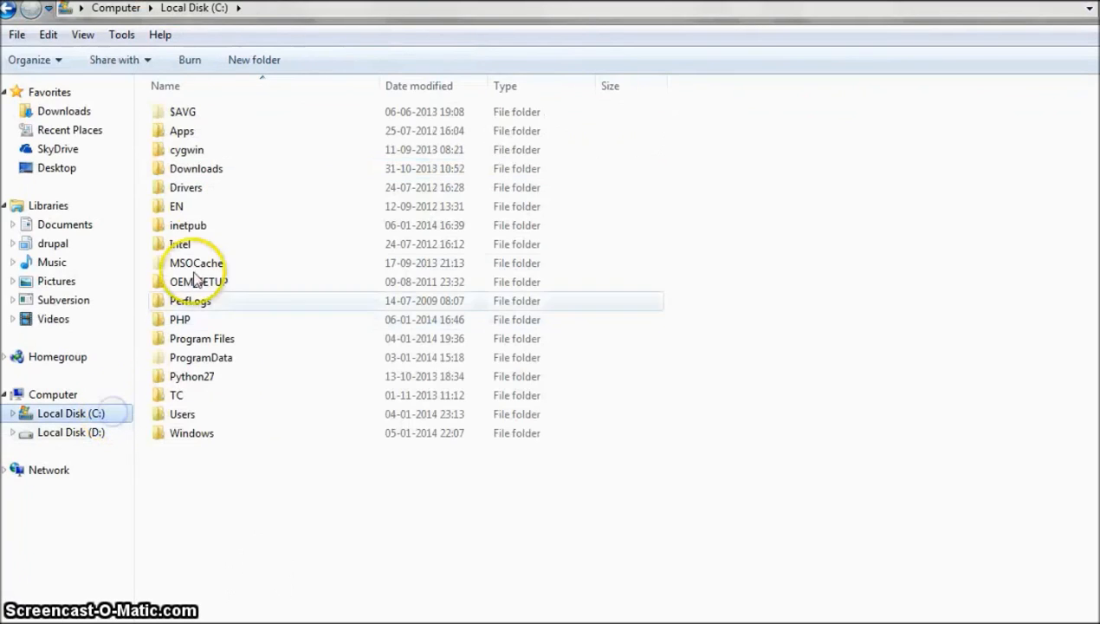
Open C:\PHP and scroll through its extracted files
double_click(180, 319)
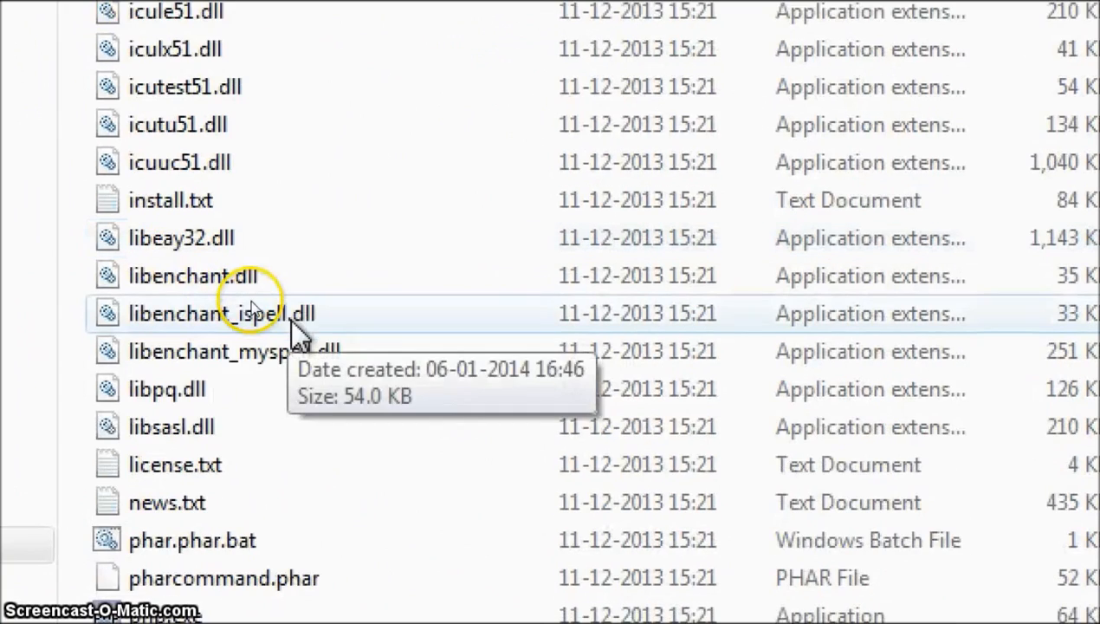
scroll(down, 3)
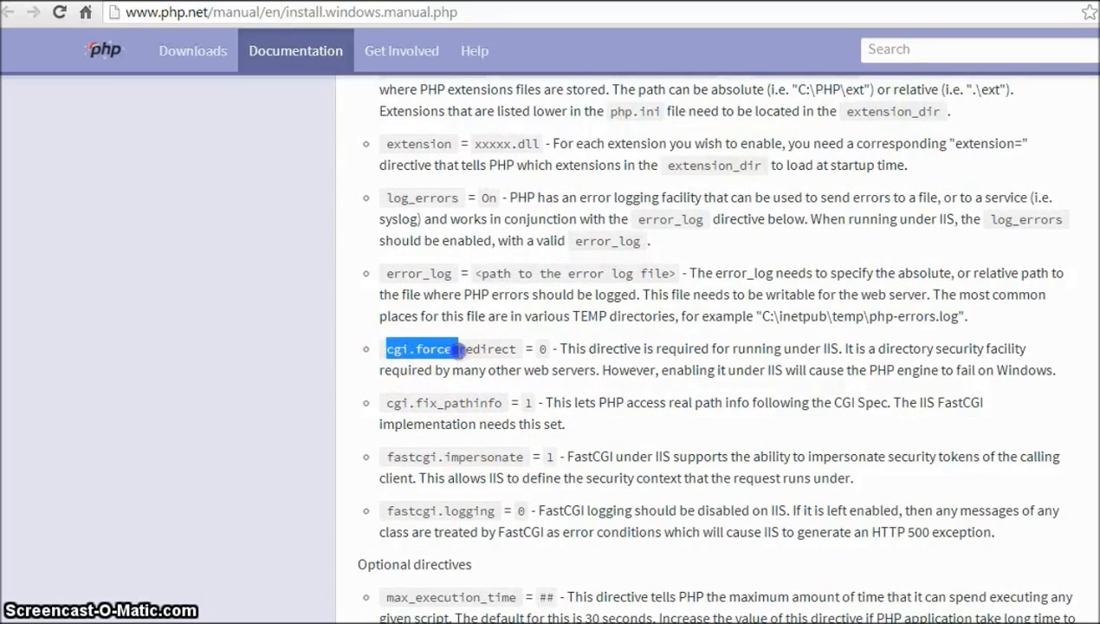
Select the cgi.force_redirect directive name in the PHP Windows install manual
drag(453, 349, 515, 348)
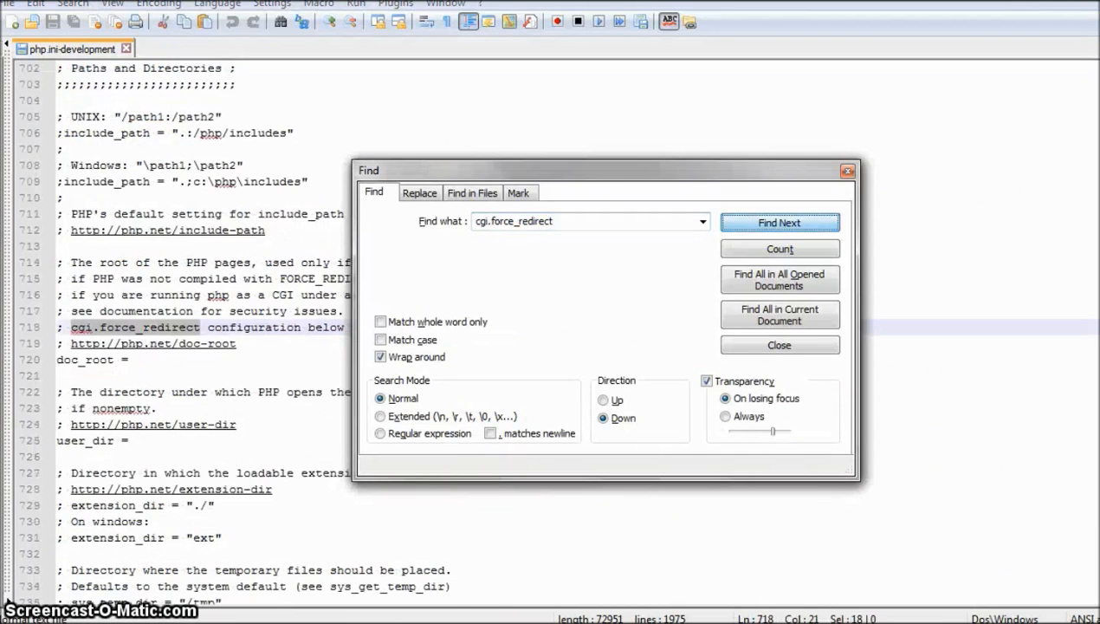
Uncomment cgi.force_redirect in php.ini-development and set it to 0
click(780, 223)
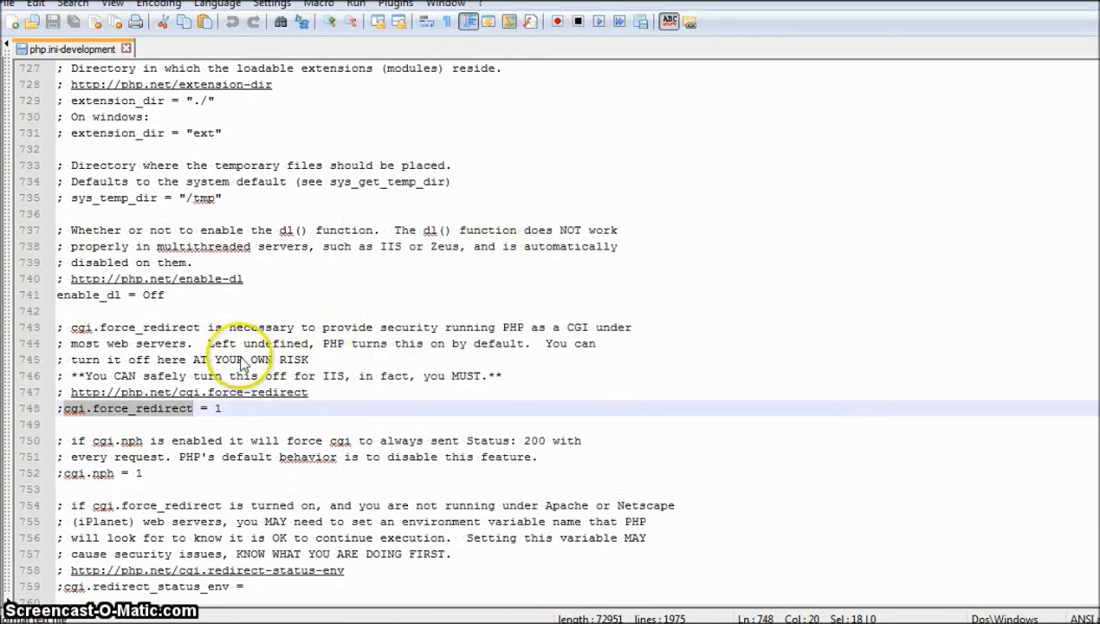
click(71, 409)
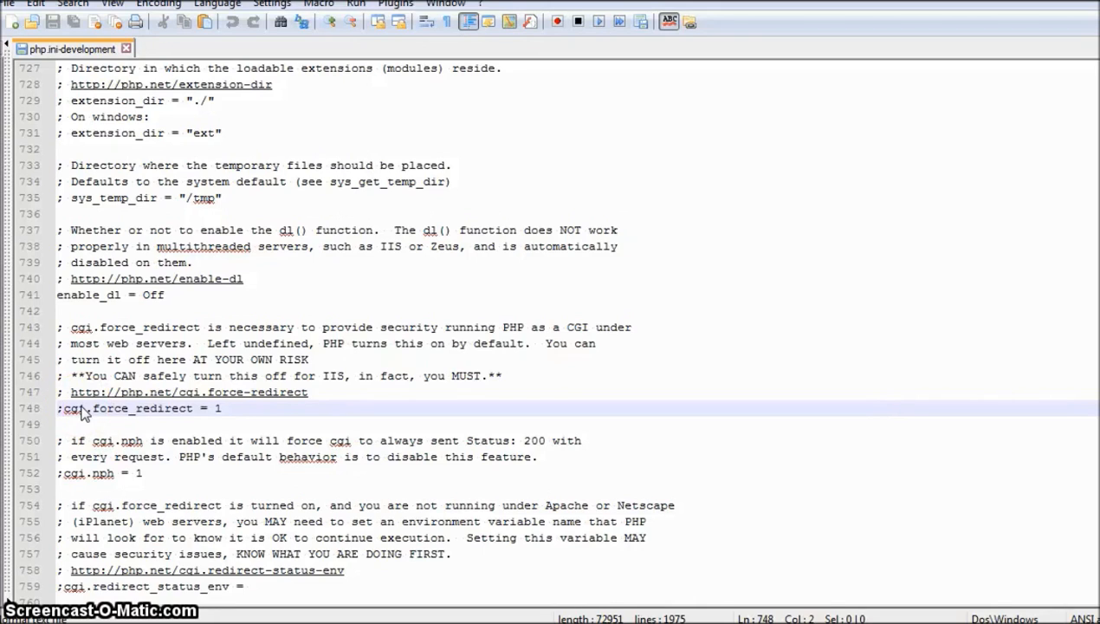
text(``)
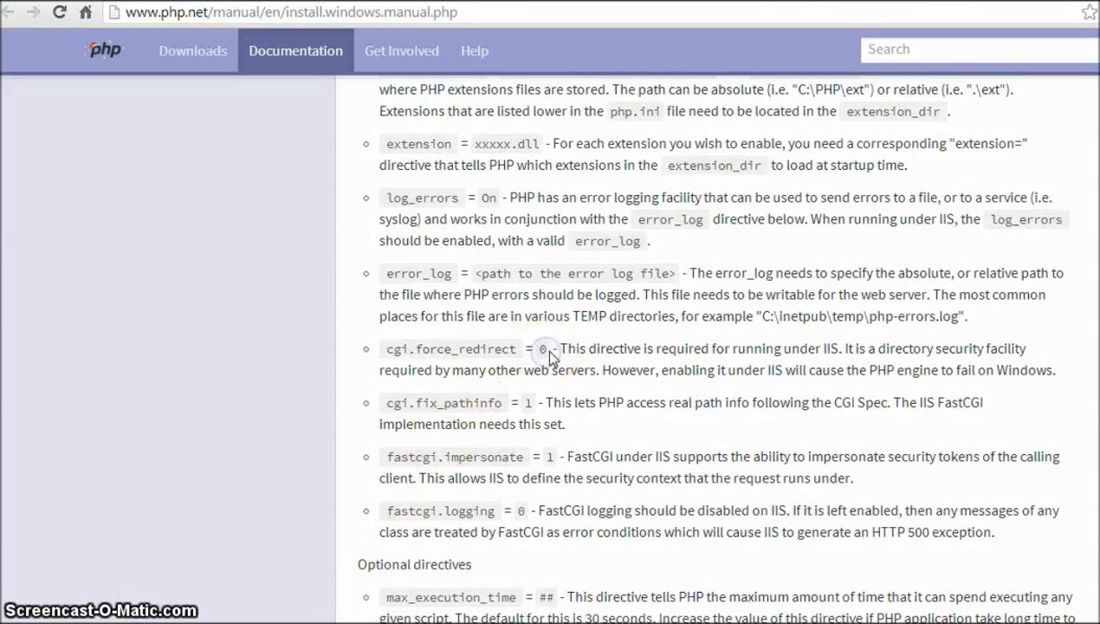
double_click(541, 348)
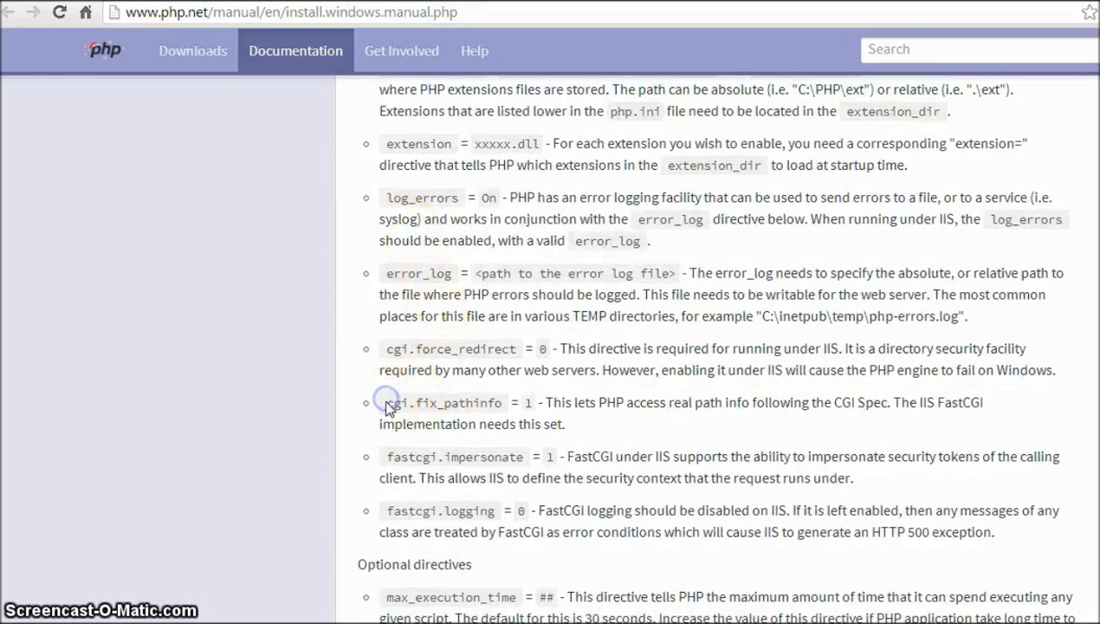
Search php.ini-development for the fastcgi.impersonate setting
double_click(454, 455)
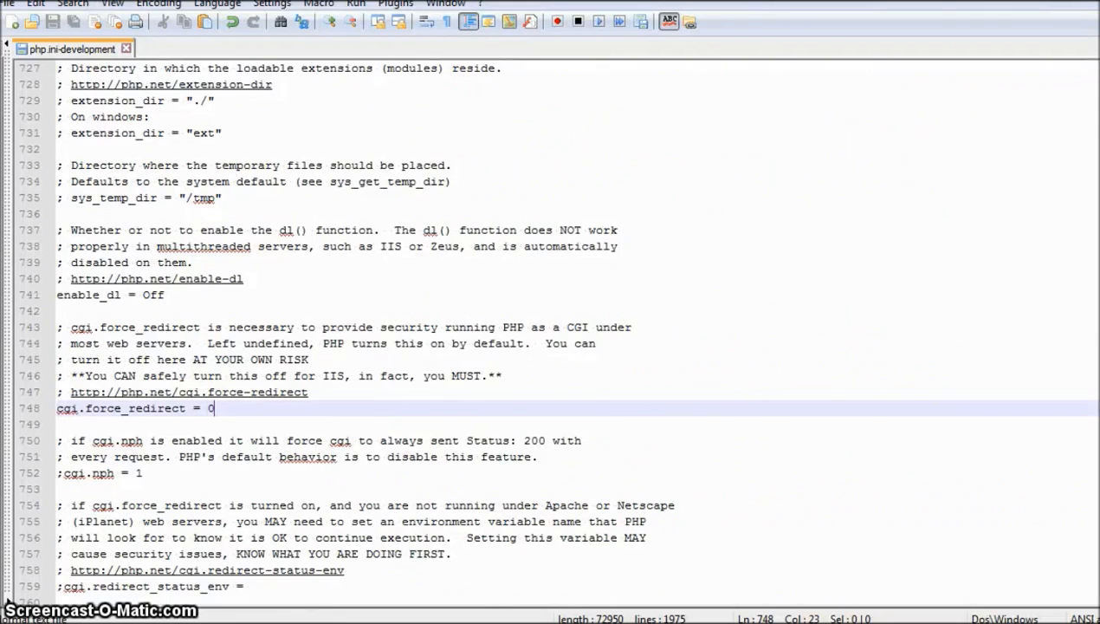
click(778, 223)
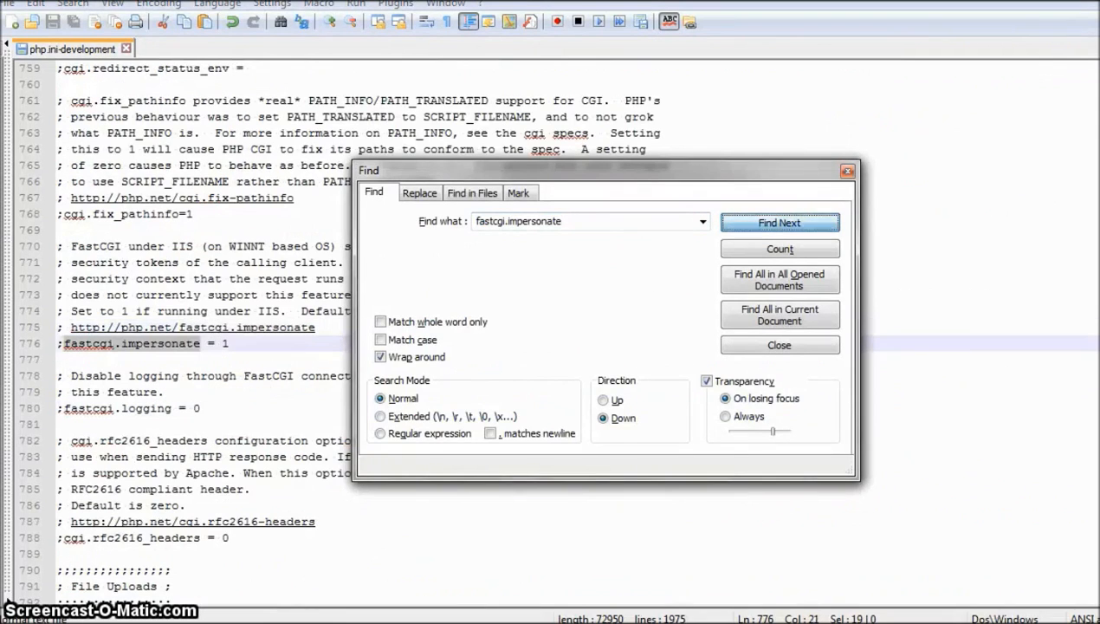
click(780, 345)
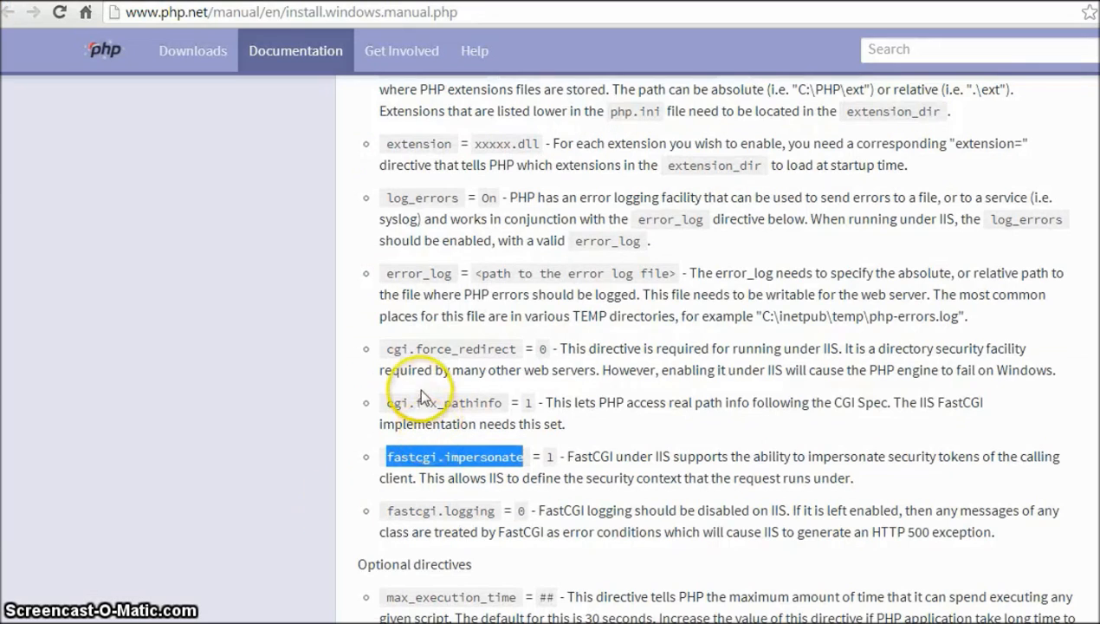
scroll(down, 3)
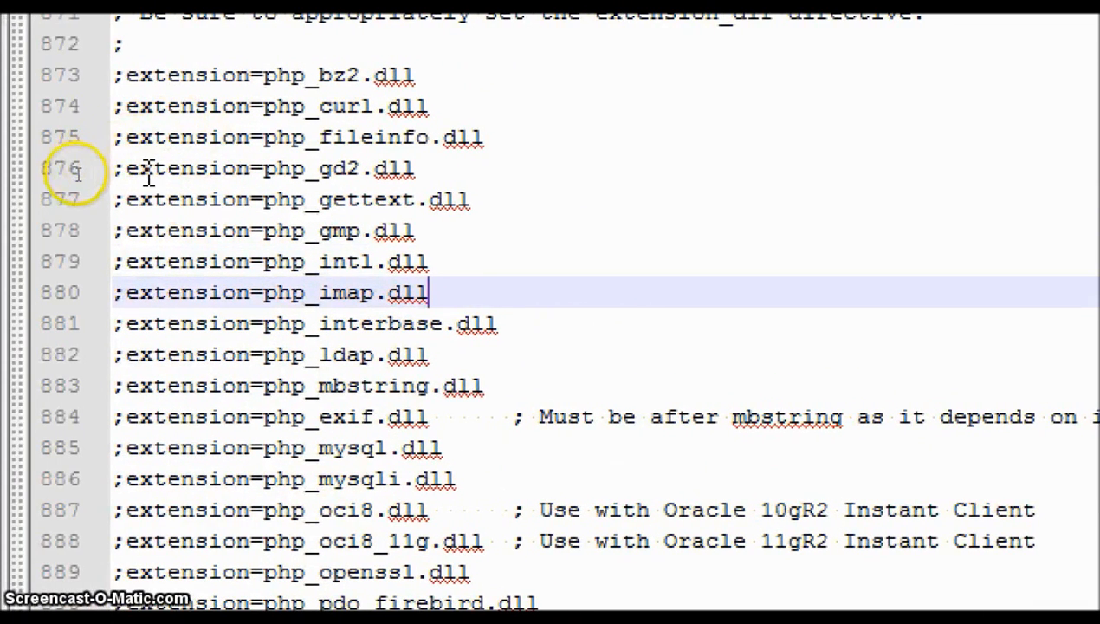
Remove the leading semicolons from the php_gd2, php_mbstring and php_pdo_mysql extension lines
click(129, 171)
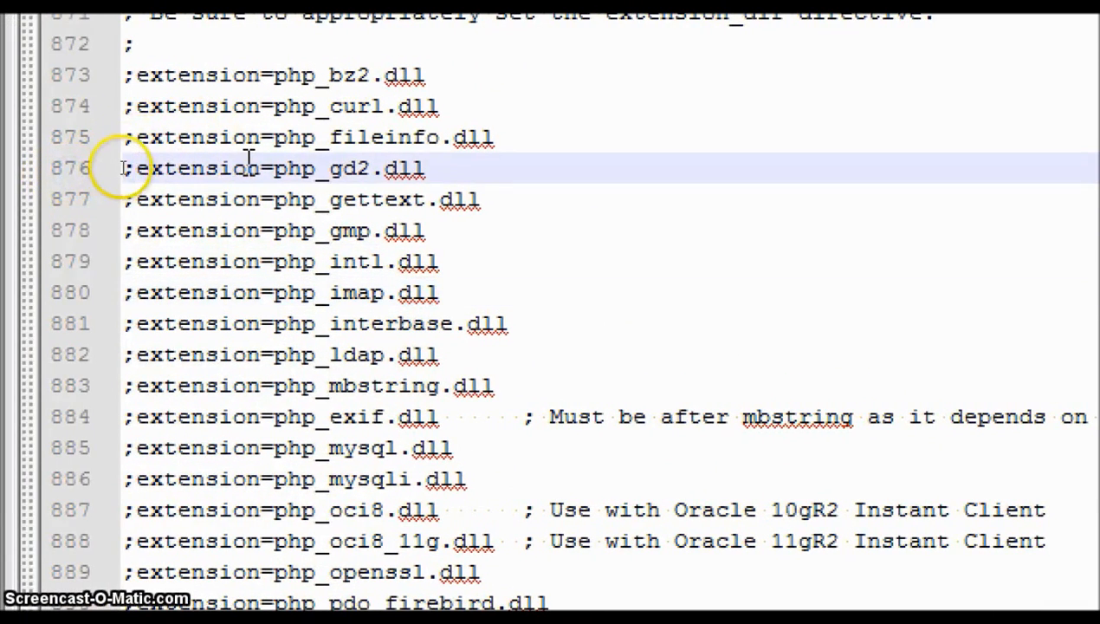
key(BackSpace)
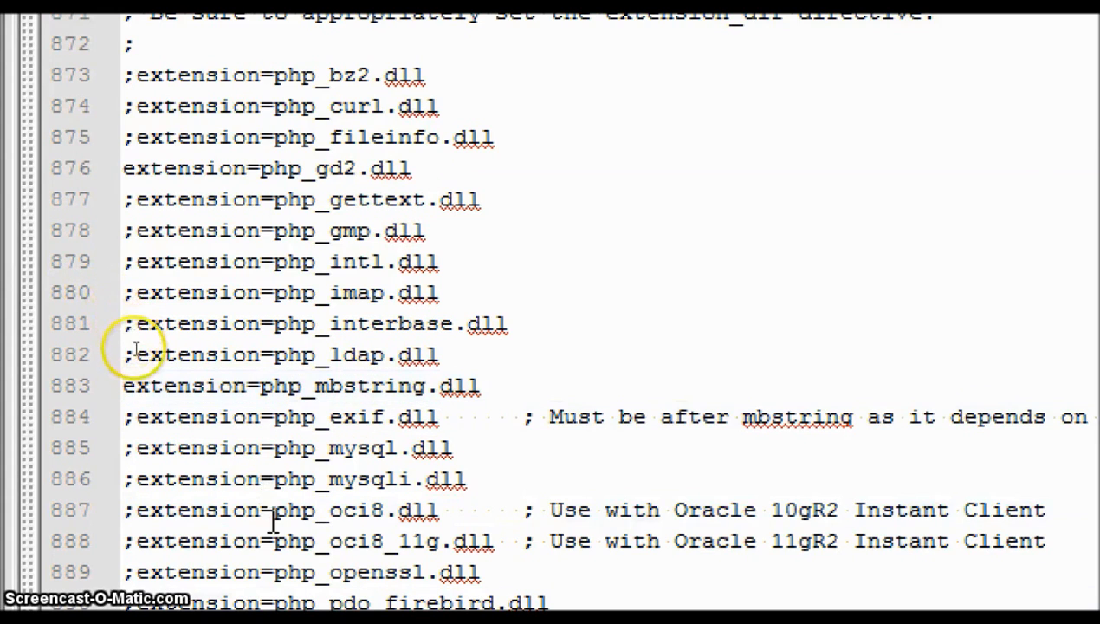
scroll(down, 3)
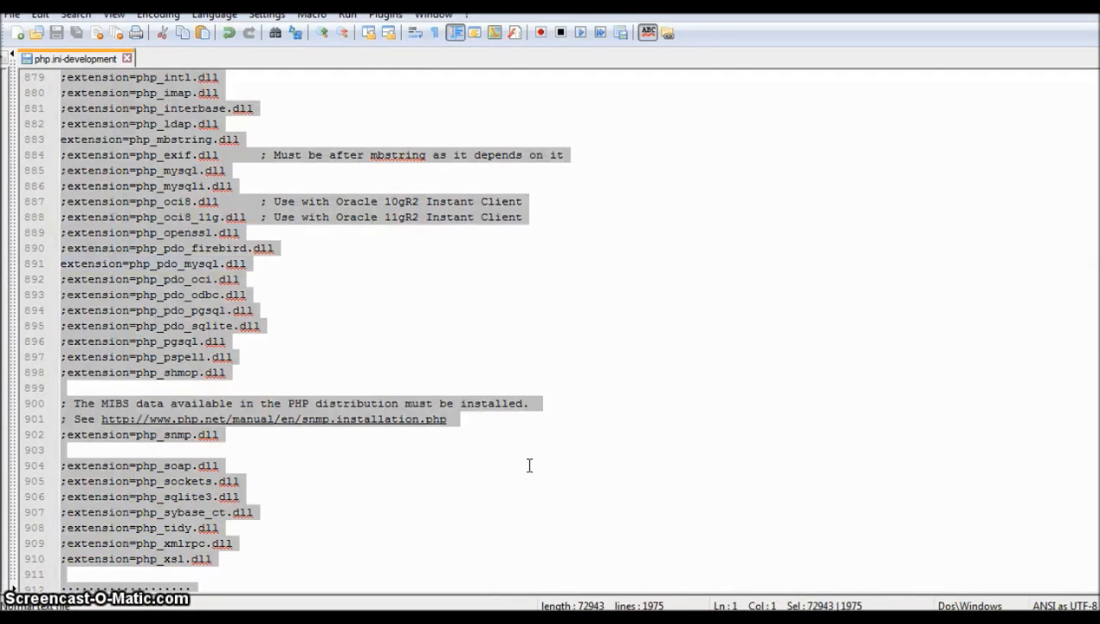
Put the edited settings in a new document saved as php.ini in C:\PHP
click(13, 32)
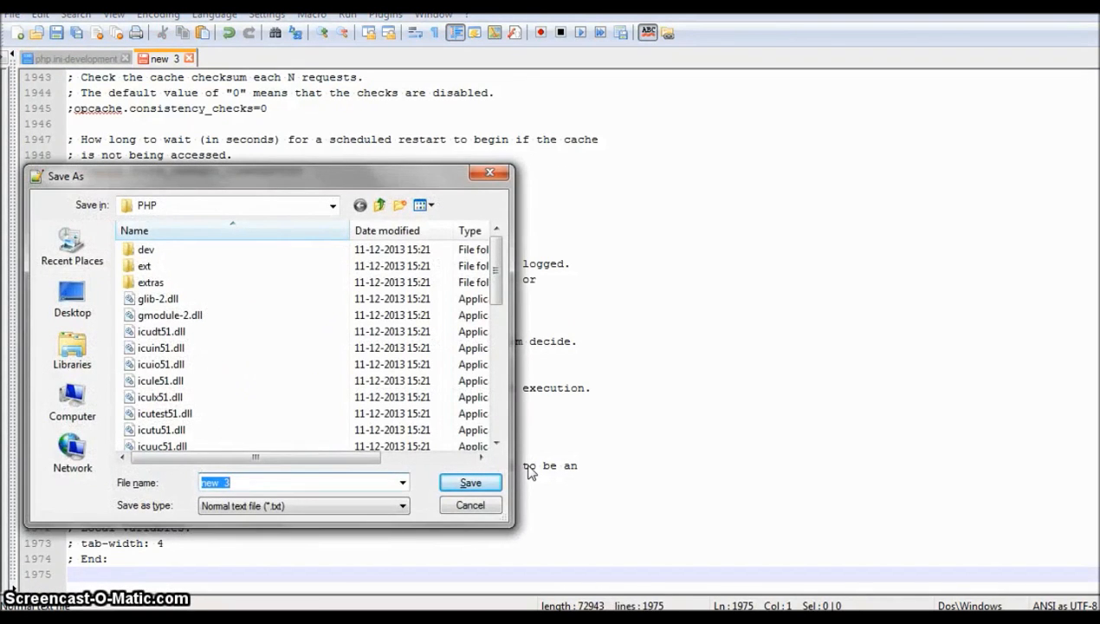
text(php.ini)
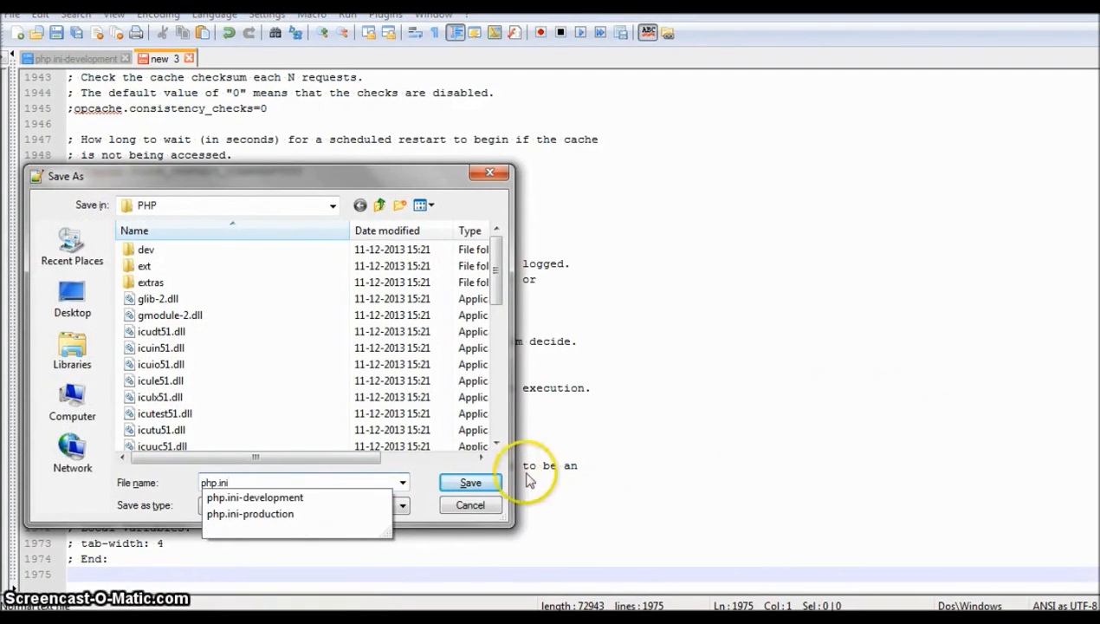
click(470, 482)
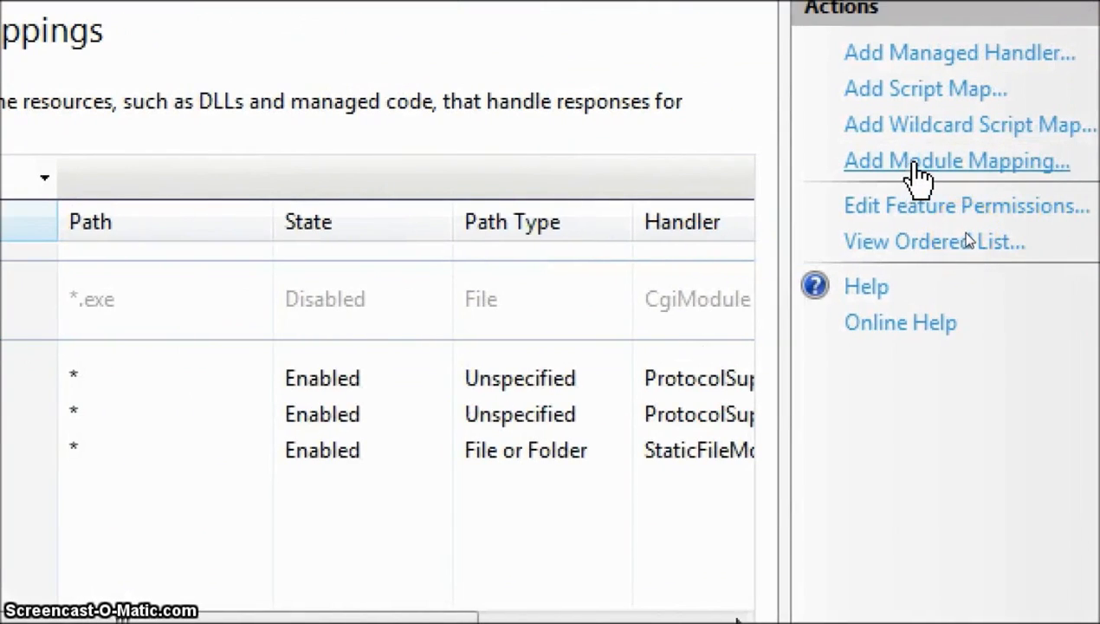
Add a module mapping: *.php, FastCgiModule, C:\PHP\php-cgi.exe, named PHP_via_FastCGI
click(940, 160)
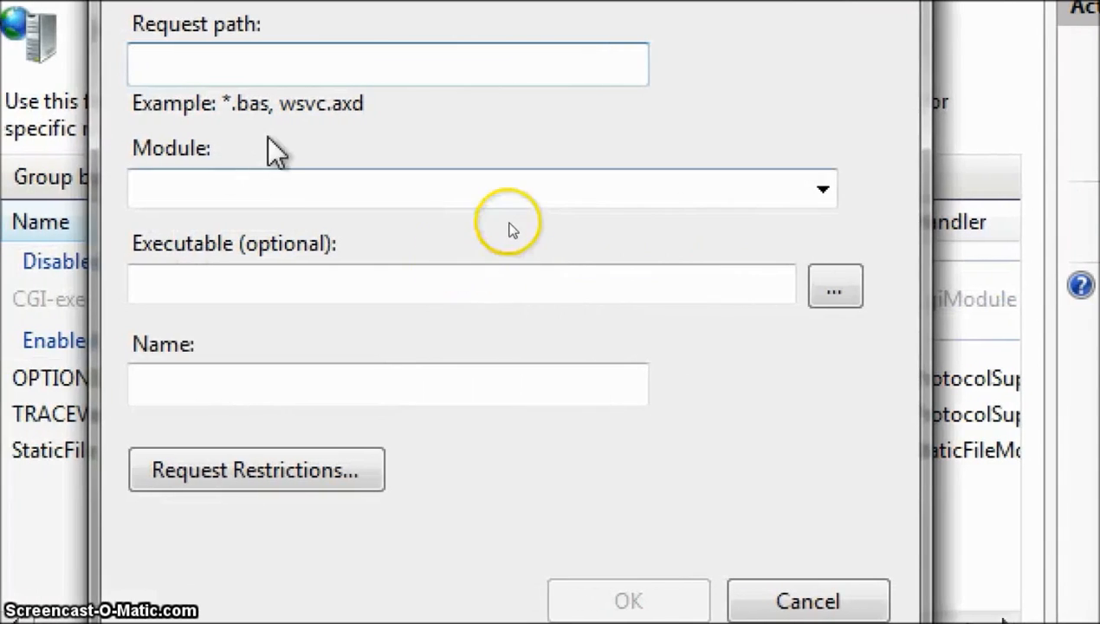
click(387, 65)
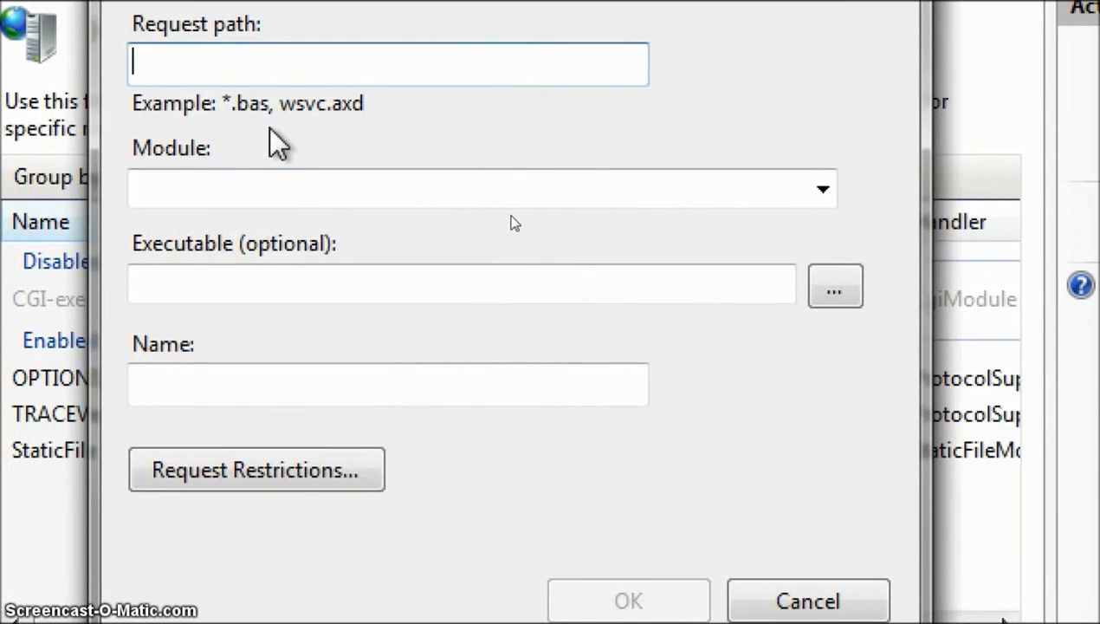
text(*.php)
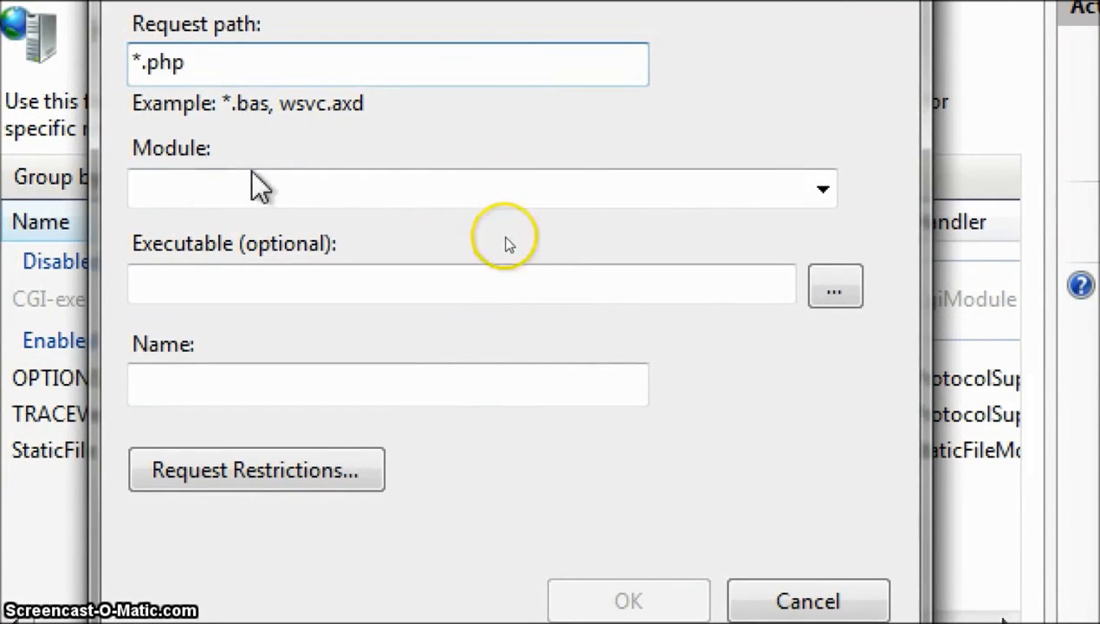
text(Fas)
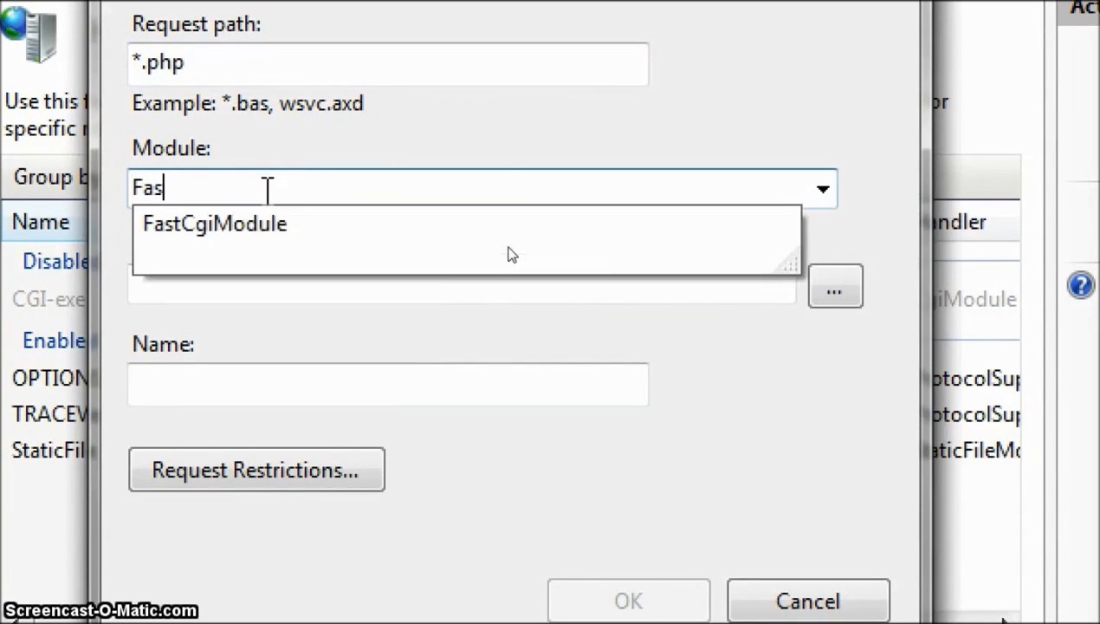
click(214, 223)
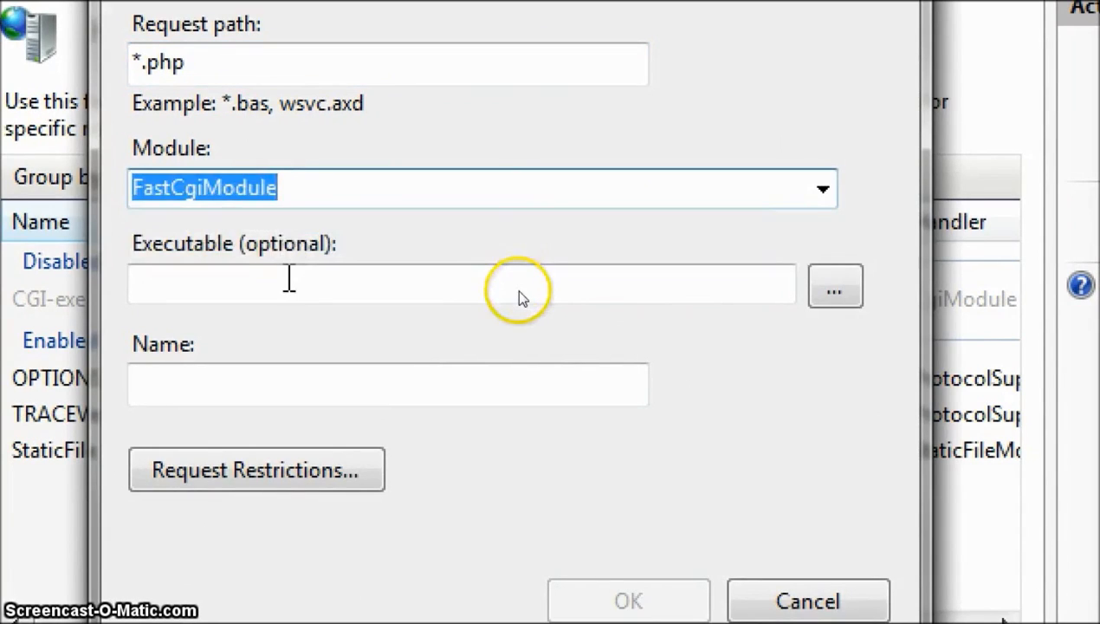
text(C)
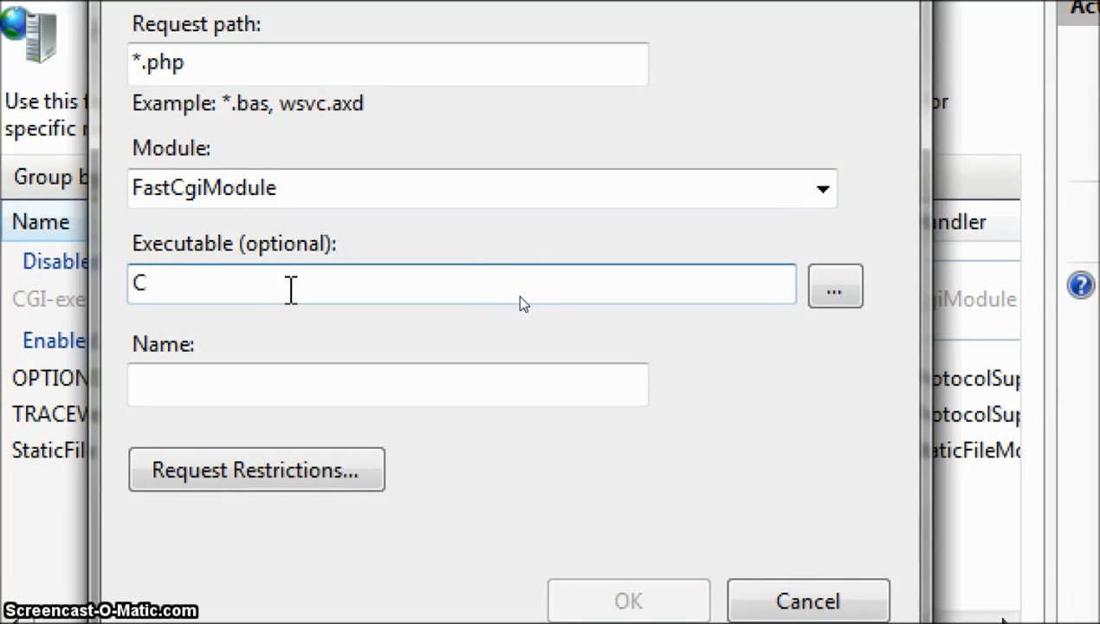
text(:\p)
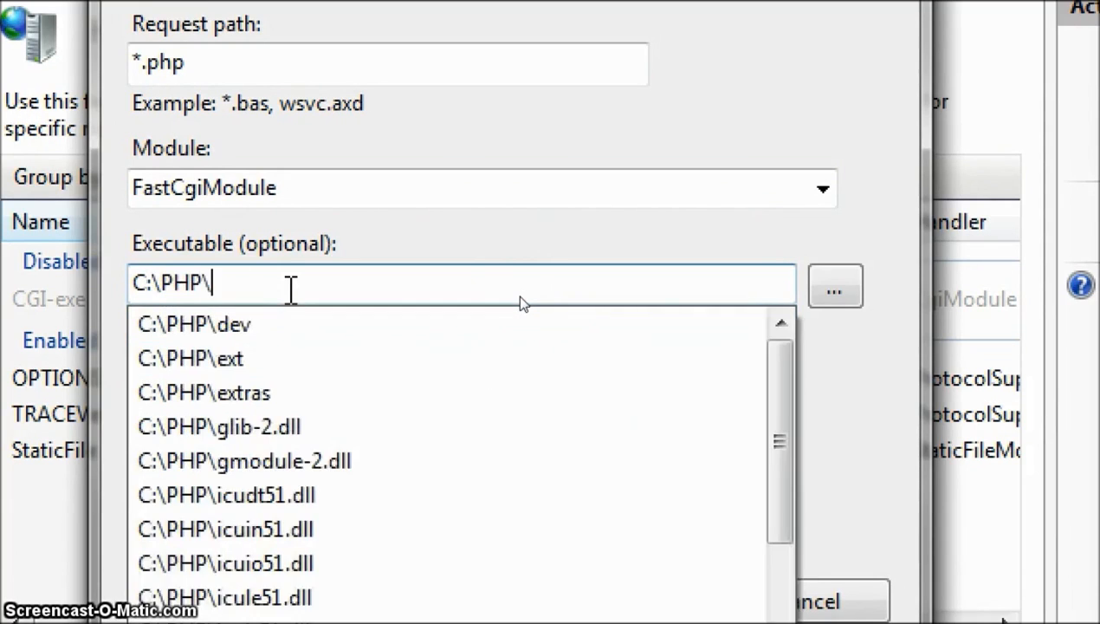
text(p)
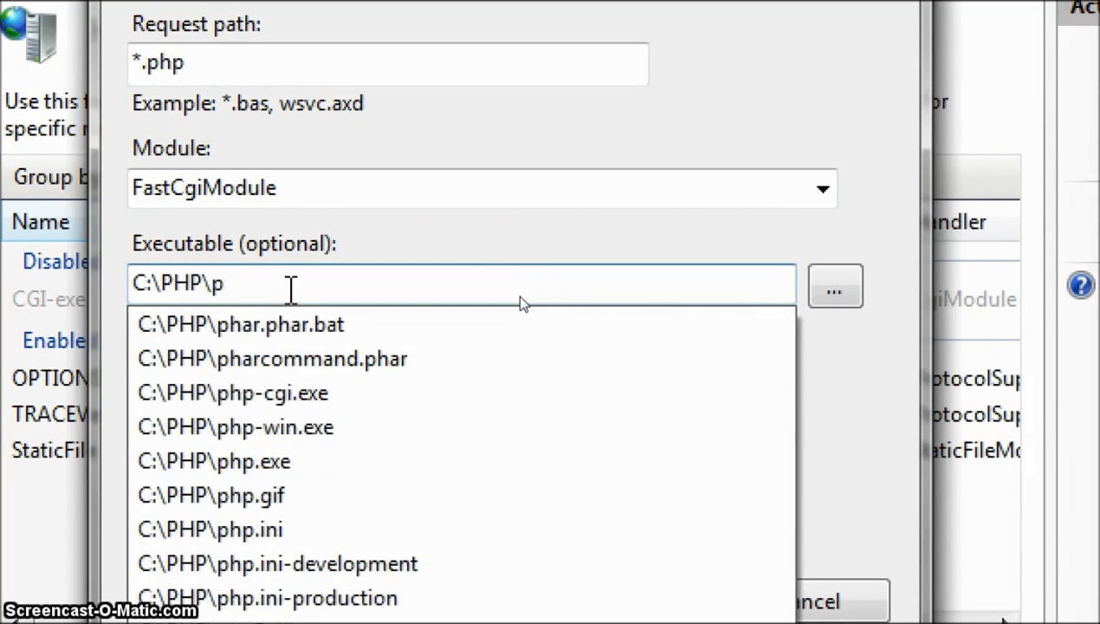
click(232, 392)
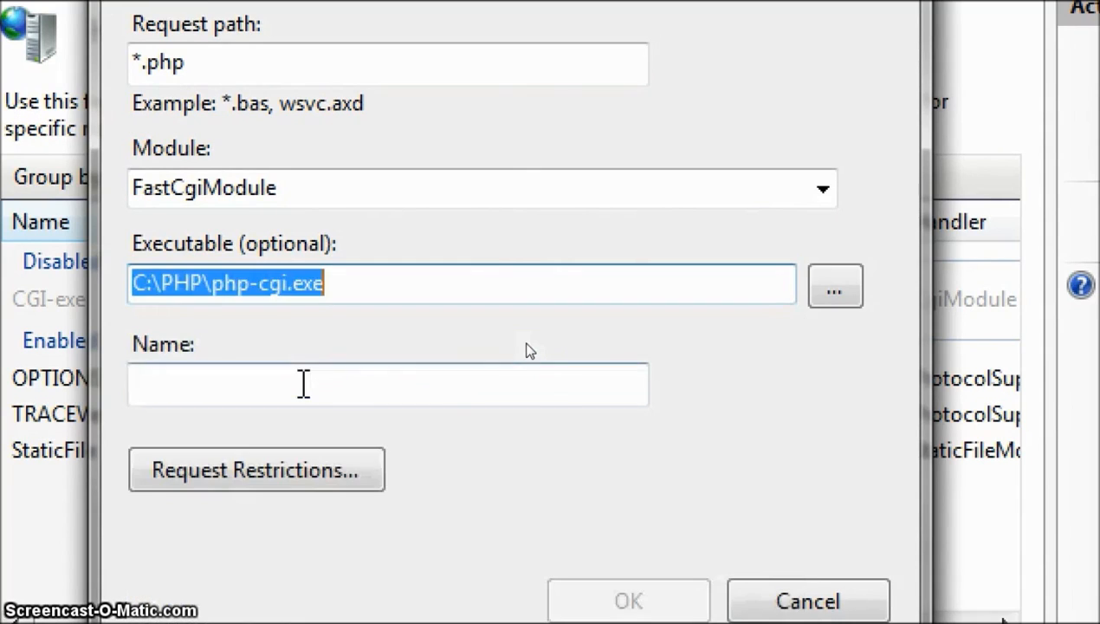
text(PHP_via_FastCGI)
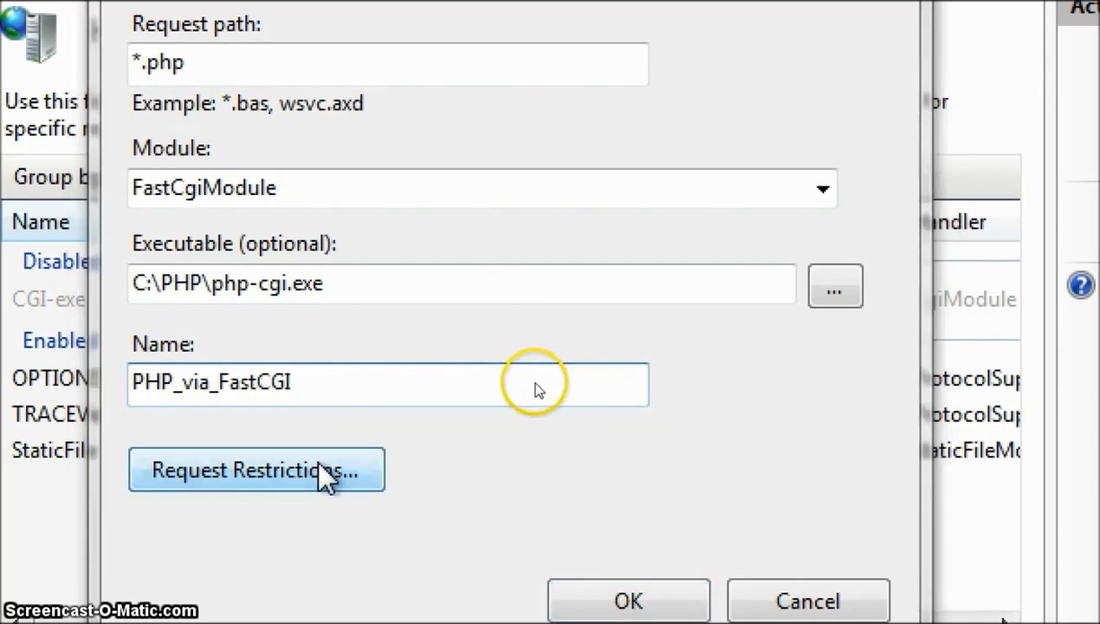
Restrict the mapping to requests mapped to files or folders
click(256, 469)
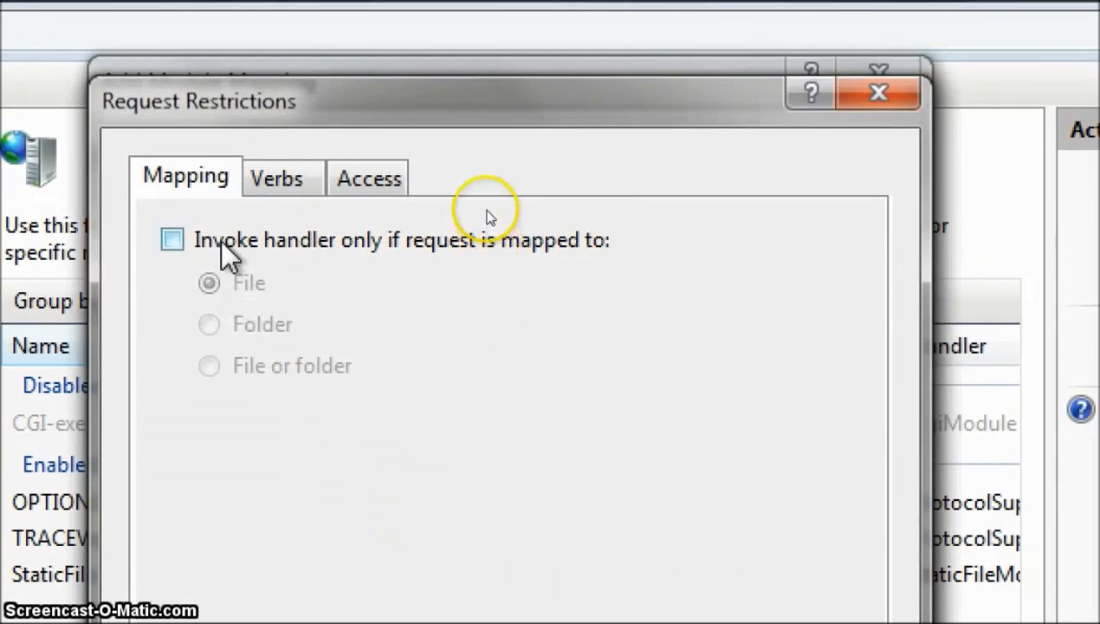
click(171, 239)
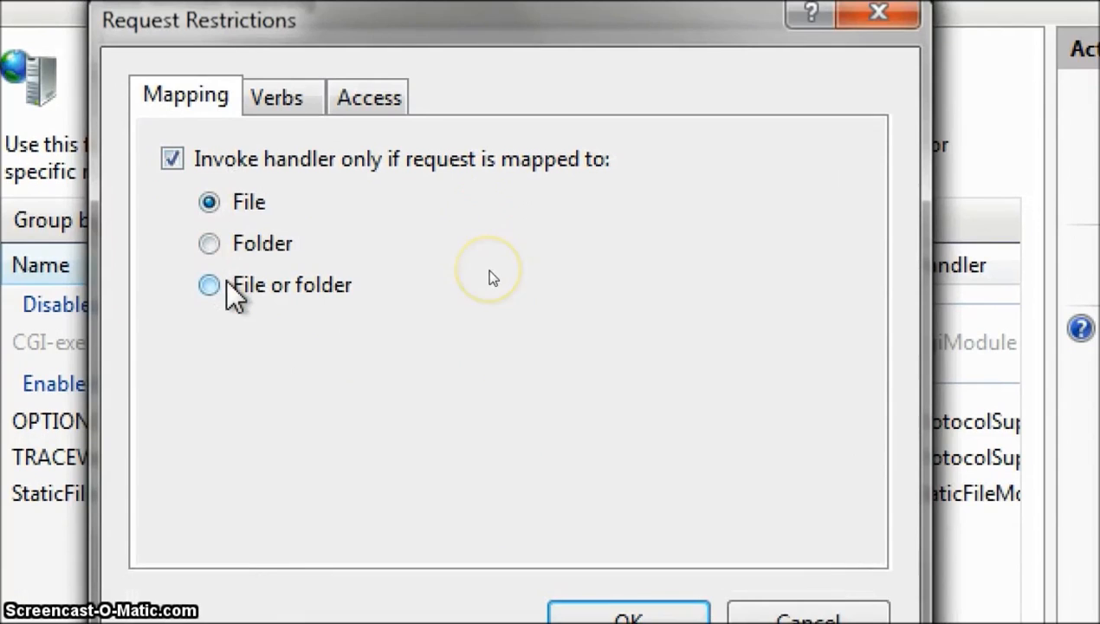
click(209, 285)
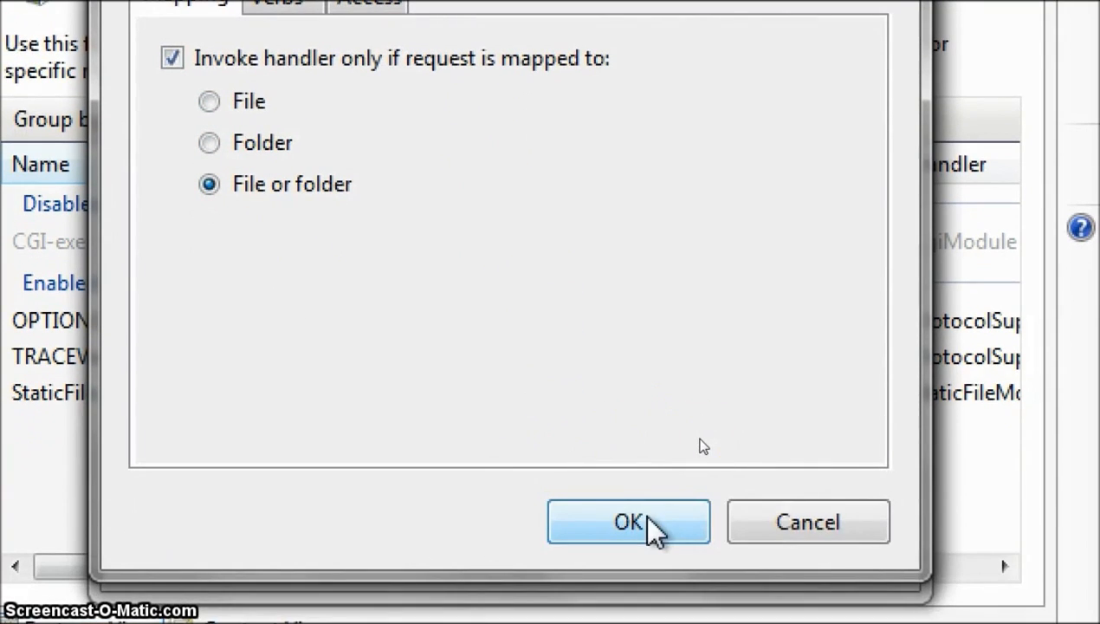
click(628, 523)
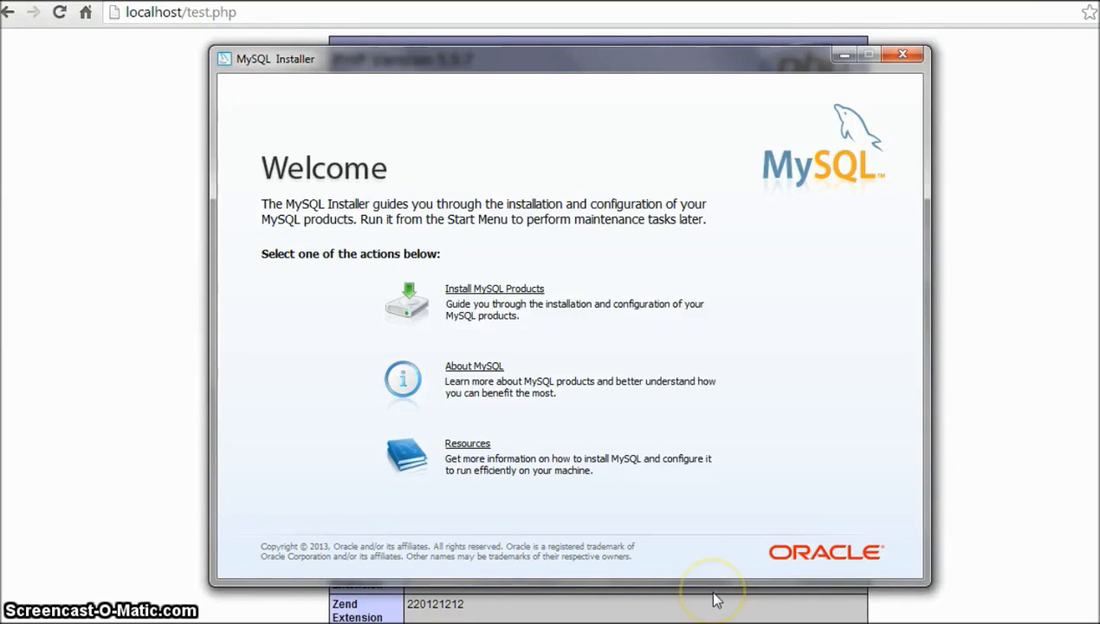
Install MySQL's Developer Default products through requirements and installation to the Configuration Overview
click(494, 288)
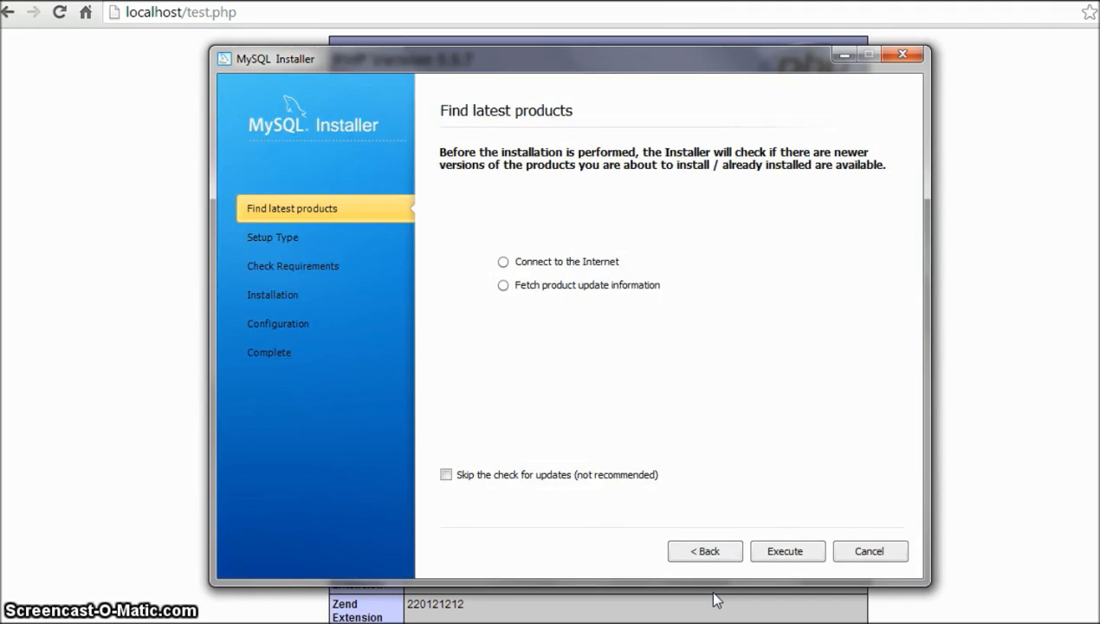
click(786, 550)
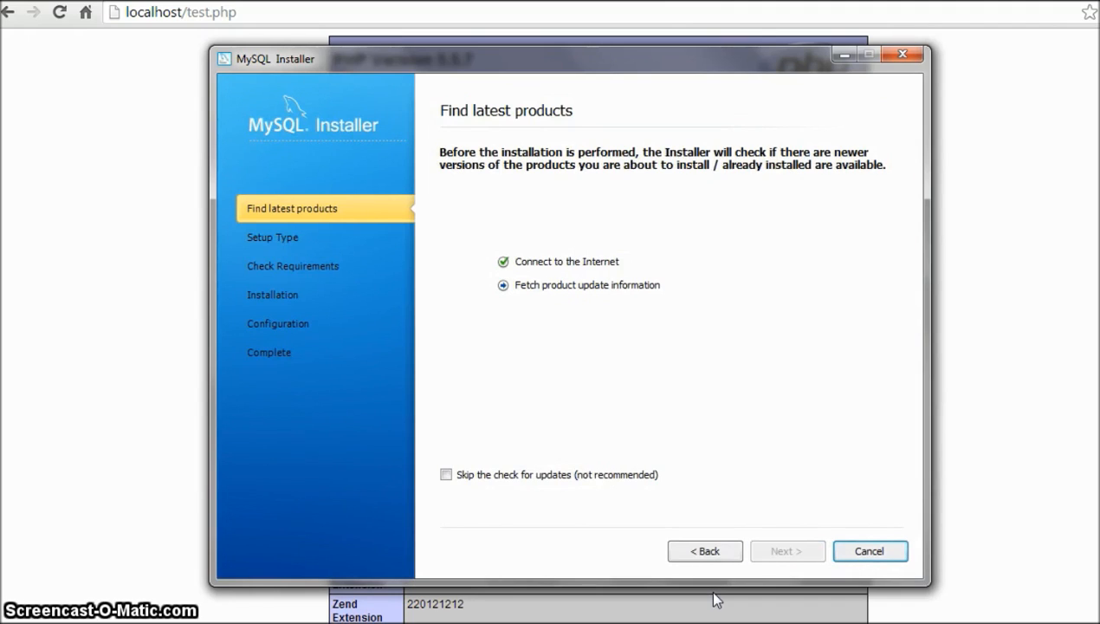
mouse_move(784, 554)
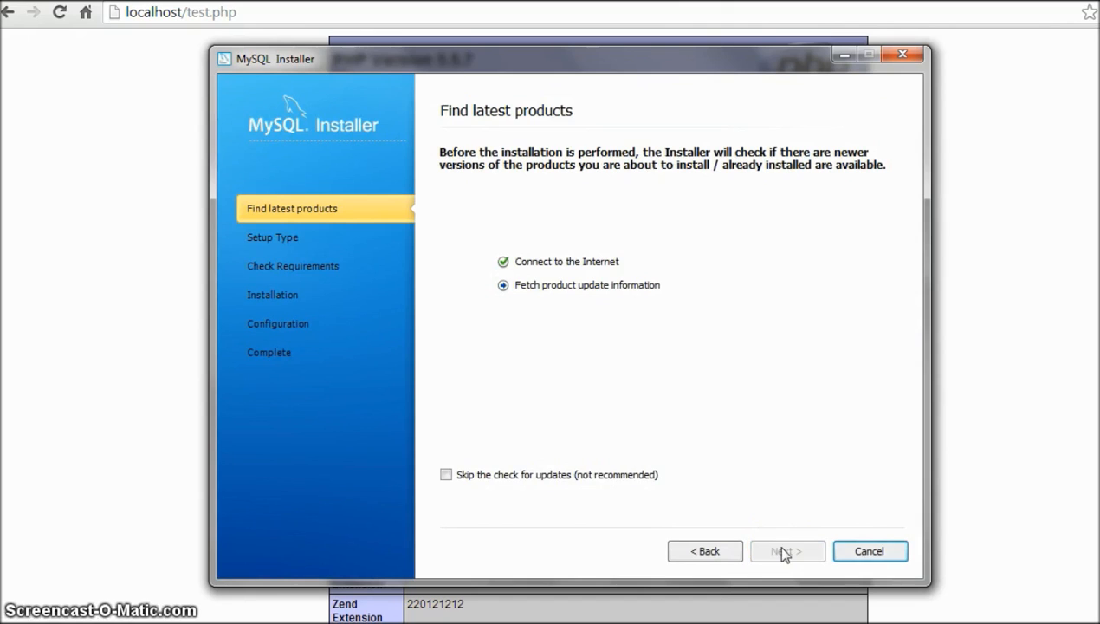
click(786, 551)
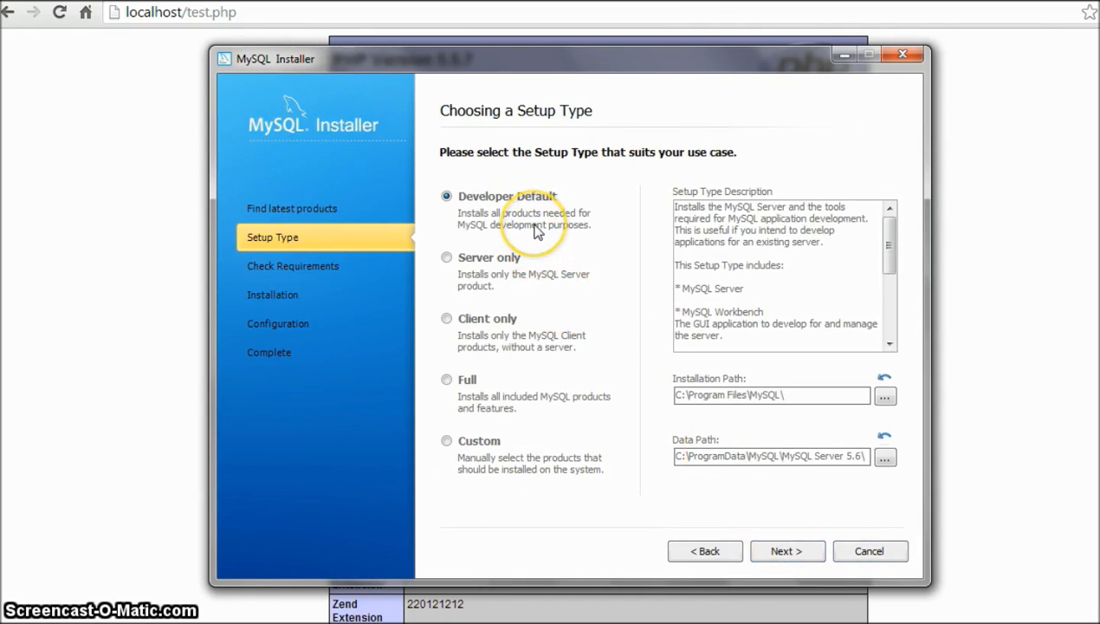
click(788, 551)
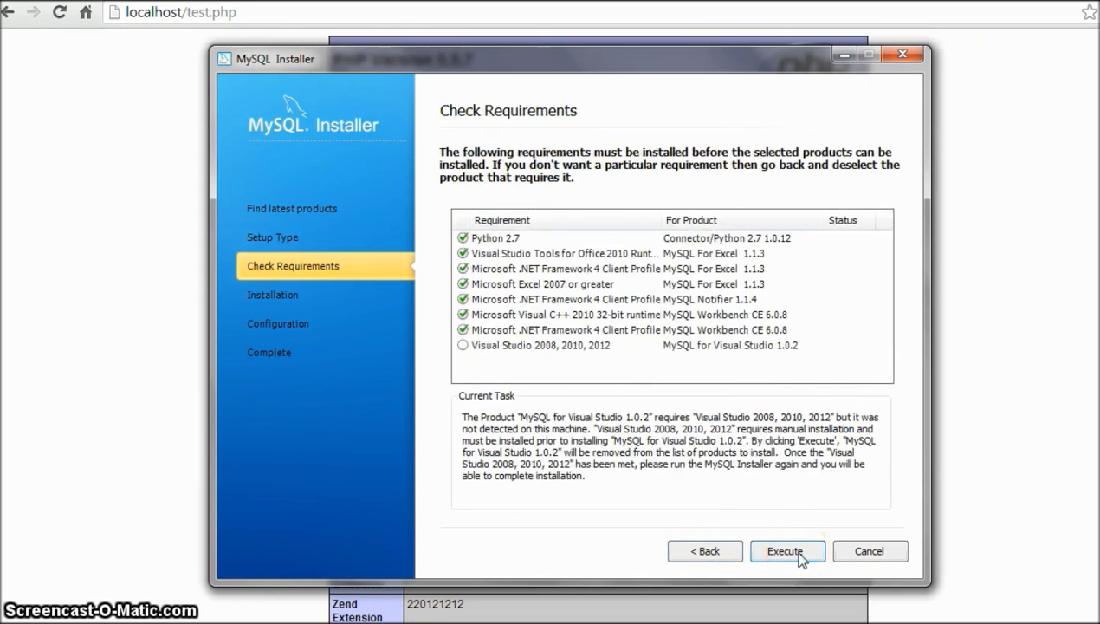
click(787, 550)
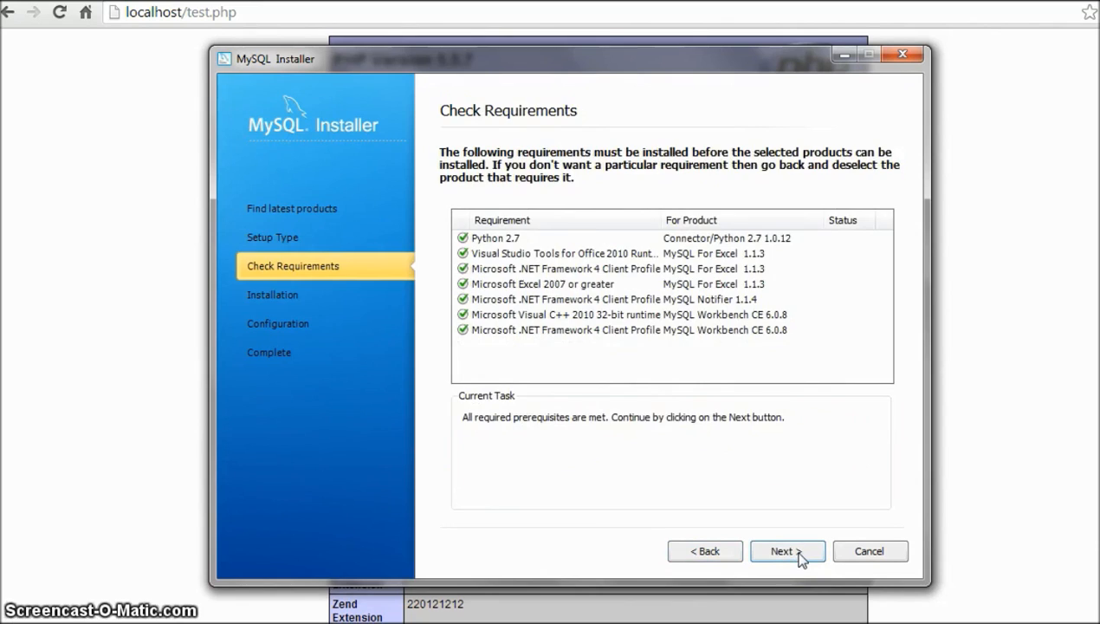
click(787, 550)
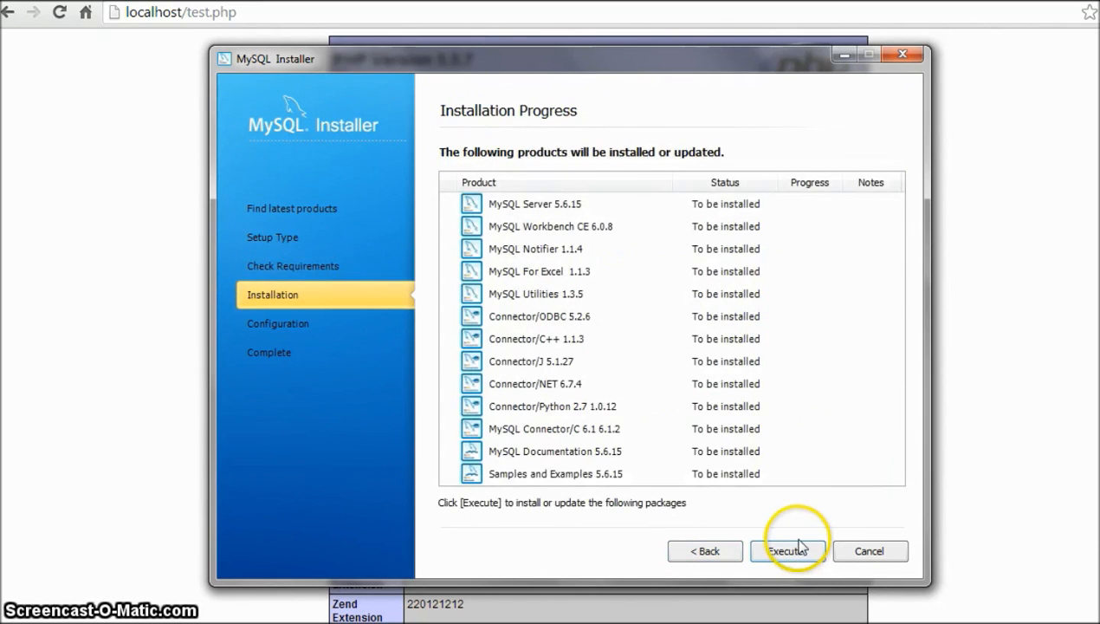
click(788, 550)
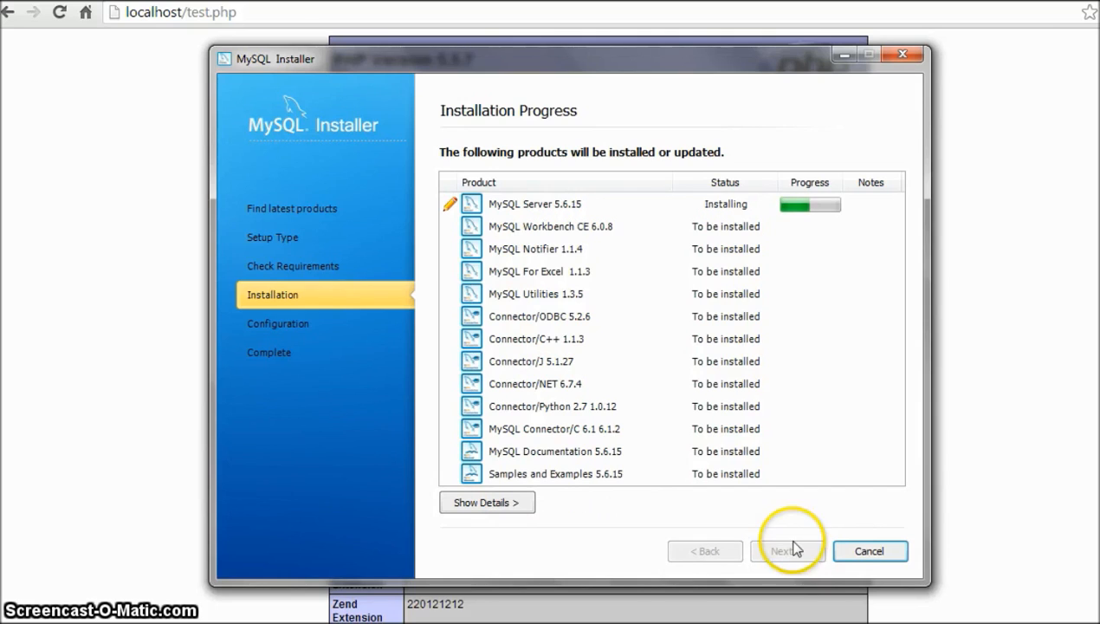
mouse_move(52, 607)
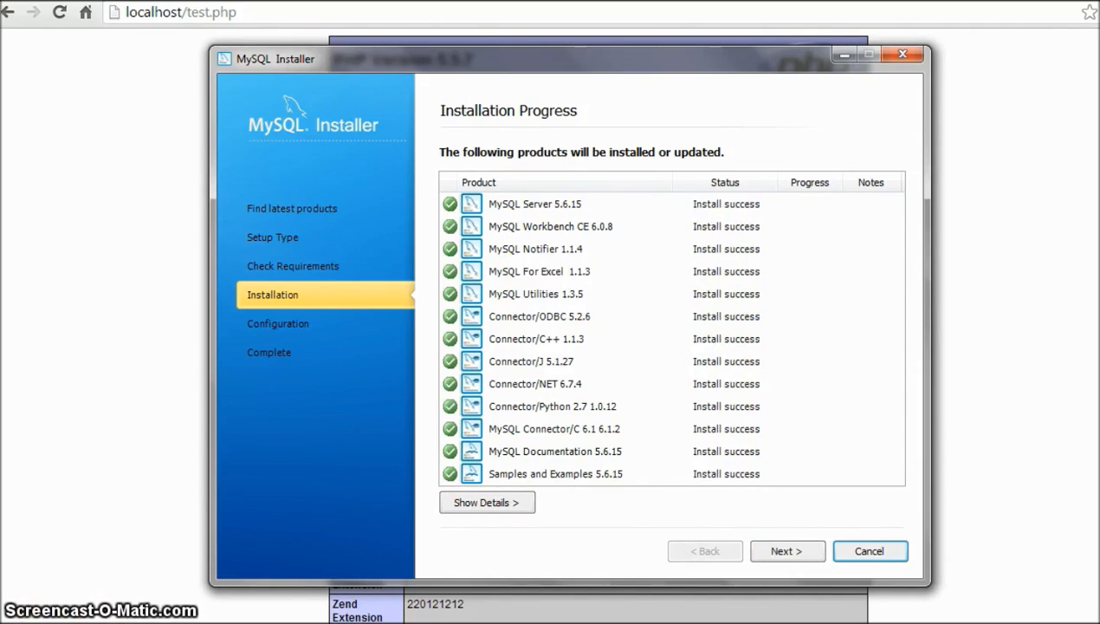
mouse_move(152, 593)
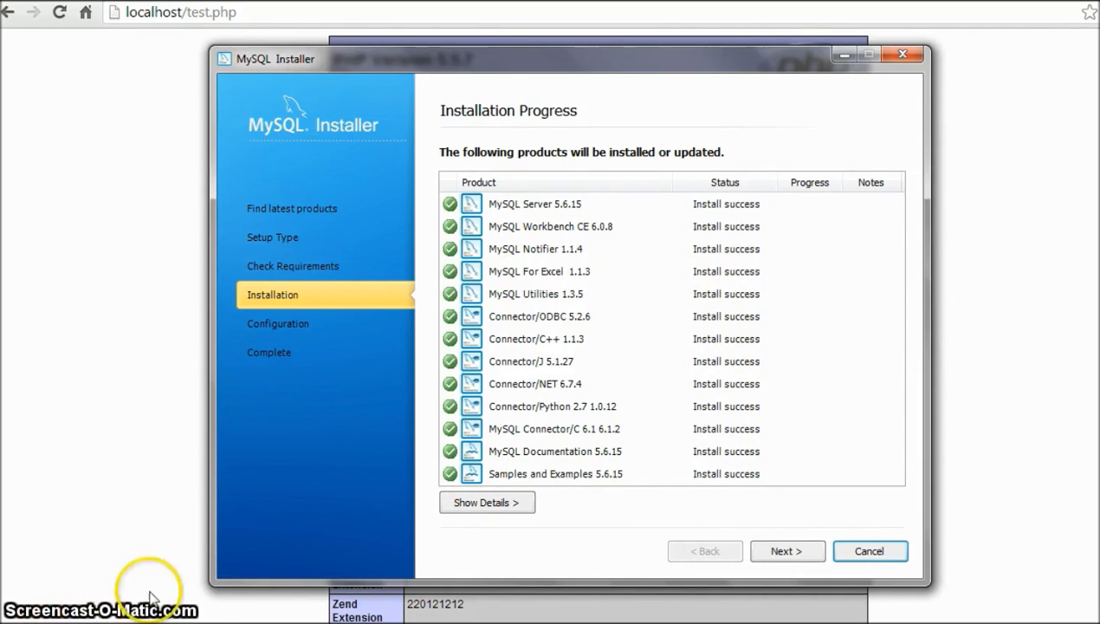
click(788, 551)
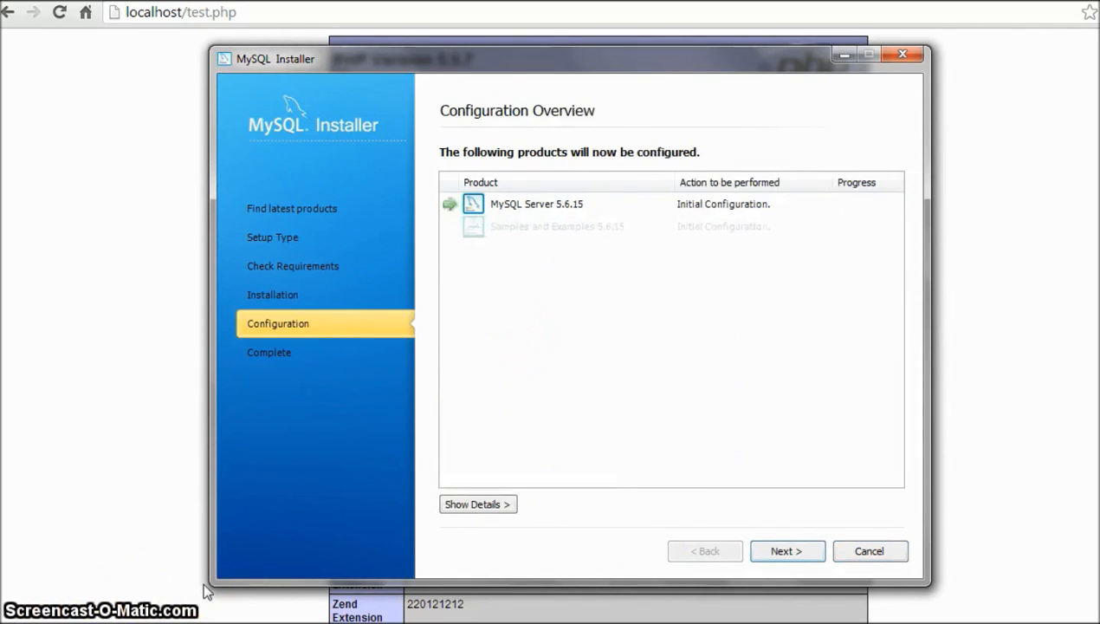
Configure MySQL Server 5.6.15 as a development machine on port 3306 with a root password
click(786, 550)
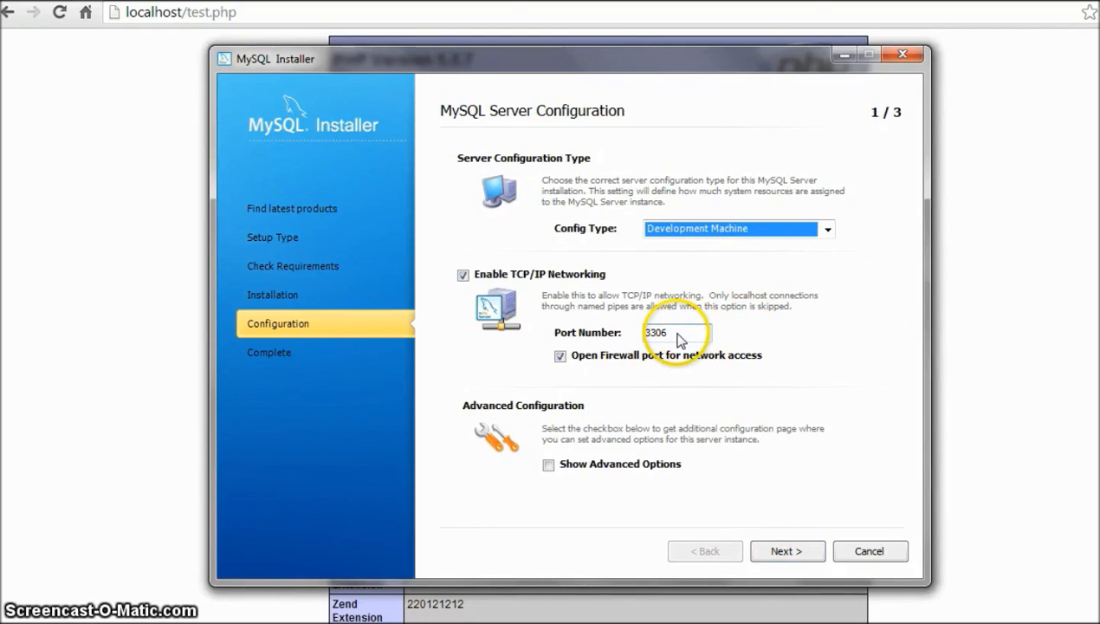
mouse_move(772, 457)
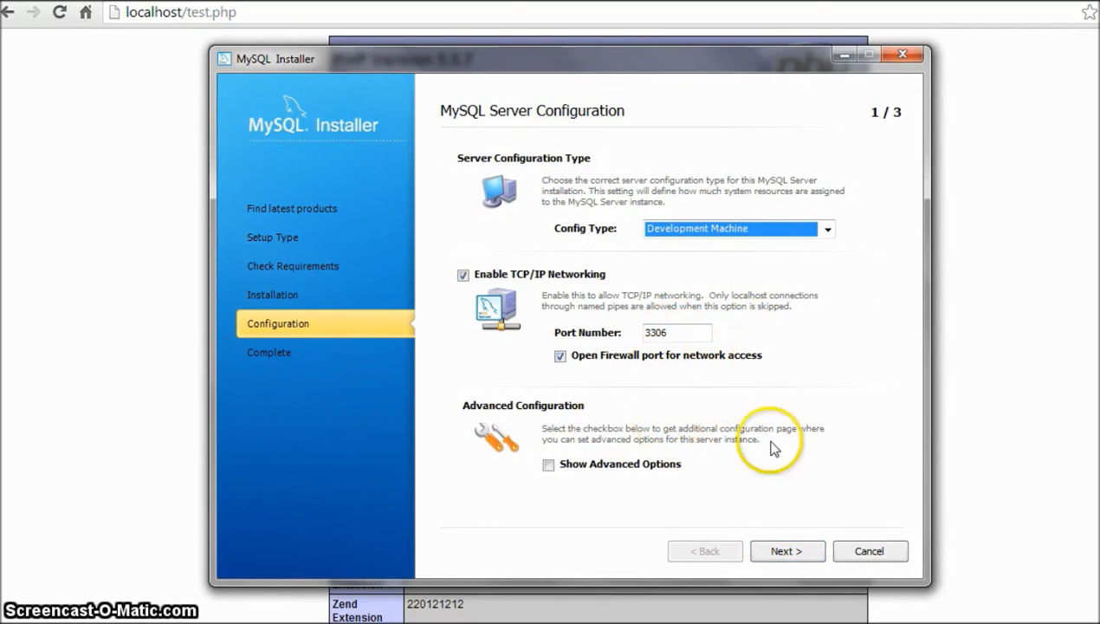
click(787, 550)
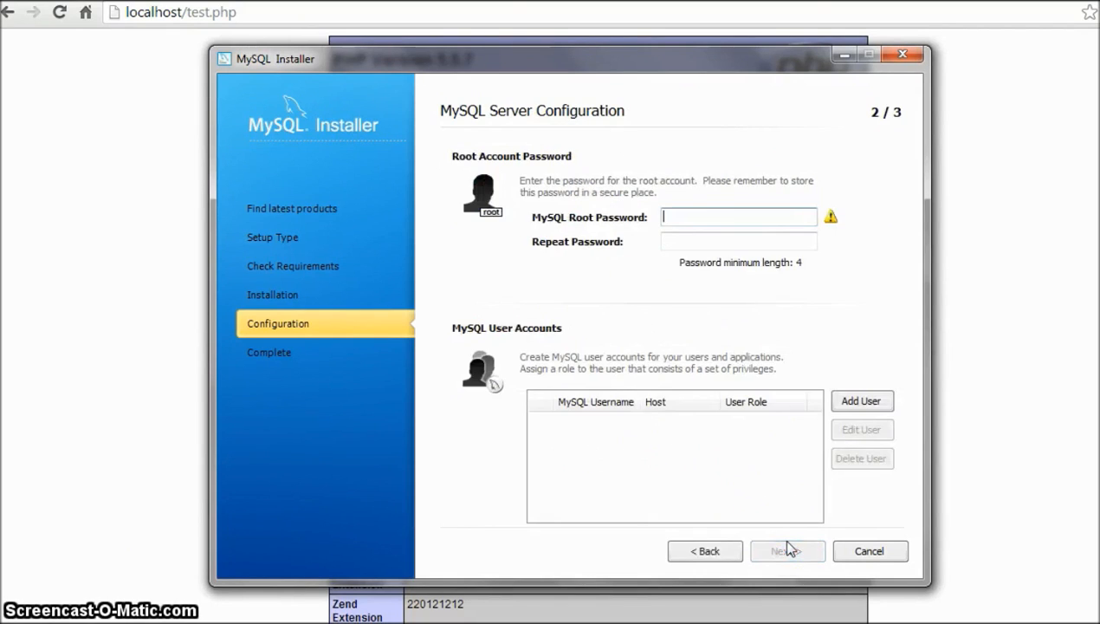
mouse_move(721, 148)
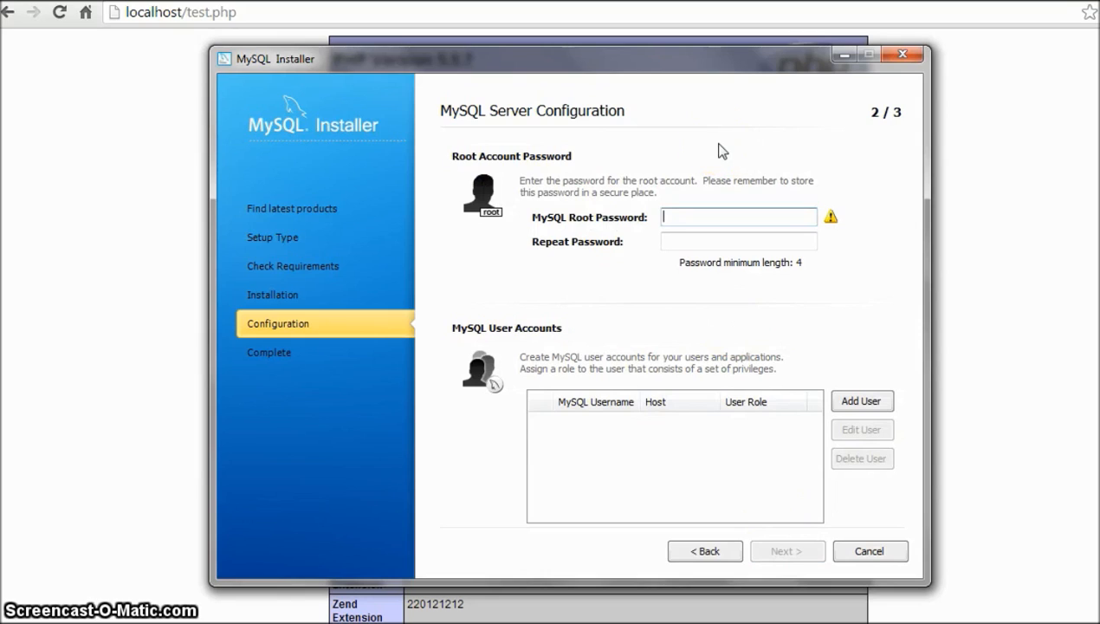
text(password)
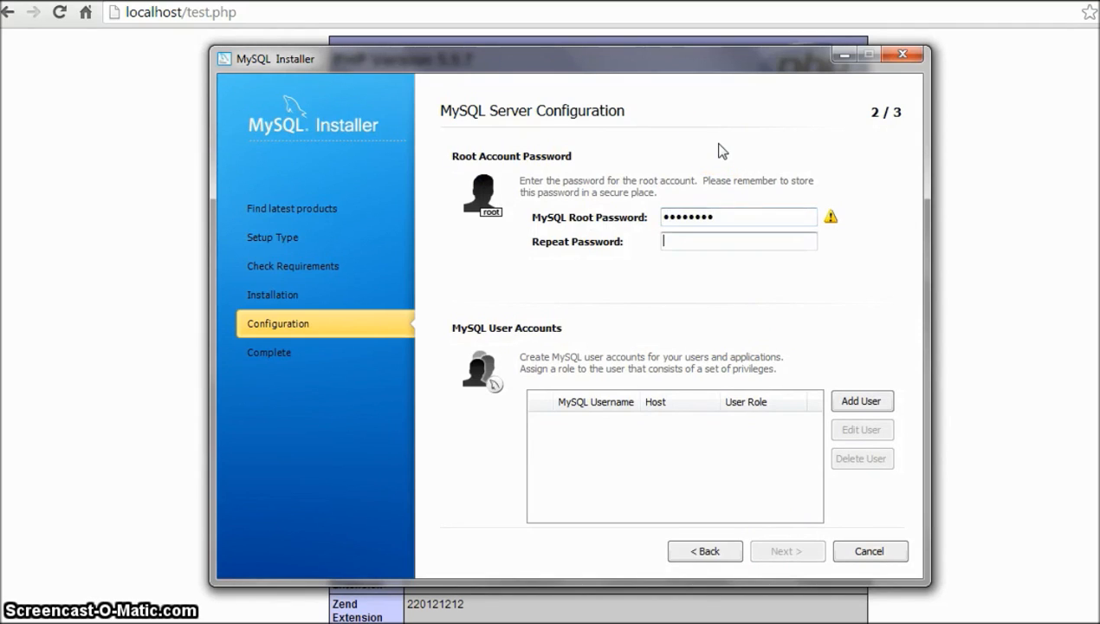
text(••••••••)
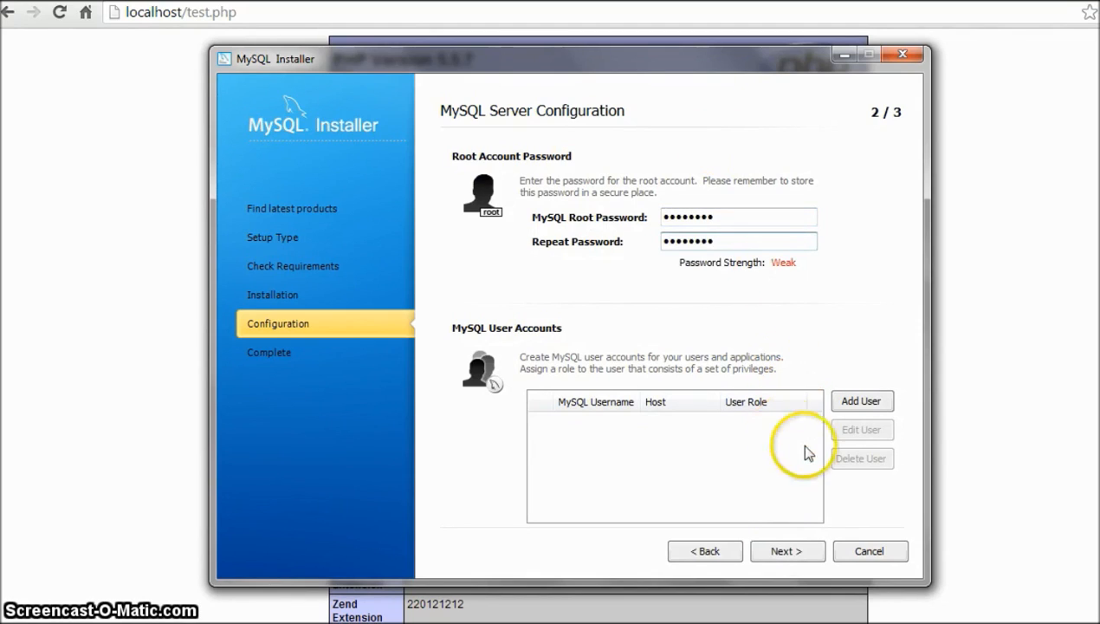
click(788, 550)
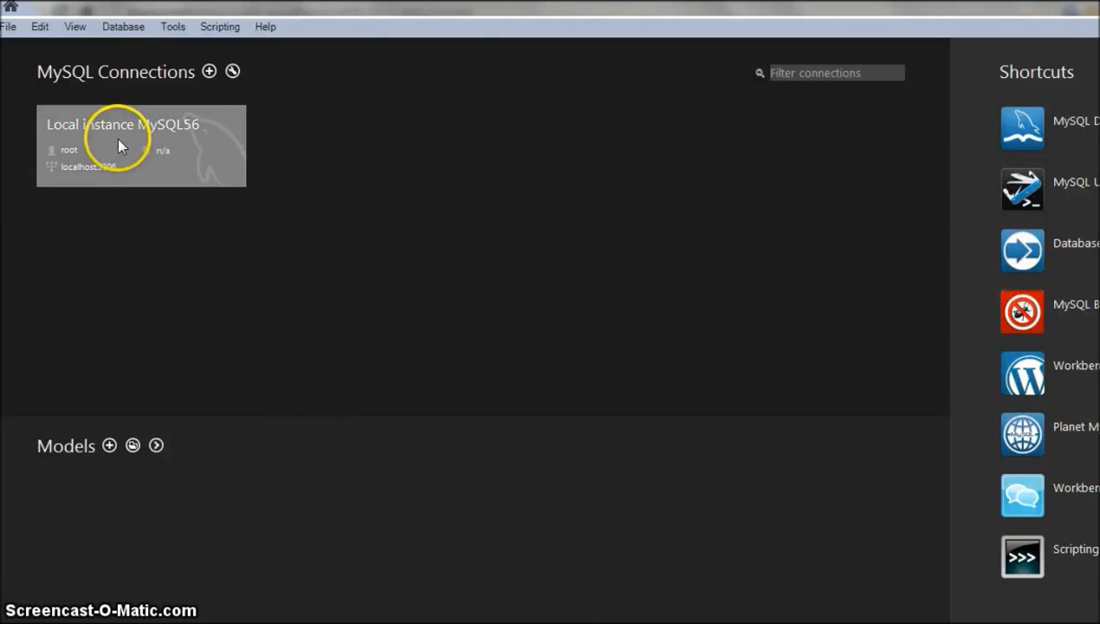
Connect to Local instance MySQL56 with the root password and create the 'drupal' schema
double_click(119, 144)
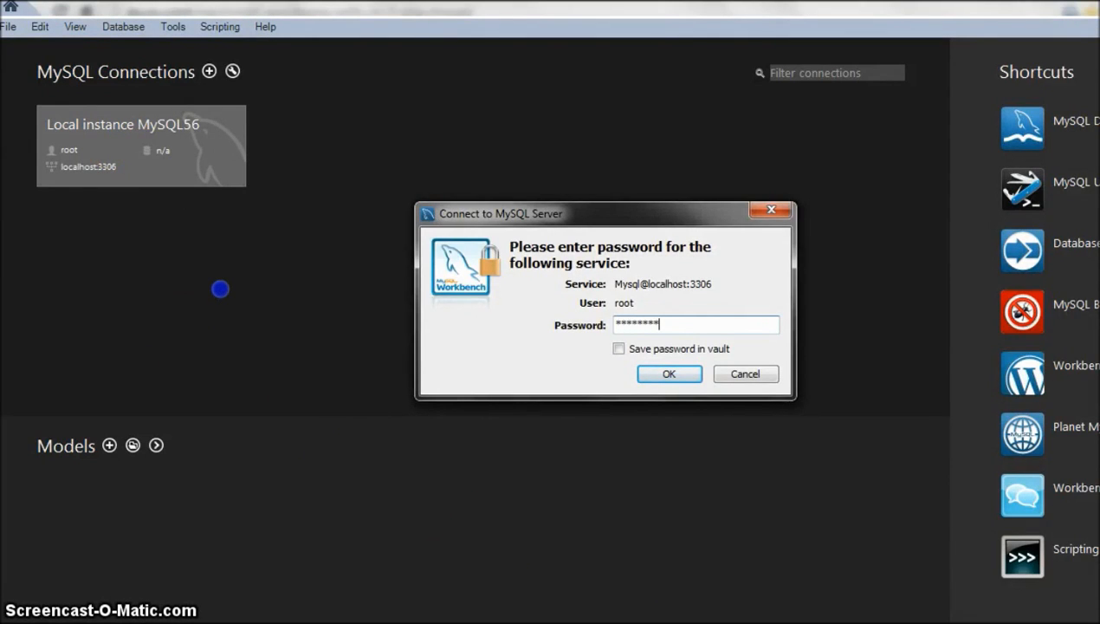
click(668, 373)
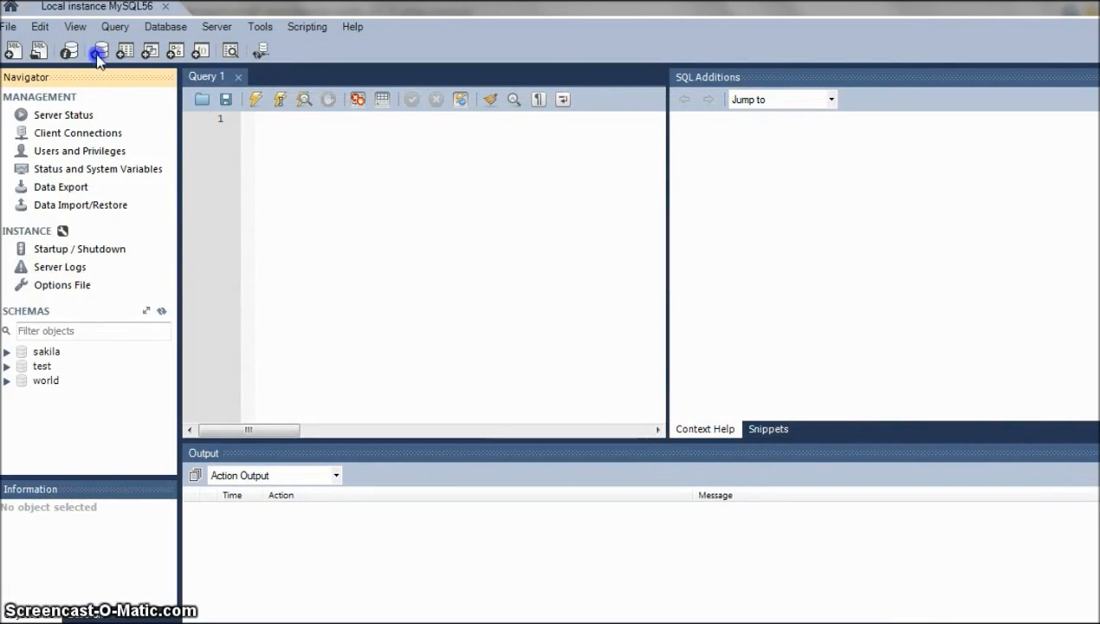
click(94, 54)
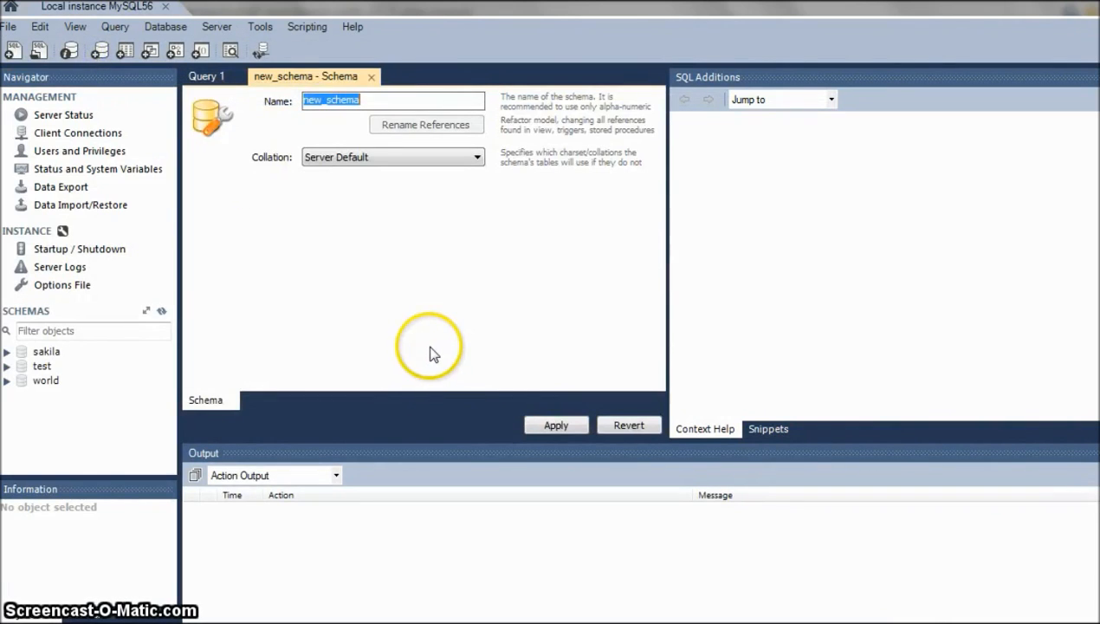
text(drupal)
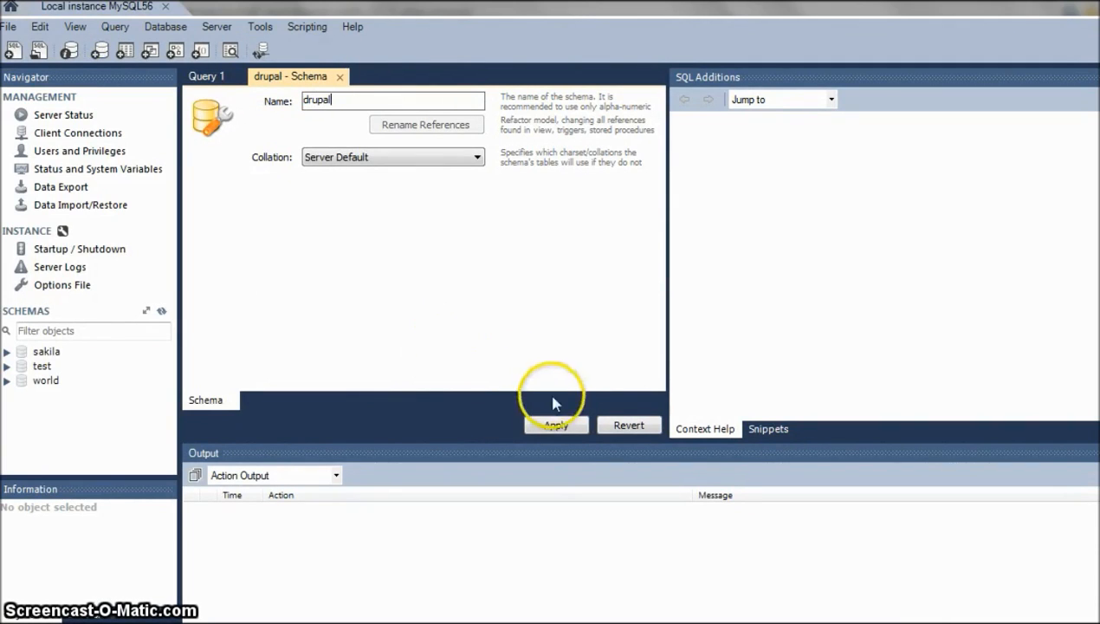
click(556, 425)
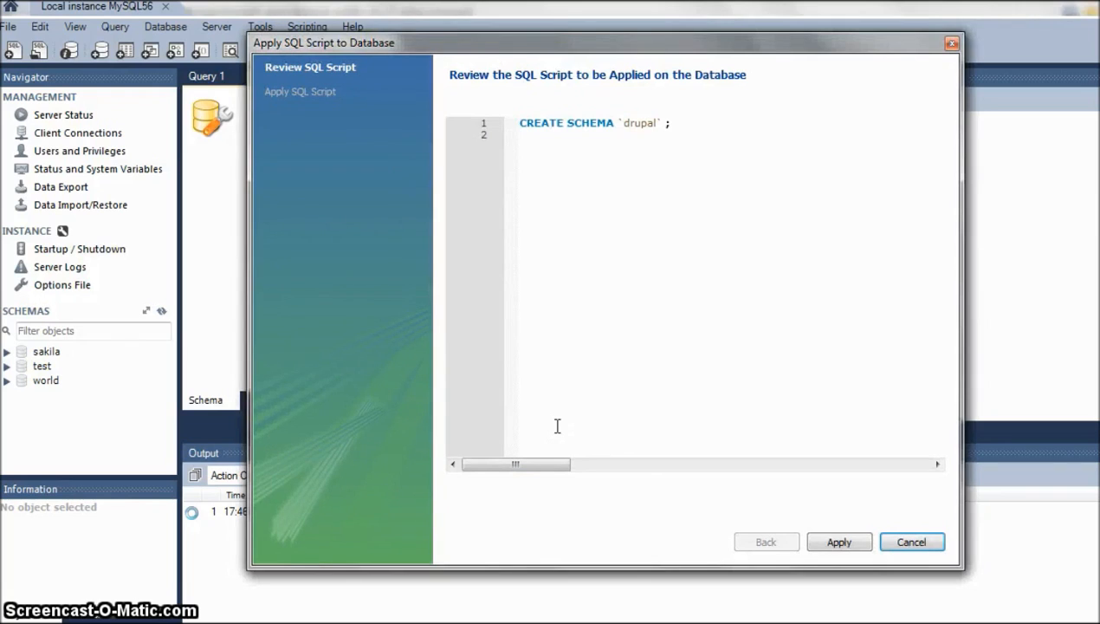
click(840, 542)
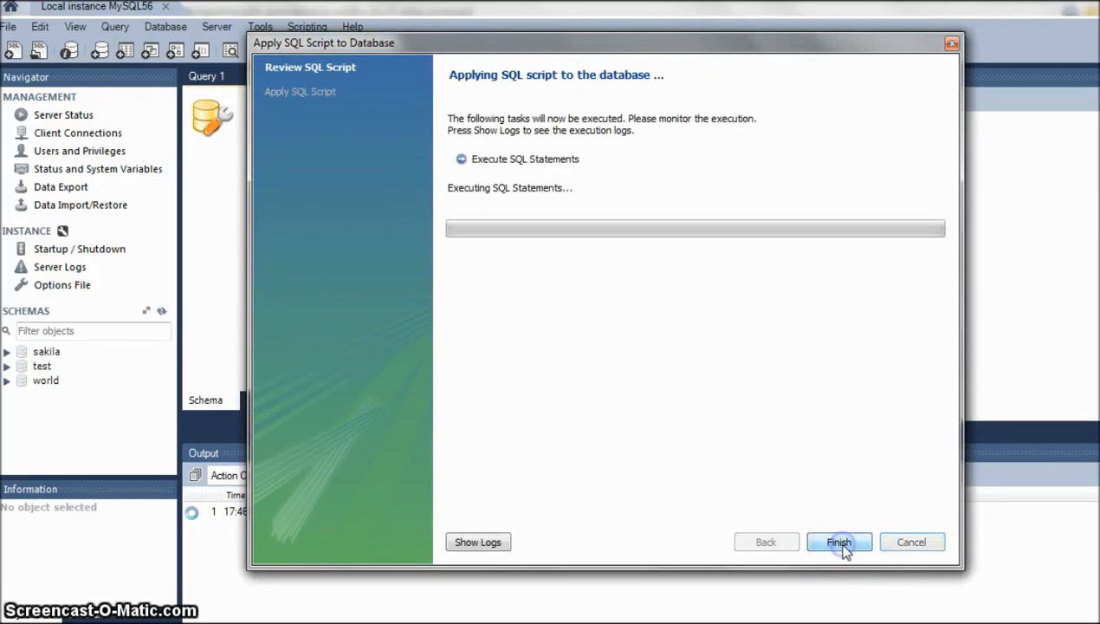
click(843, 541)
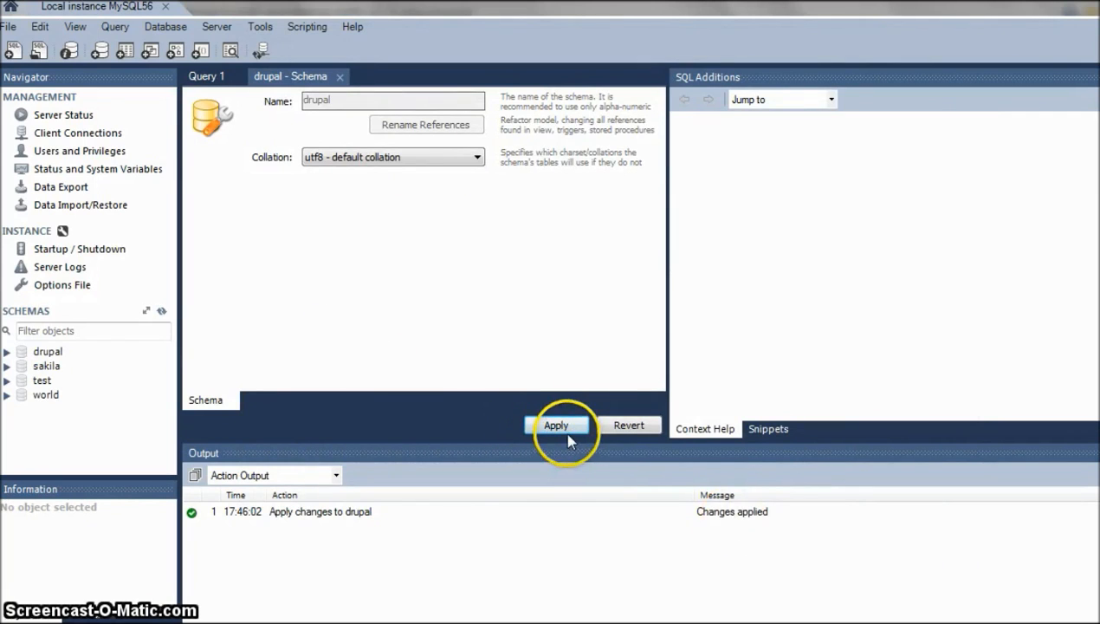
click(557, 425)
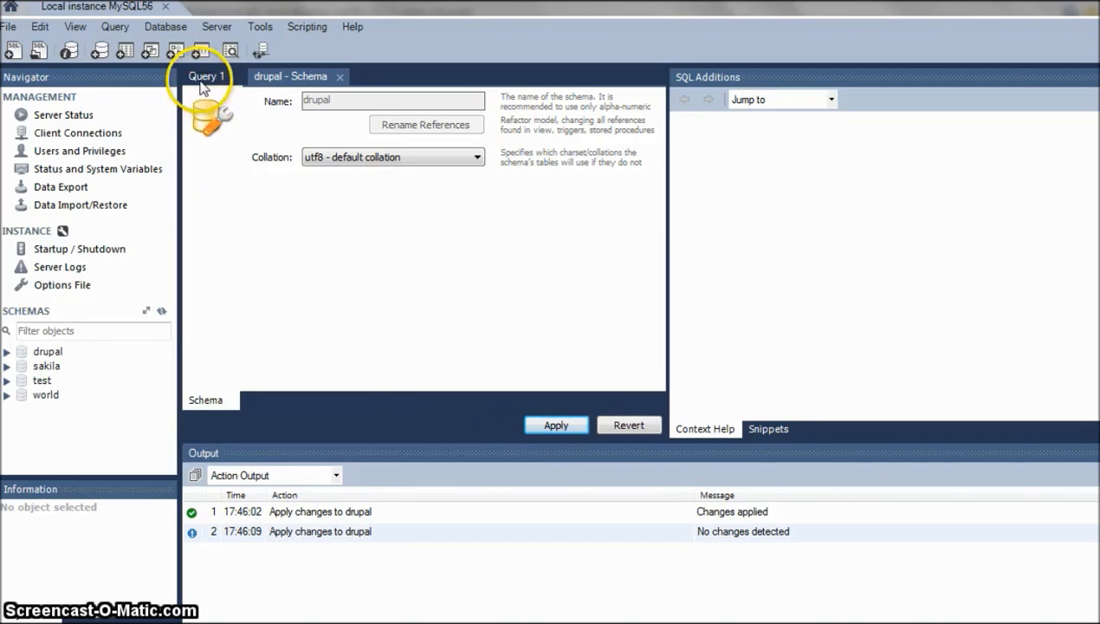
click(206, 76)
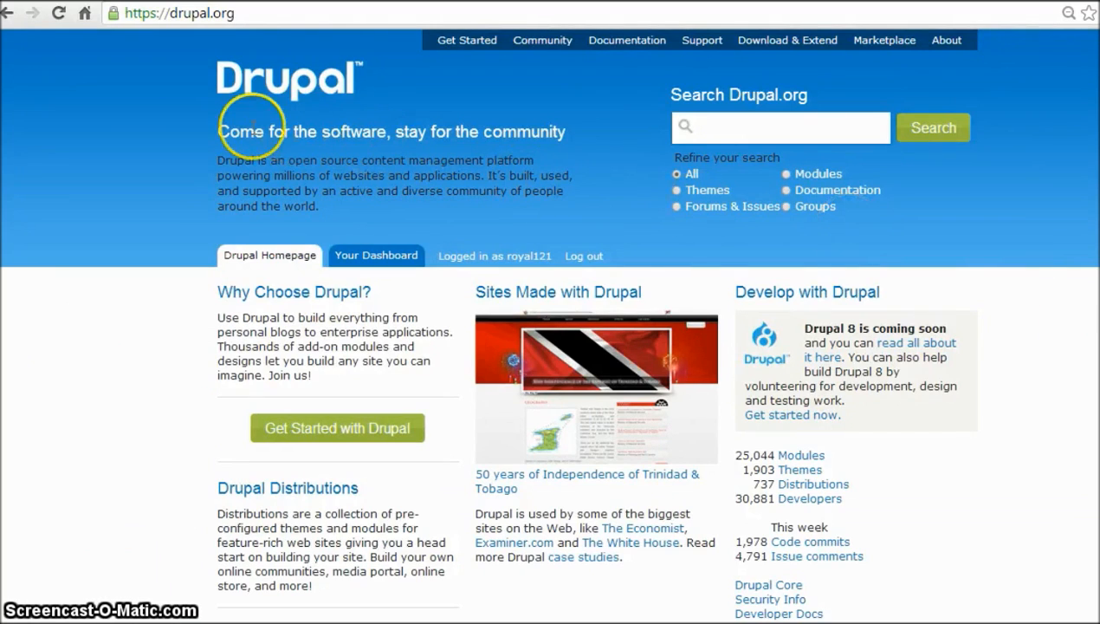
mouse_move(329, 437)
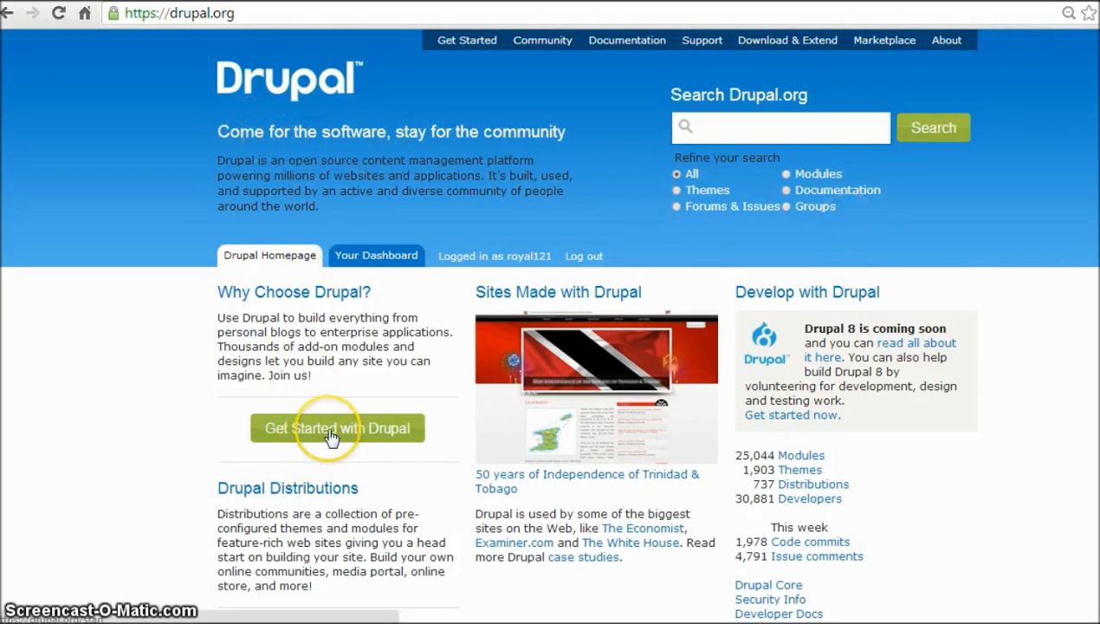
Go from the Drupal core download page to all releases and open drupal 8.0-alpha7
click(333, 434)
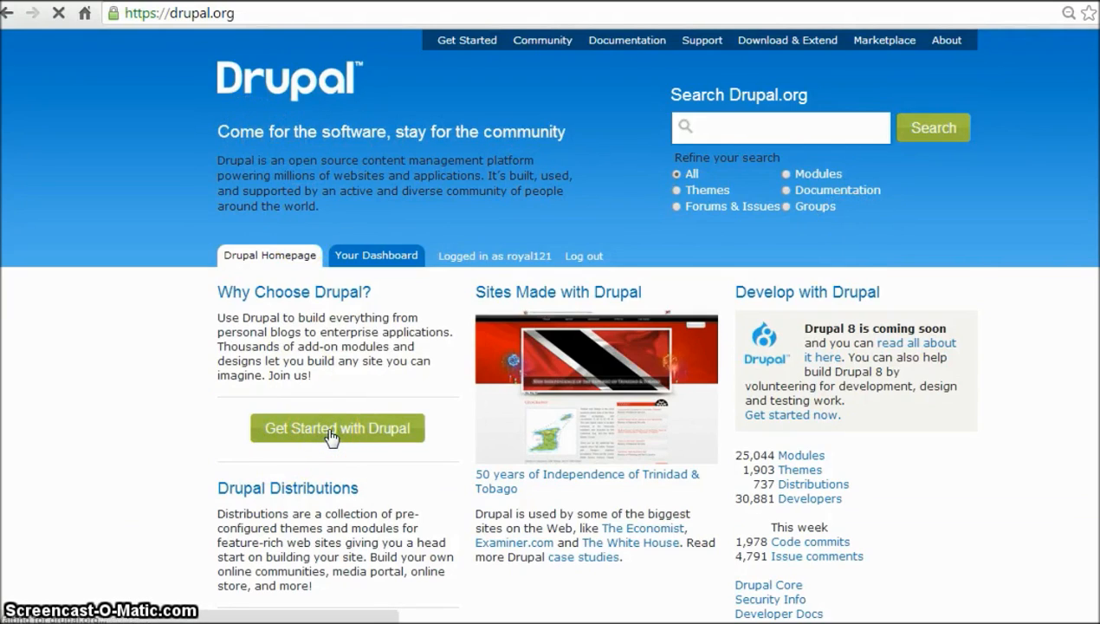
click(336, 428)
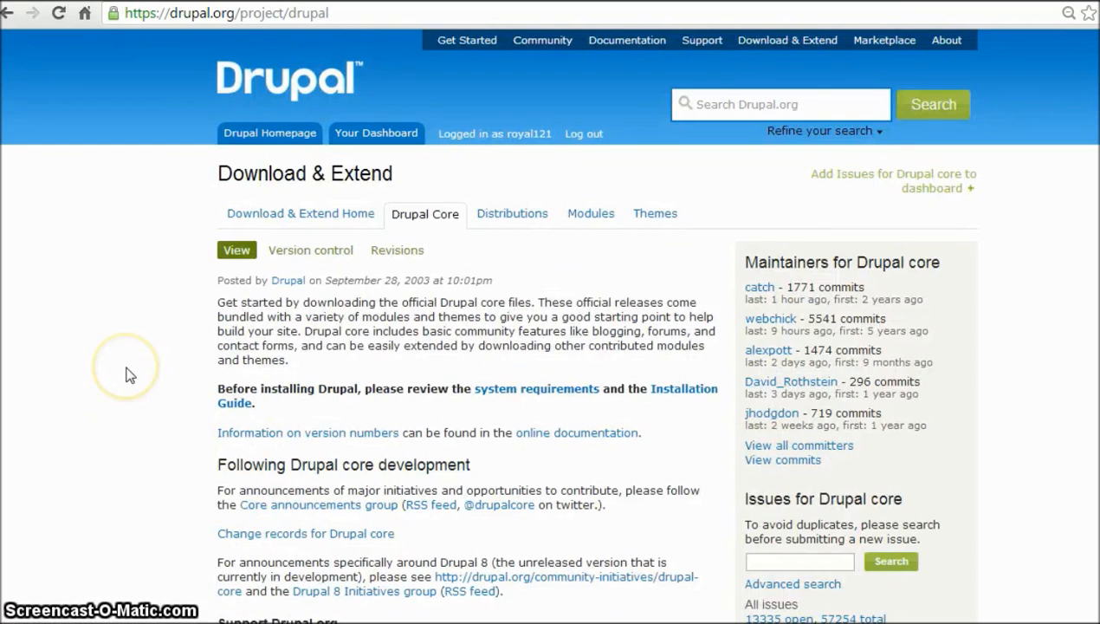
scroll(down, 3)
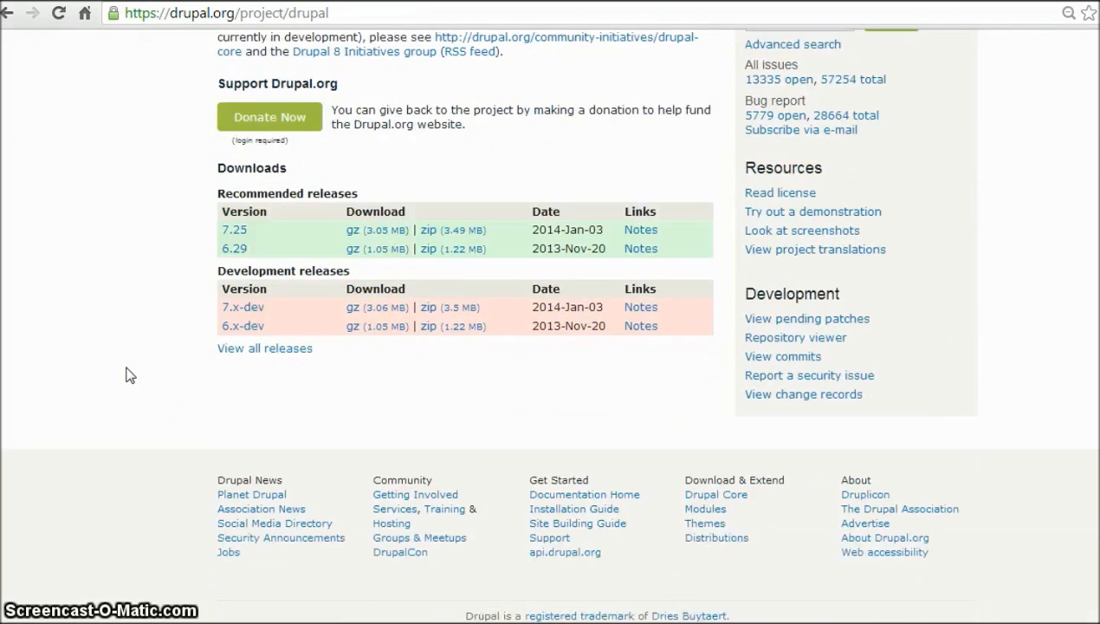
click(264, 348)
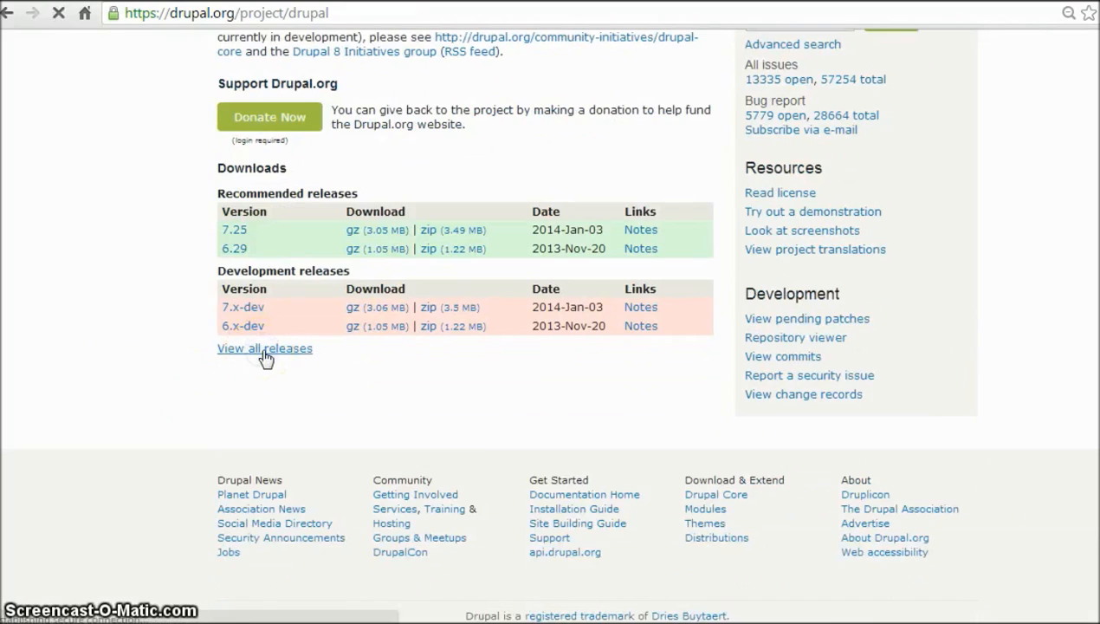
click(264, 348)
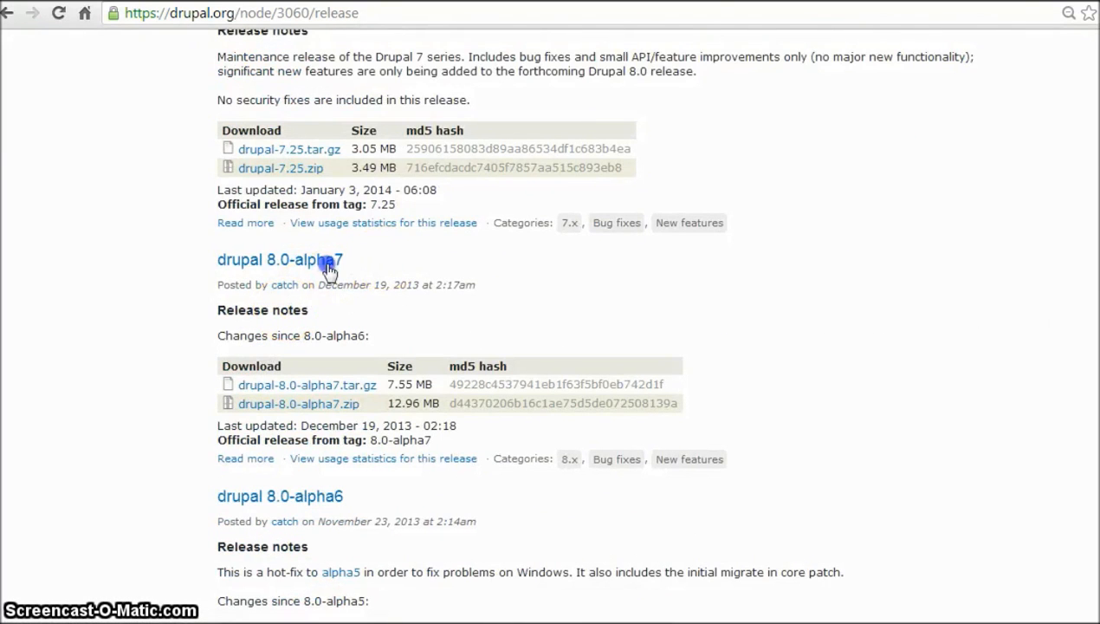
click(325, 264)
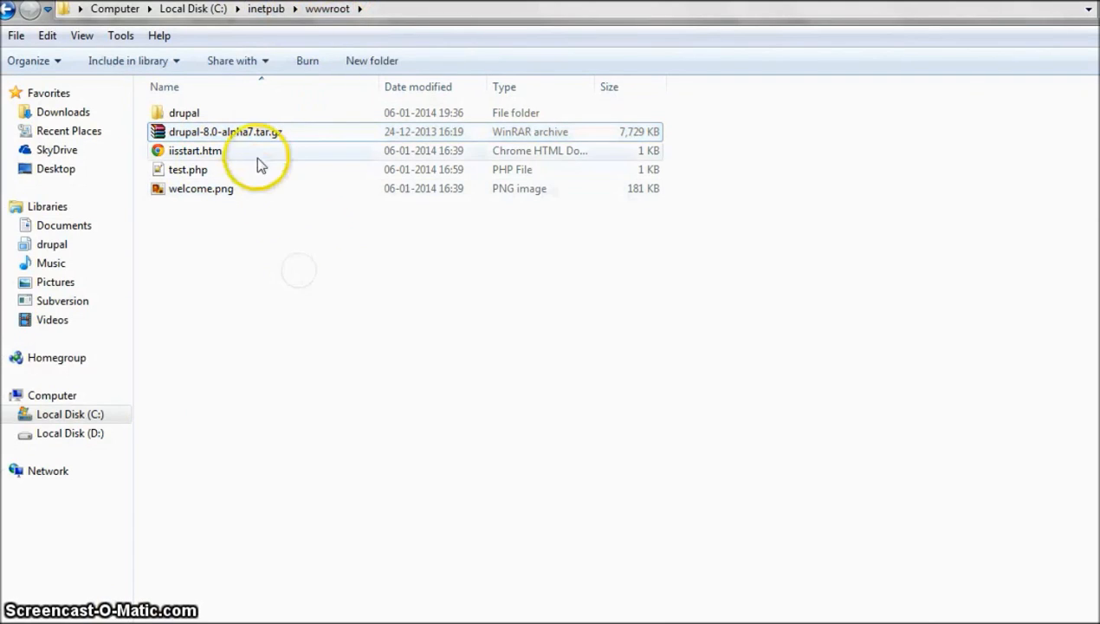
Open the drupal folder beside drupal-8.0-alpha7.tar.gz in C:\inetpub\wwwroot
click(225, 131)
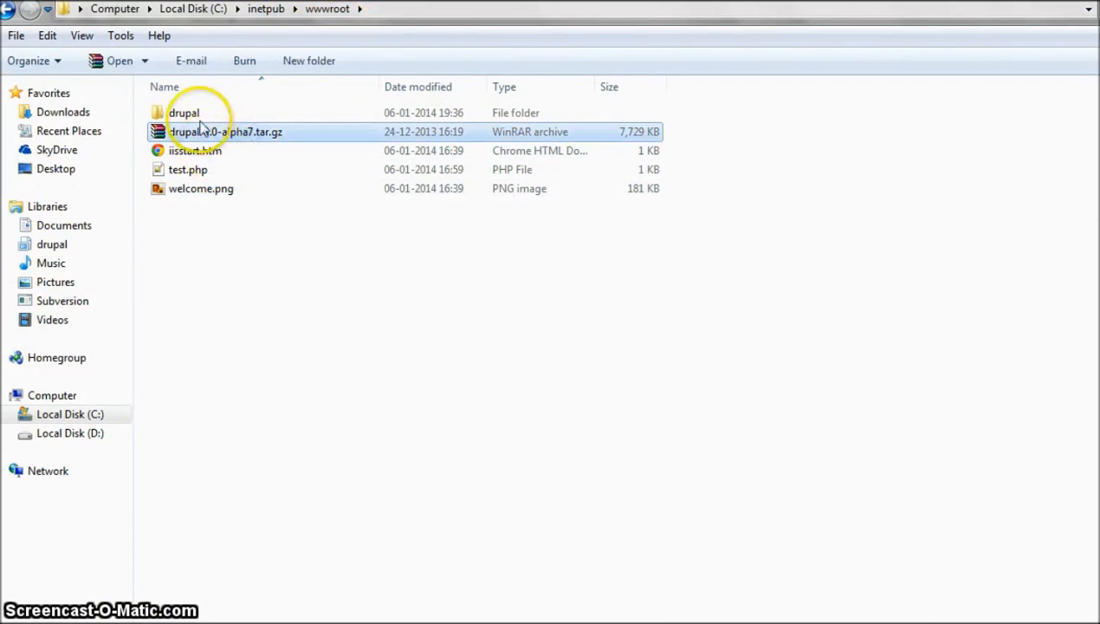
click(184, 112)
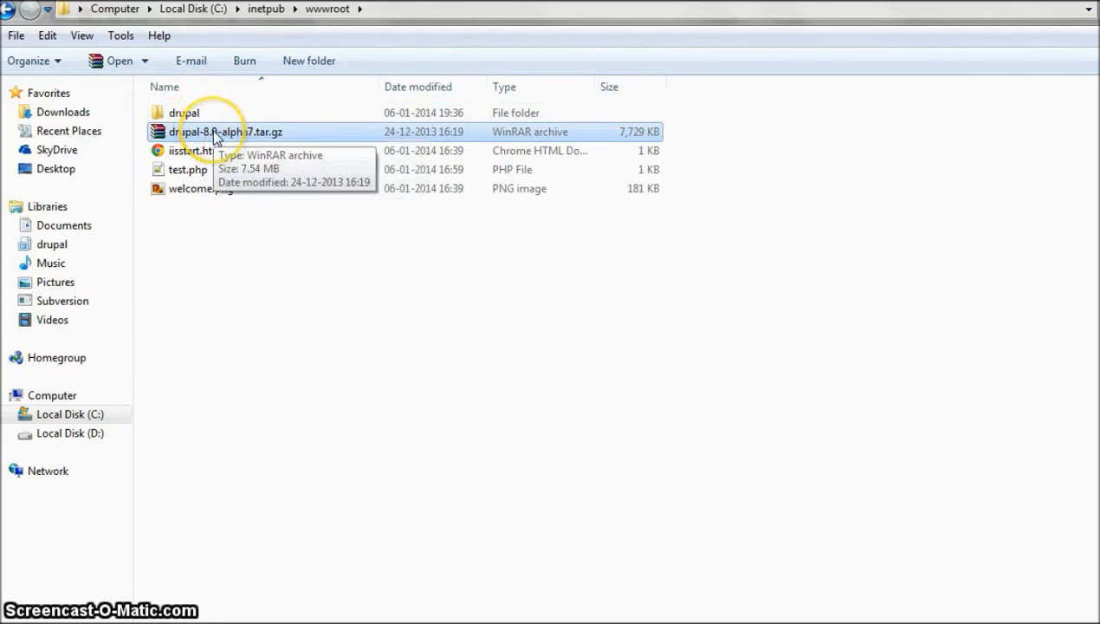
mouse_move(238, 141)
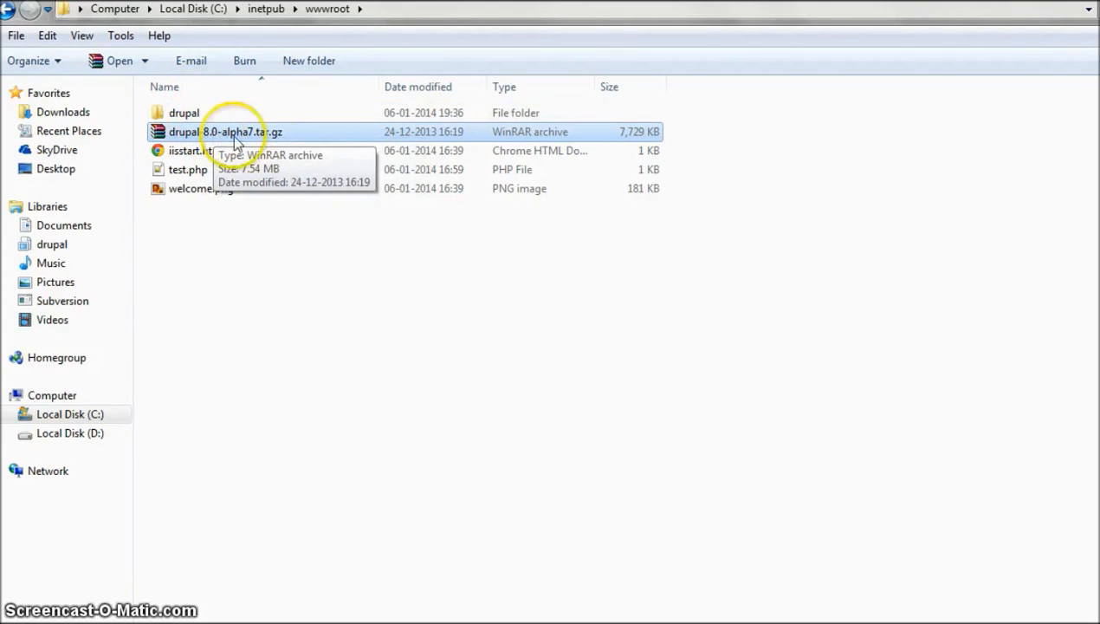
mouse_move(472, 296)
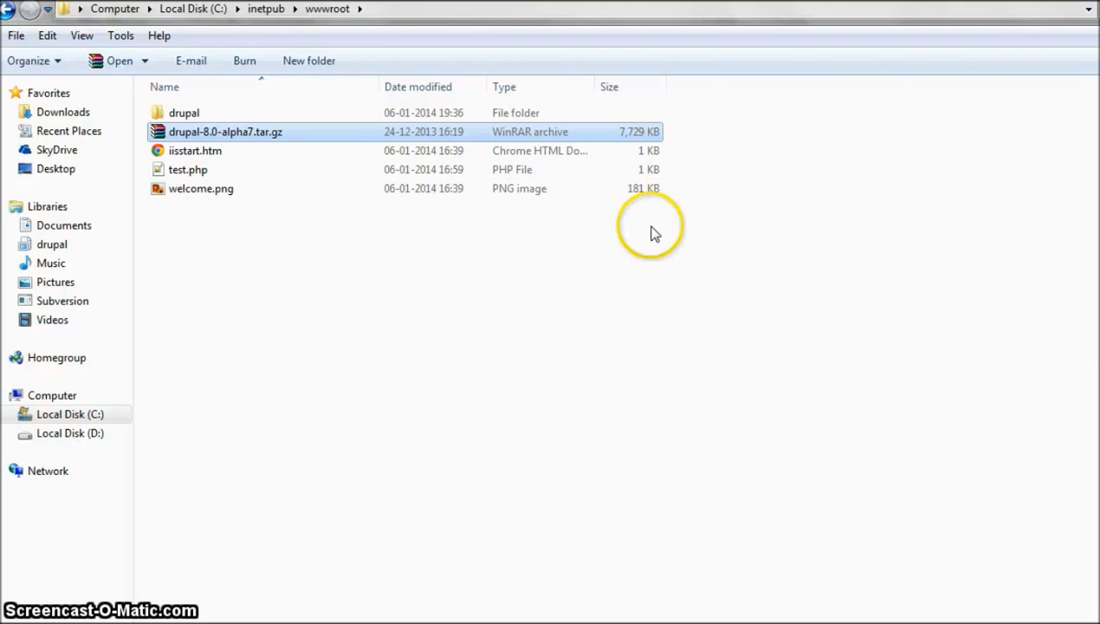
mouse_move(378, 185)
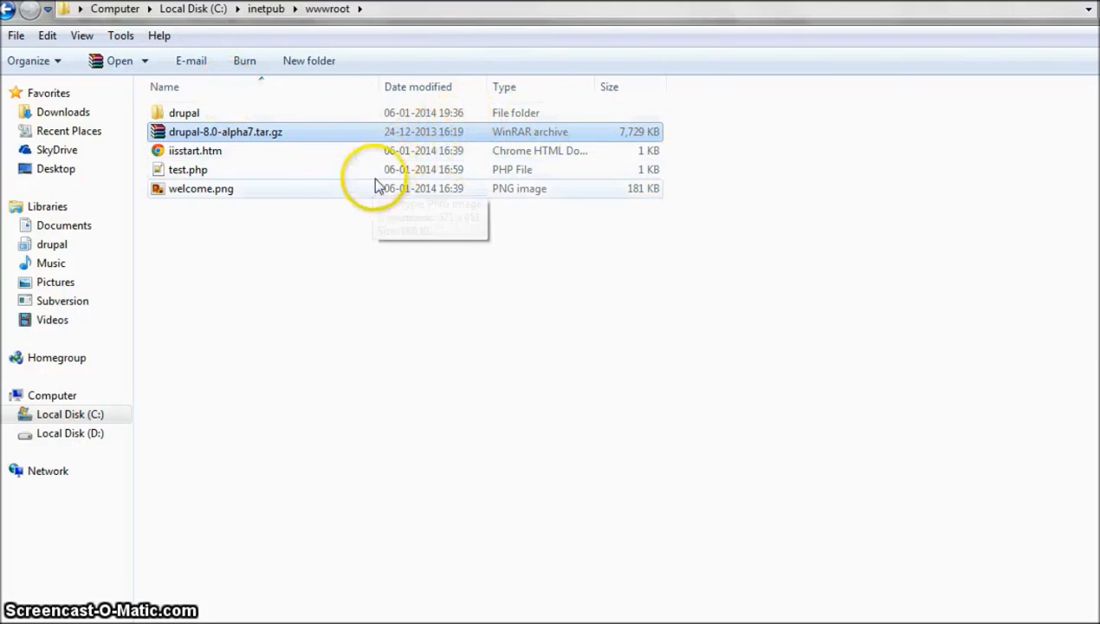
double_click(184, 113)
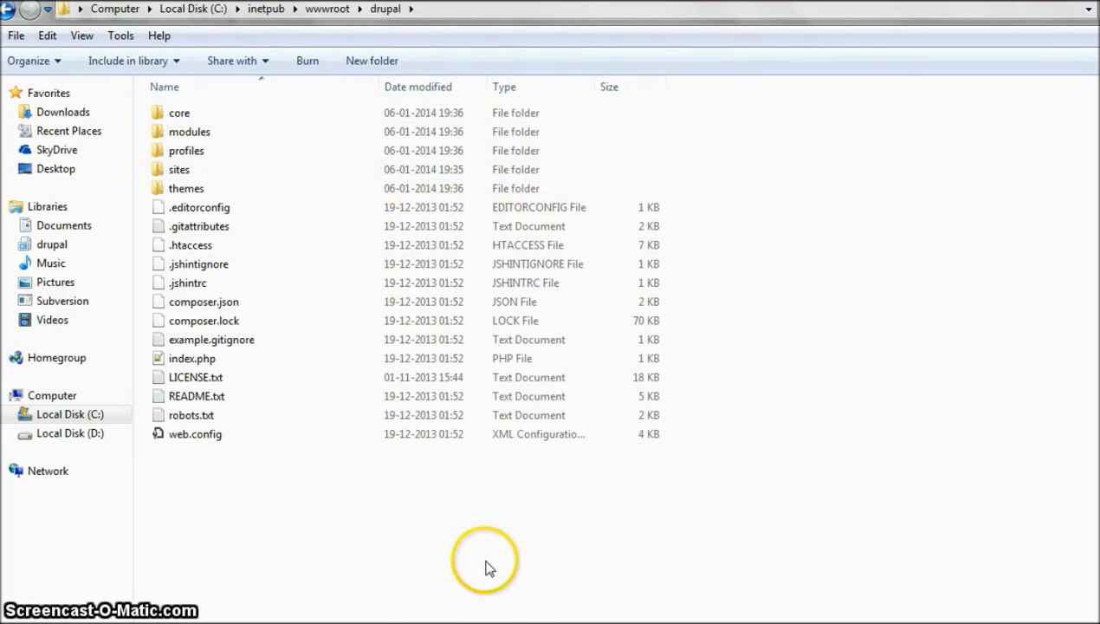
mouse_move(253, 483)
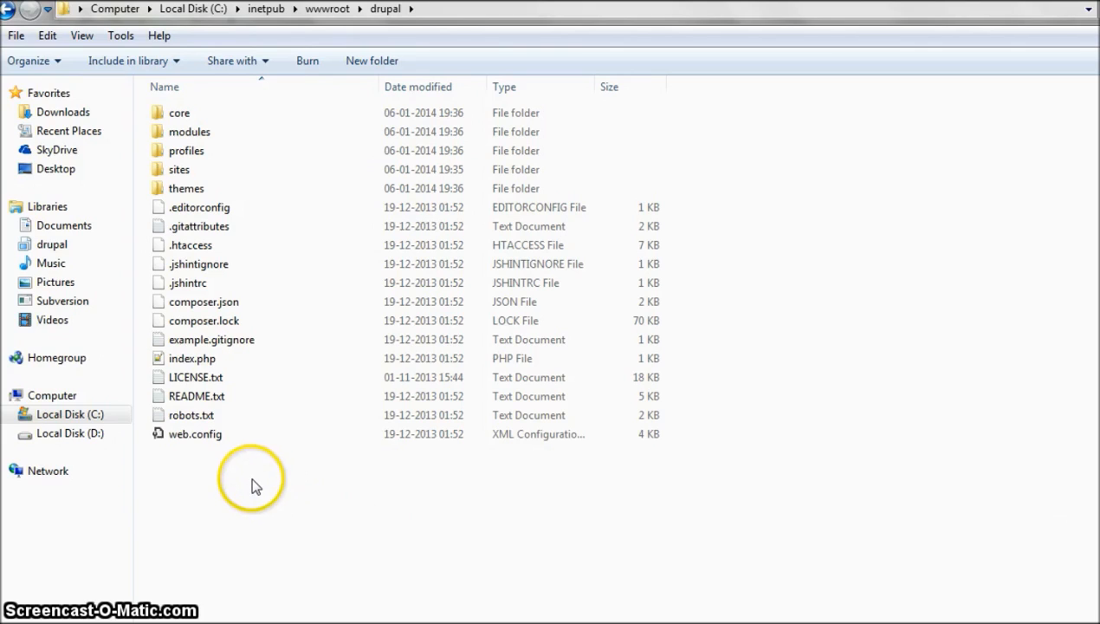
Rename web.config to web.config.old, accepting the extension-change warning
click(194, 434)
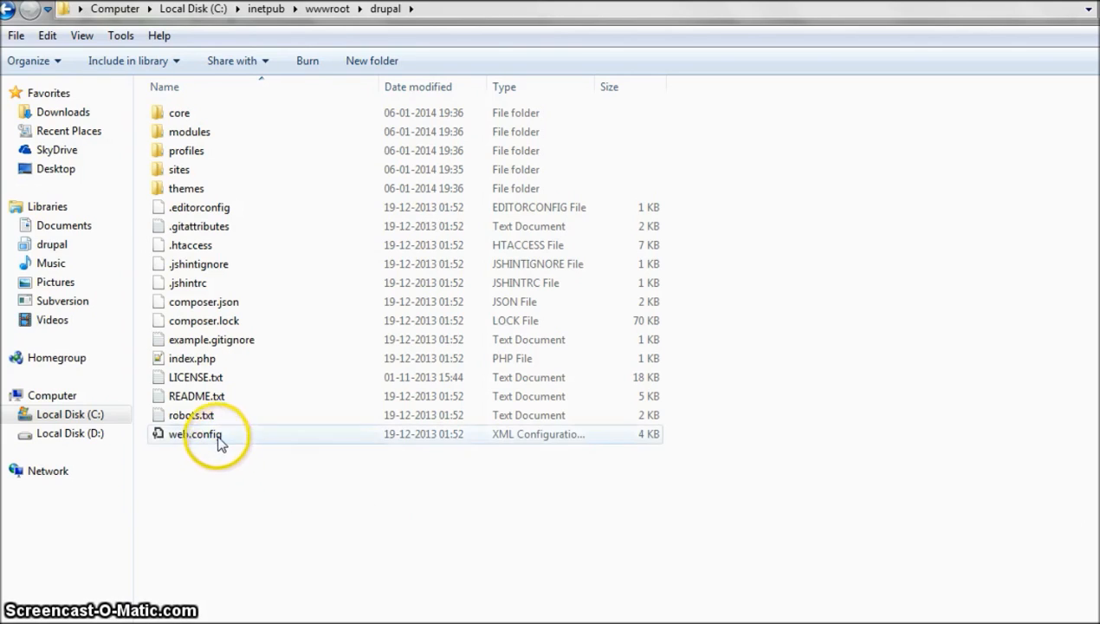
click(195, 434)
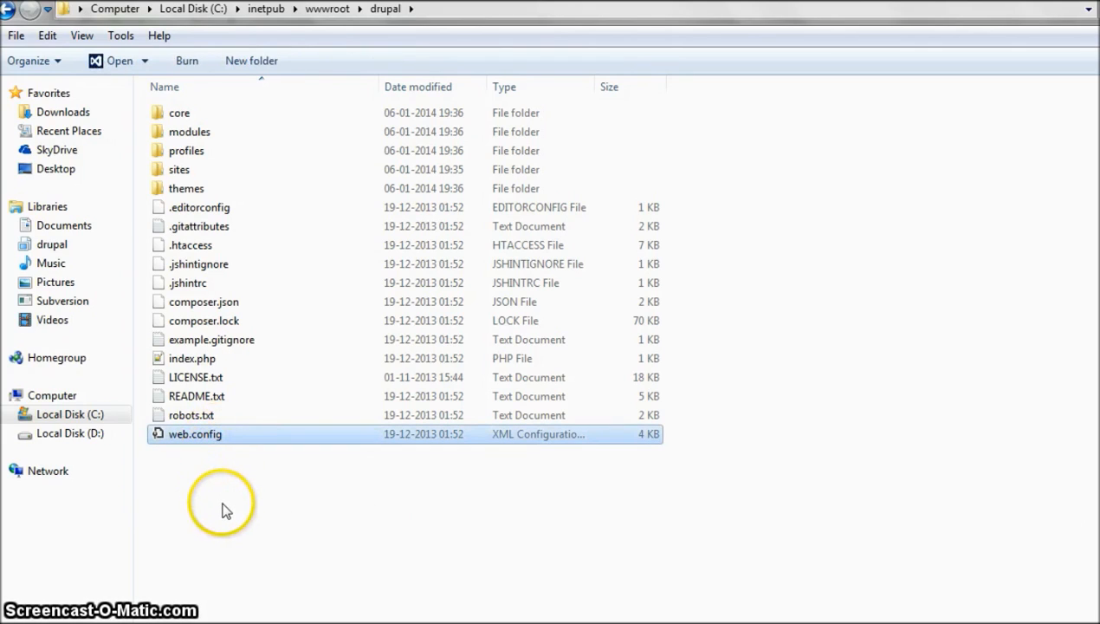
click(195, 433)
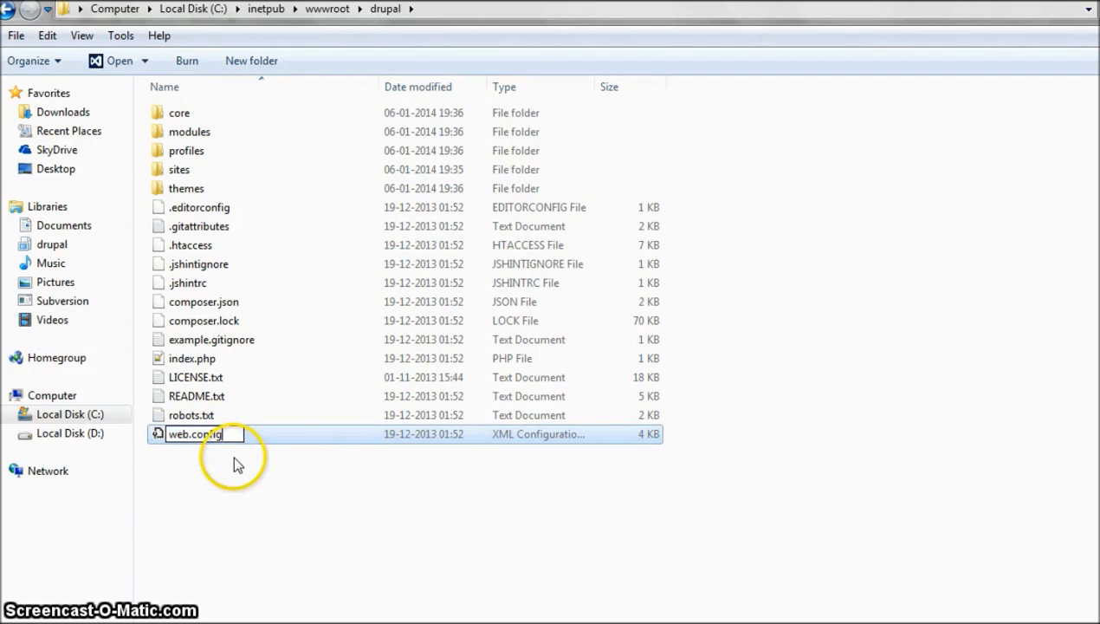
text(.old)
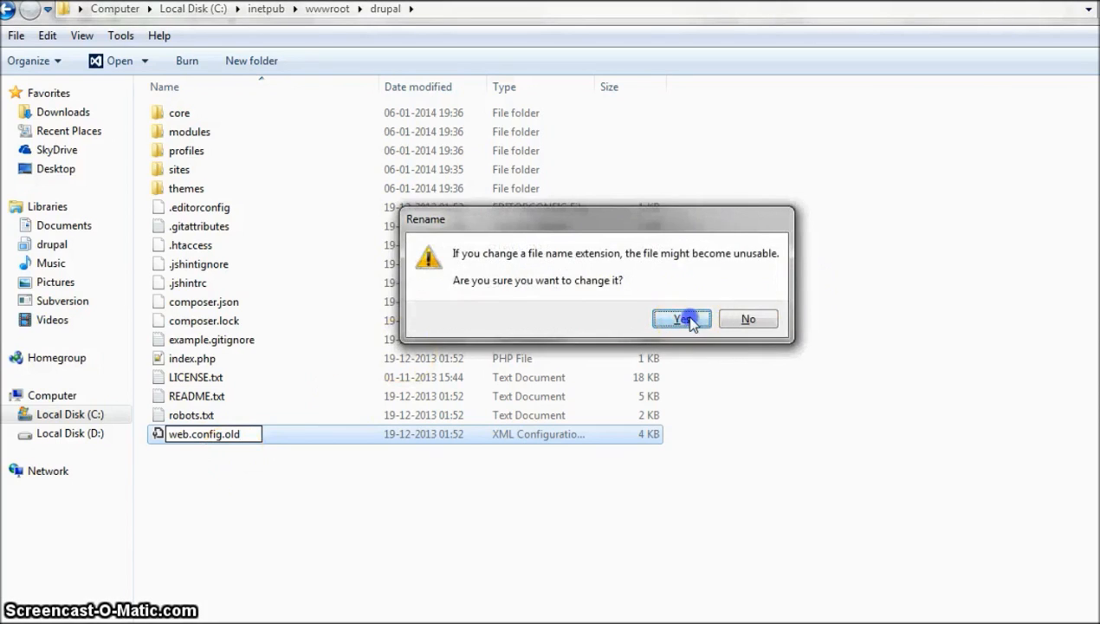
click(681, 319)
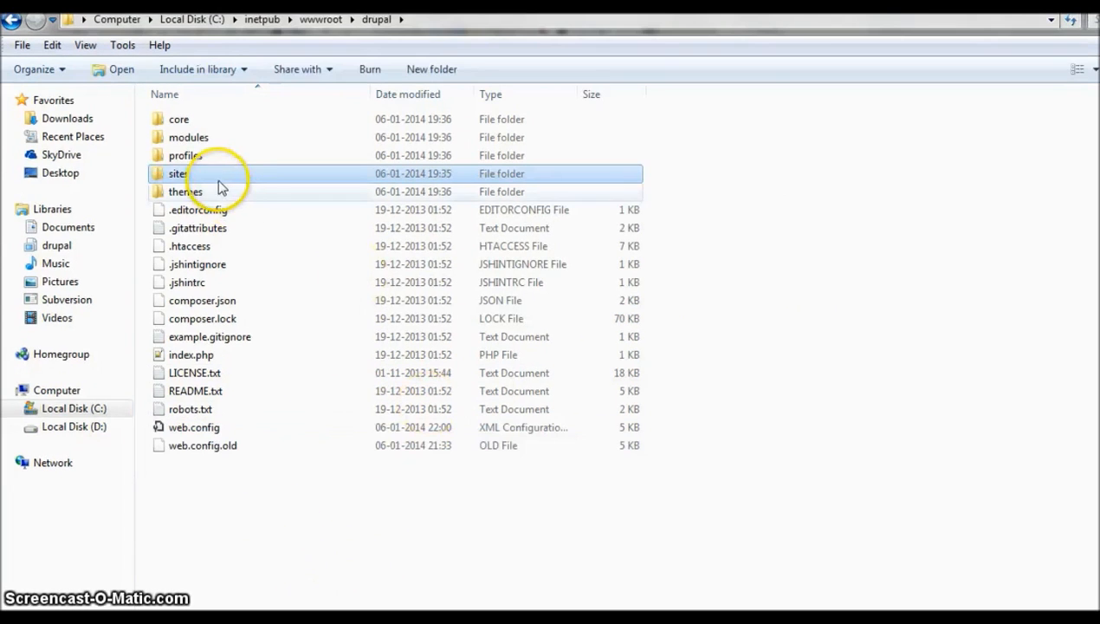
In sites\default, create a 'files' folder and select default.settings.php for copying
double_click(178, 174)
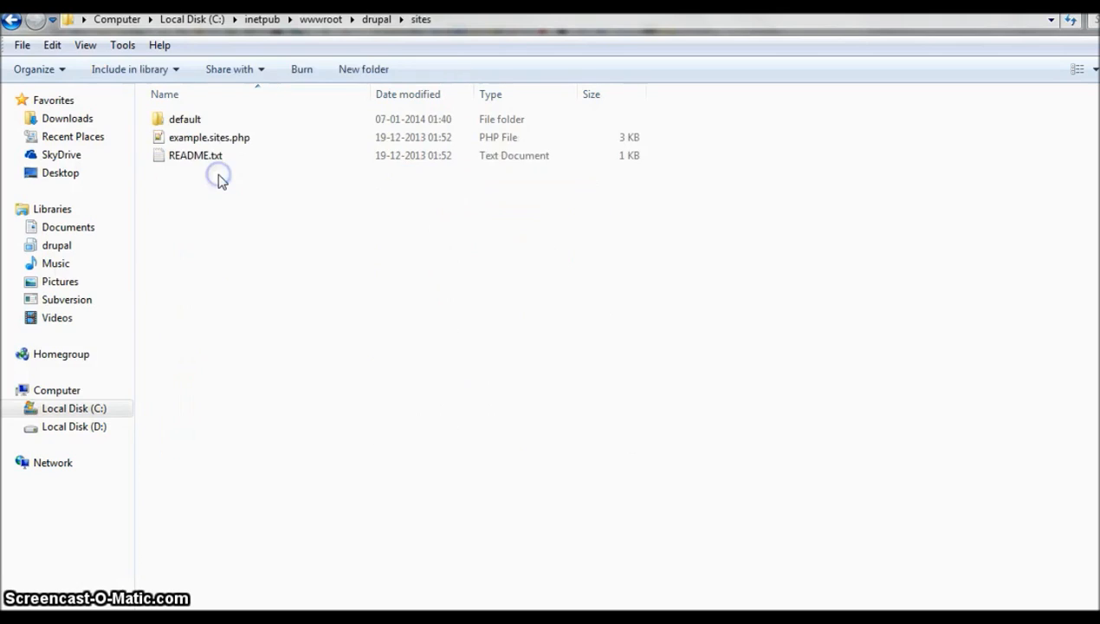
double_click(183, 119)
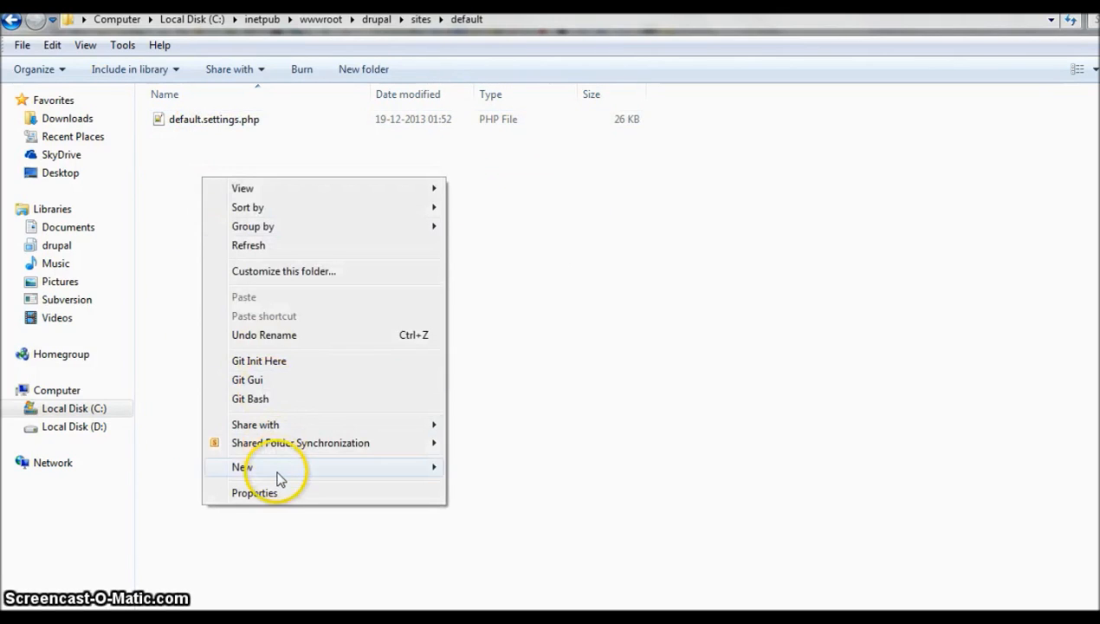
click(242, 467)
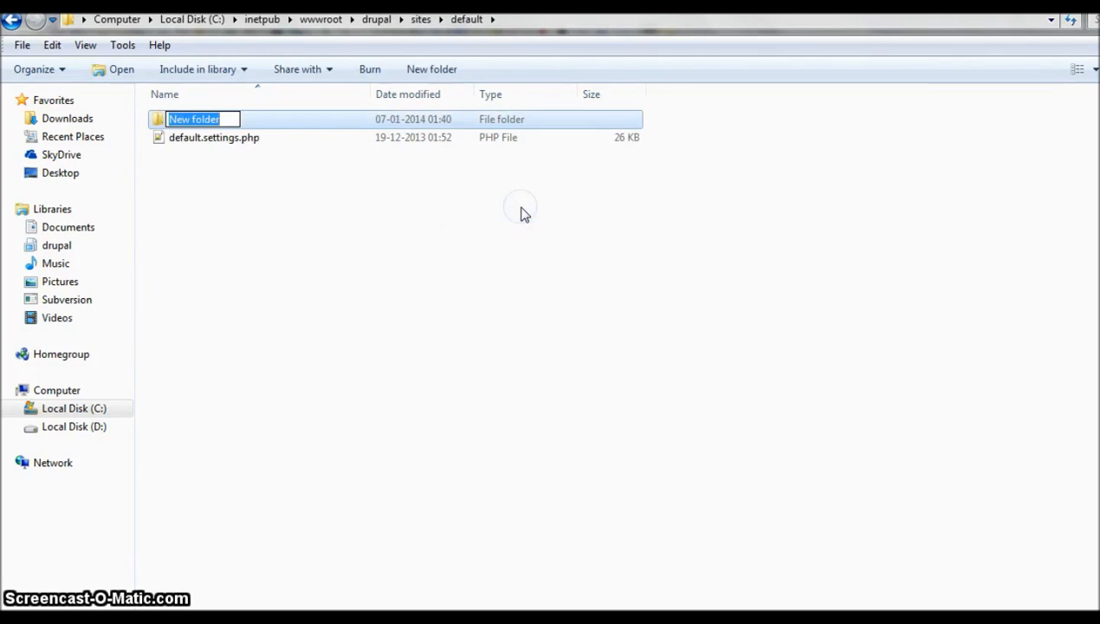
text(files)
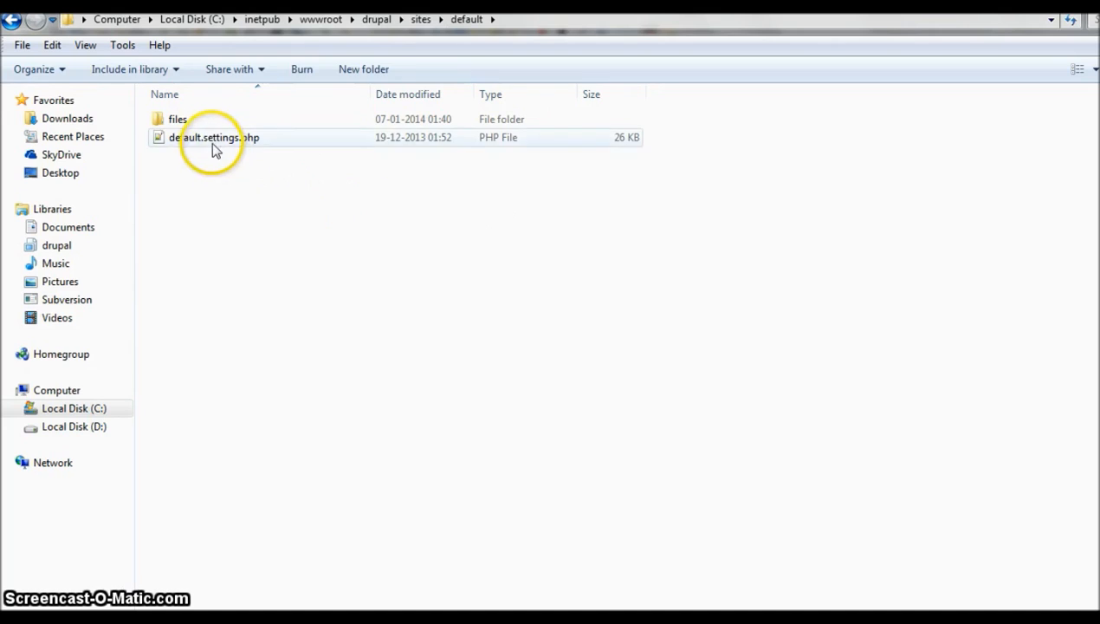
click(213, 137)
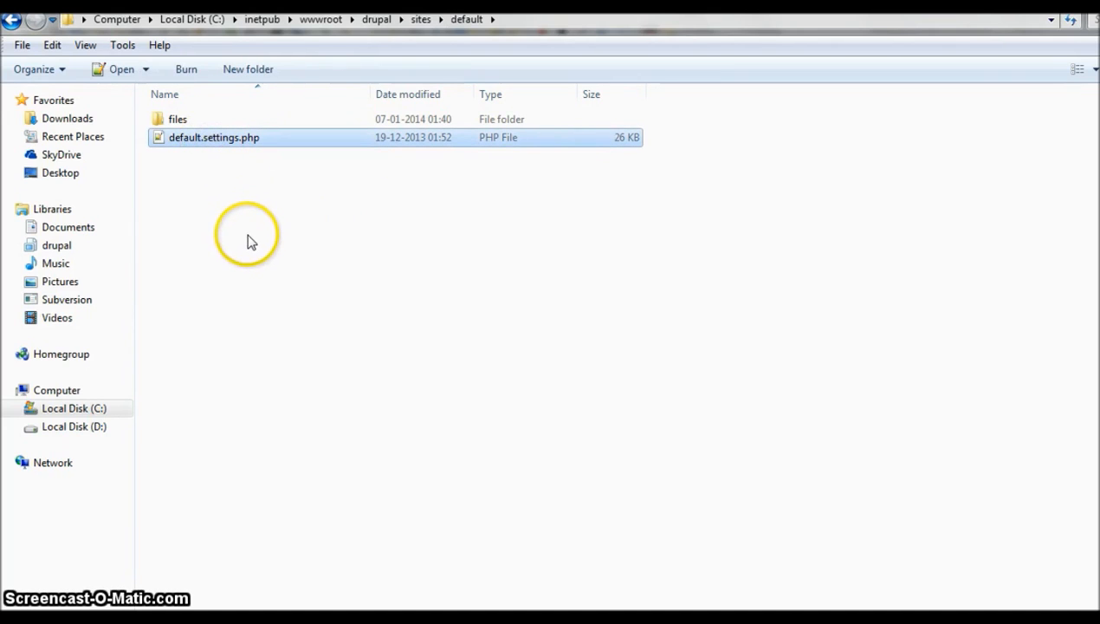
mouse_move(264, 316)
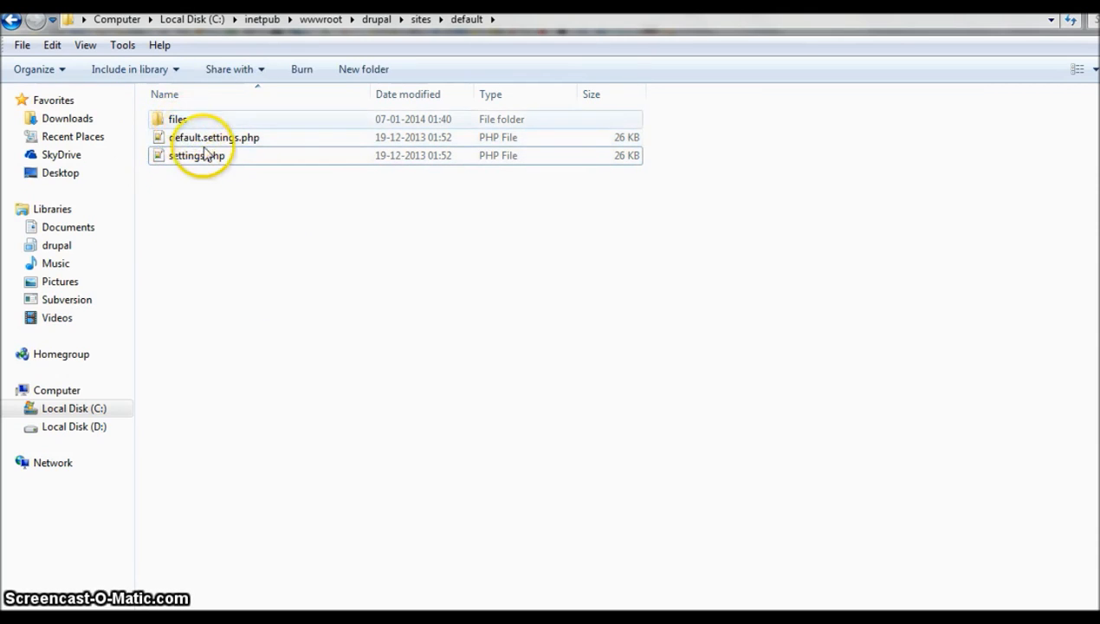
mouse_move(179, 165)
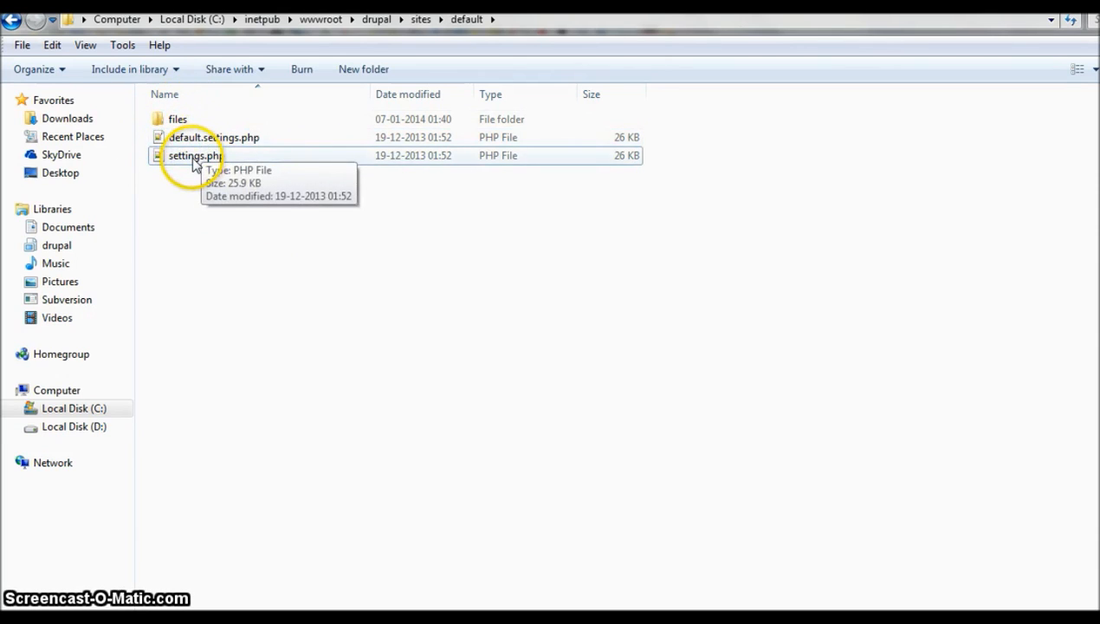
Grant the Users group Full control on settings.php and apply the permissions
right_click(194, 156)
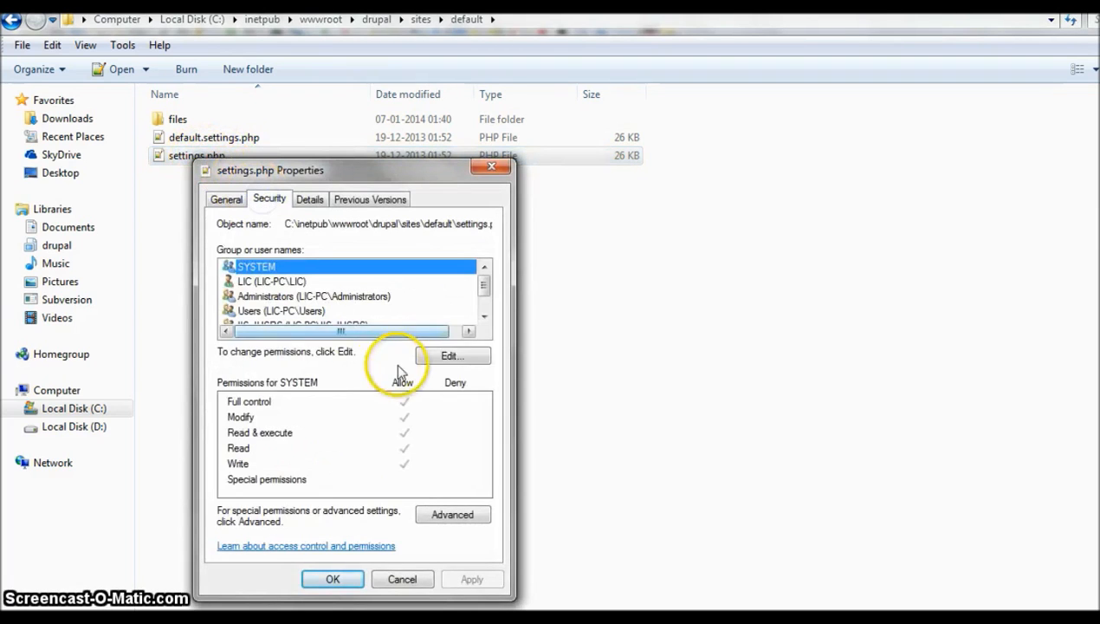
click(453, 355)
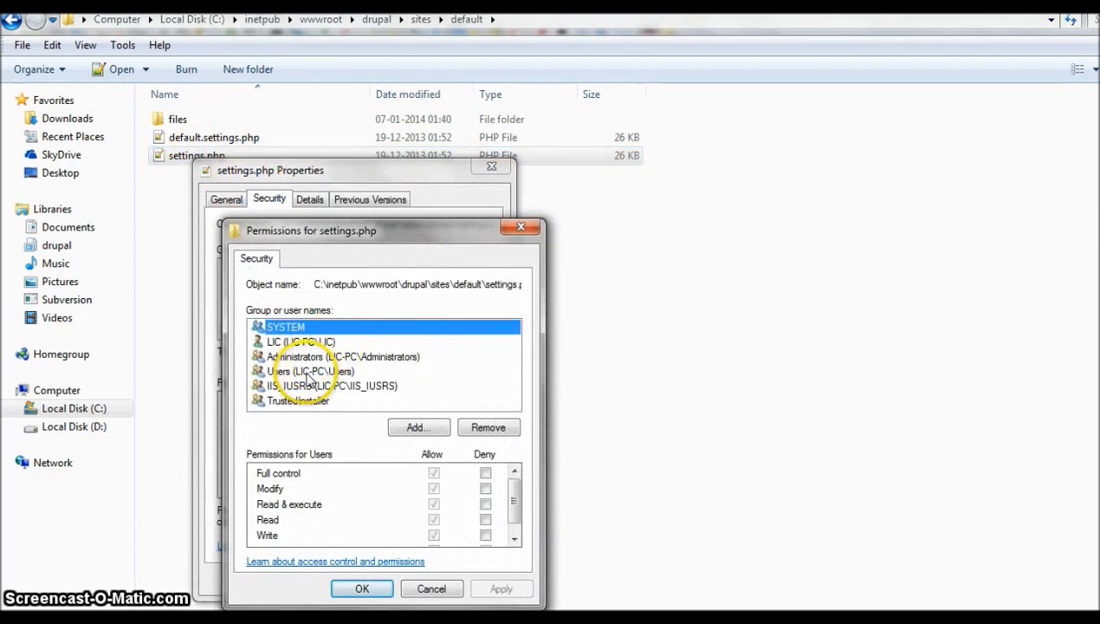
click(311, 371)
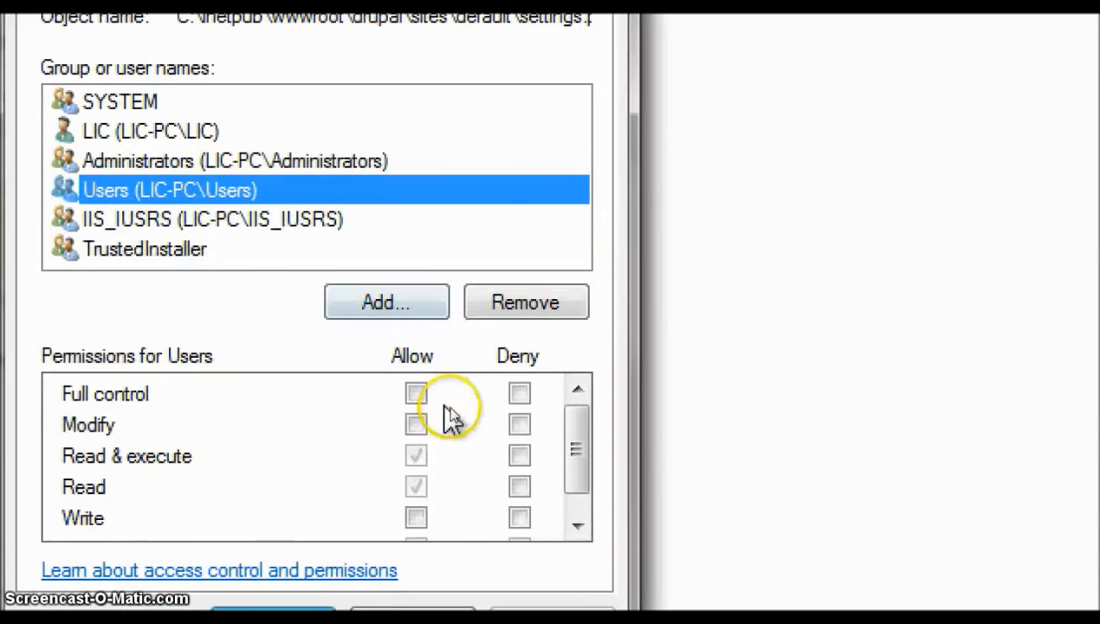
click(415, 393)
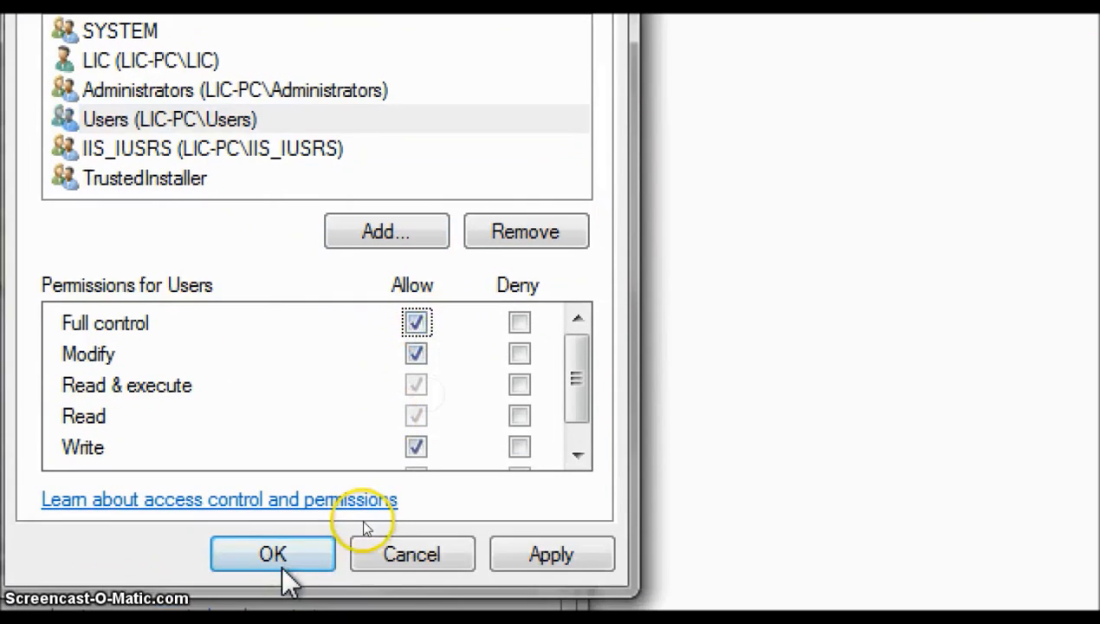
click(550, 553)
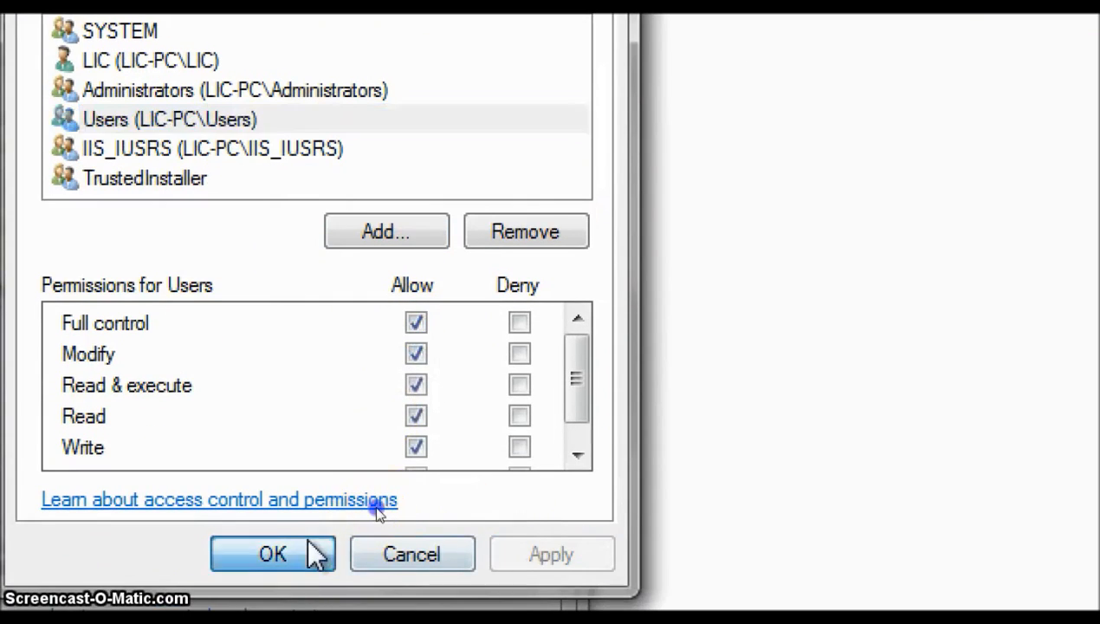
click(272, 553)
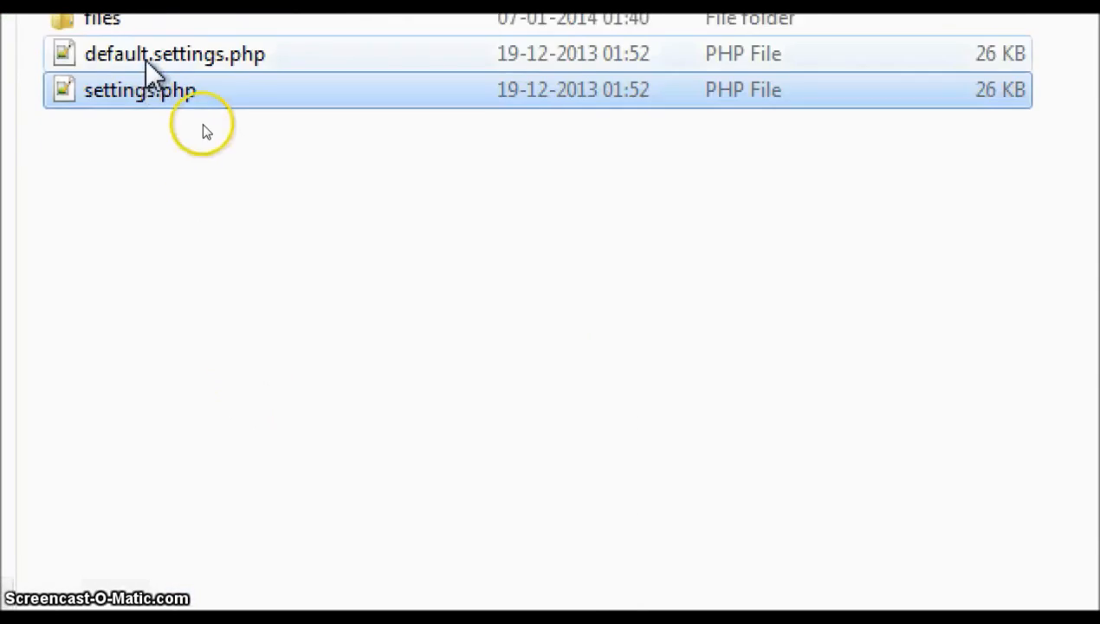
Close the default folder's properties, then allow Users Full control of the files folder
right_click(203, 130)
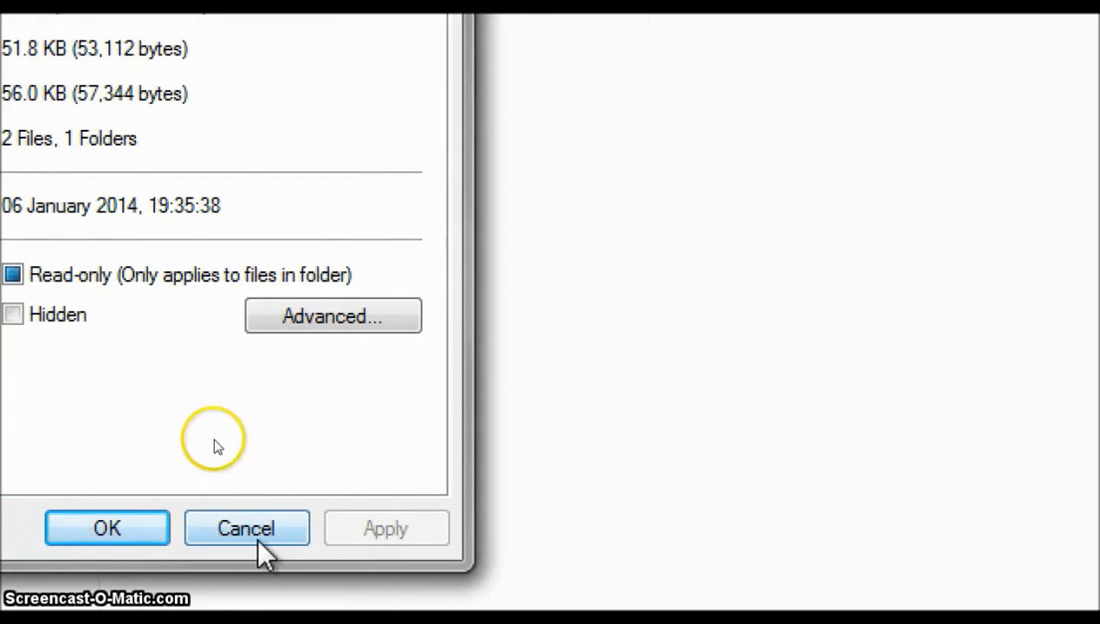
click(246, 527)
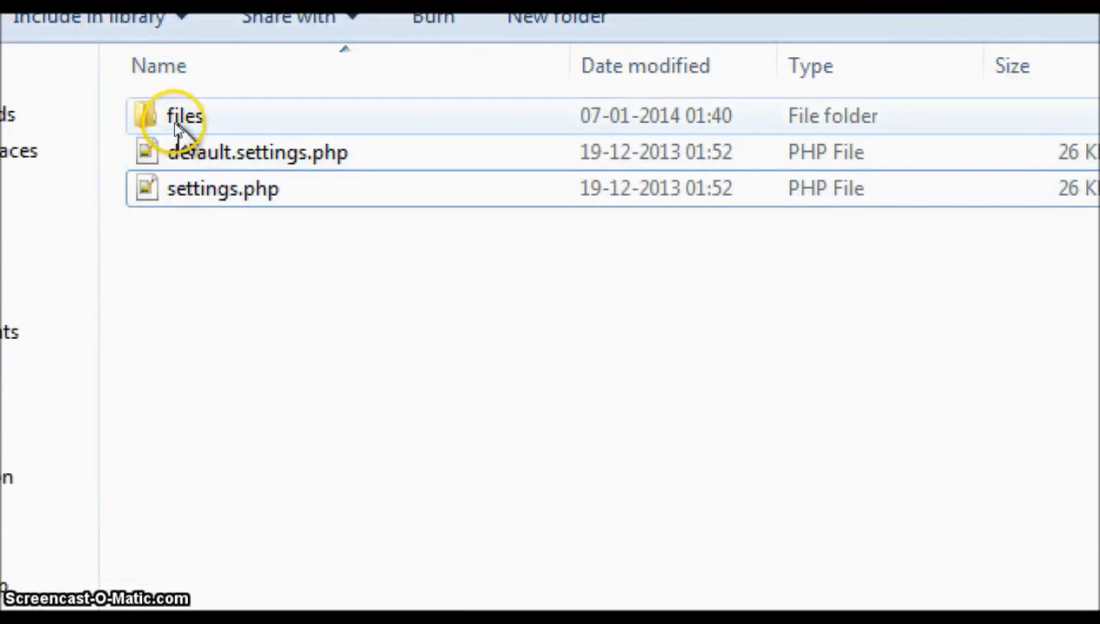
right_click(178, 117)
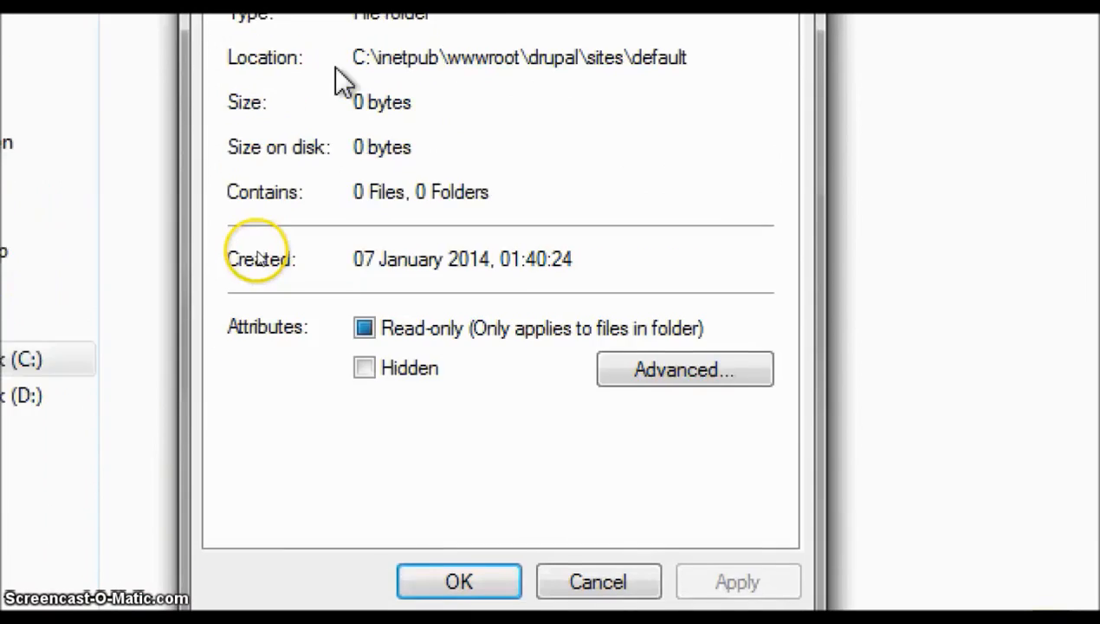
click(414, 72)
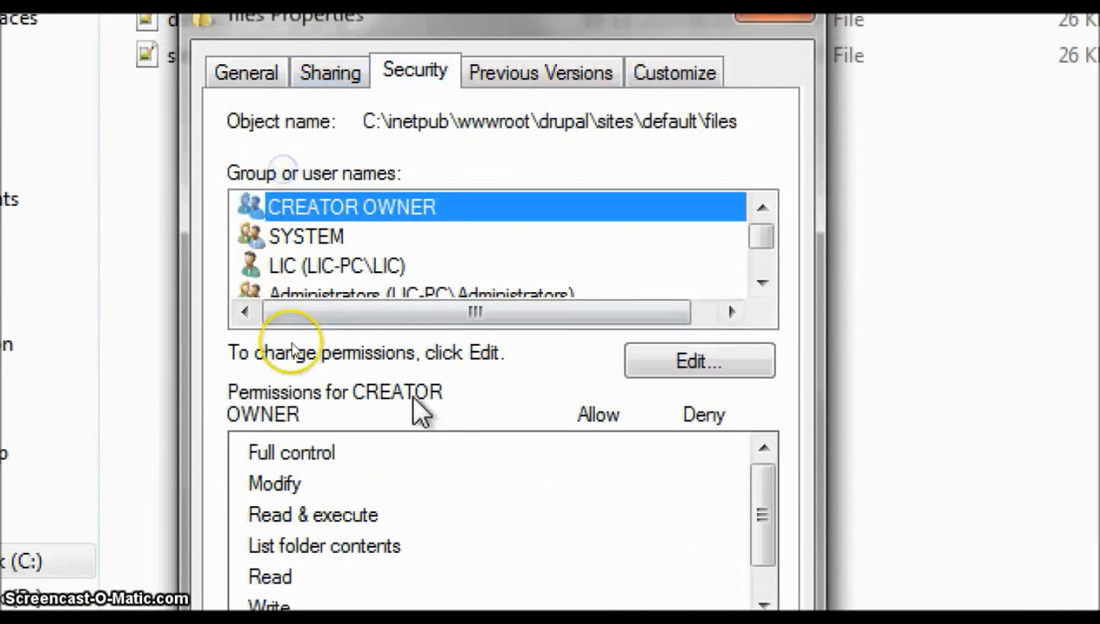
click(698, 359)
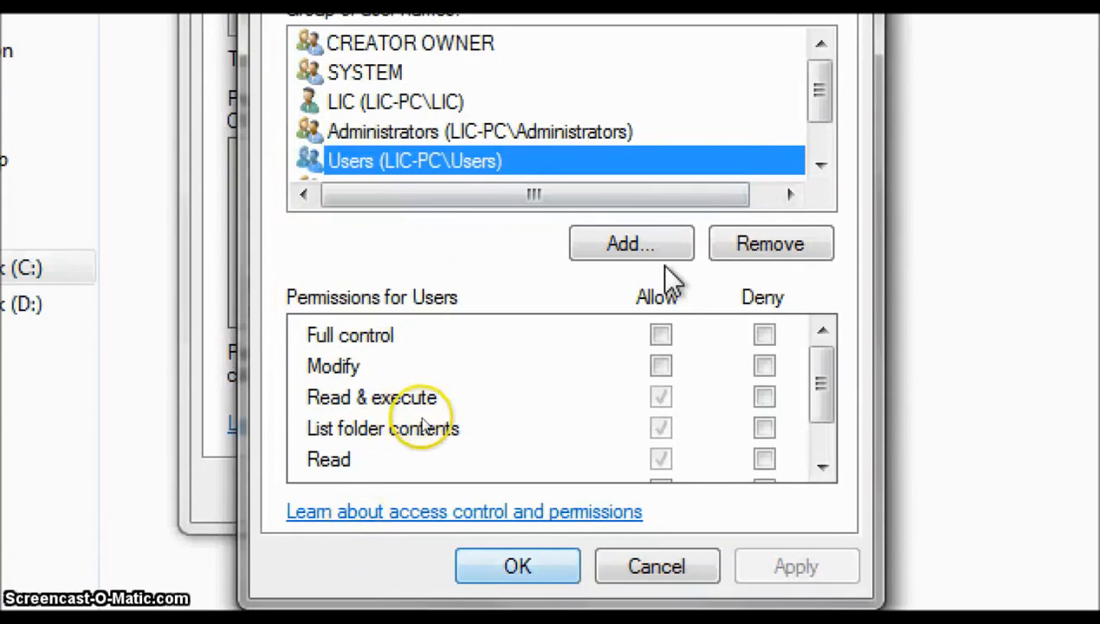
click(659, 326)
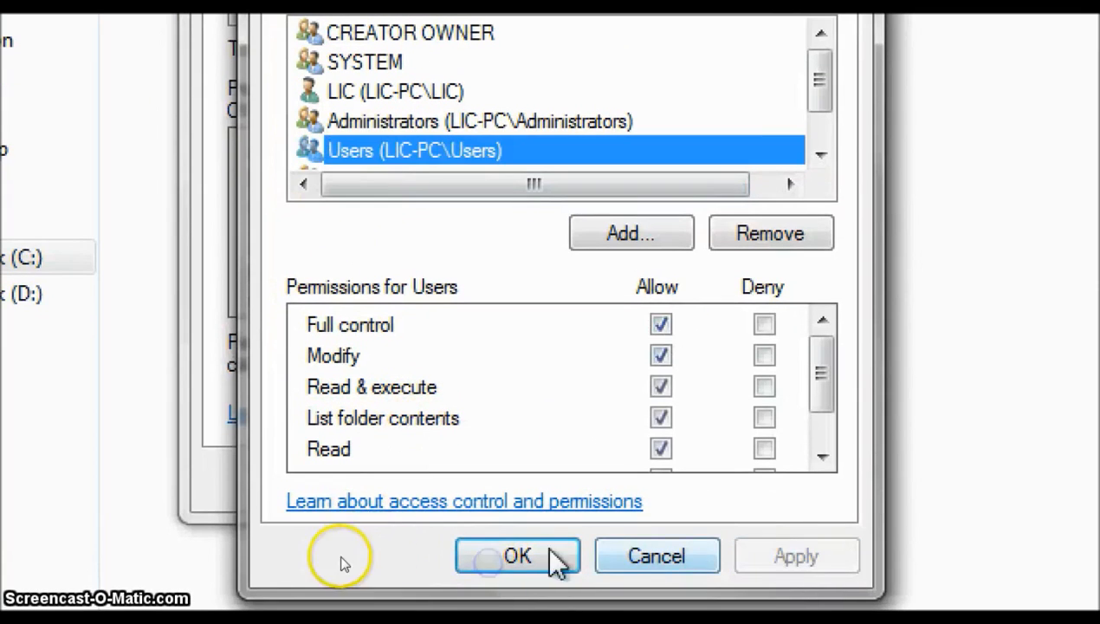
click(515, 555)
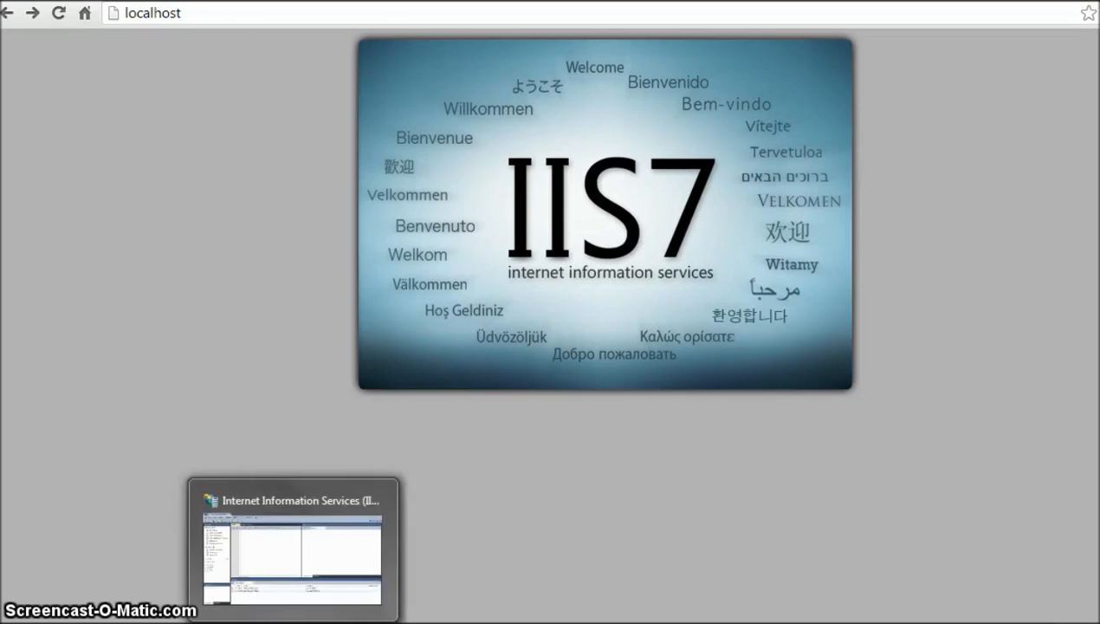
Bring IIS Manager forward and select drupal under Sites > Default Web Site
click(294, 501)
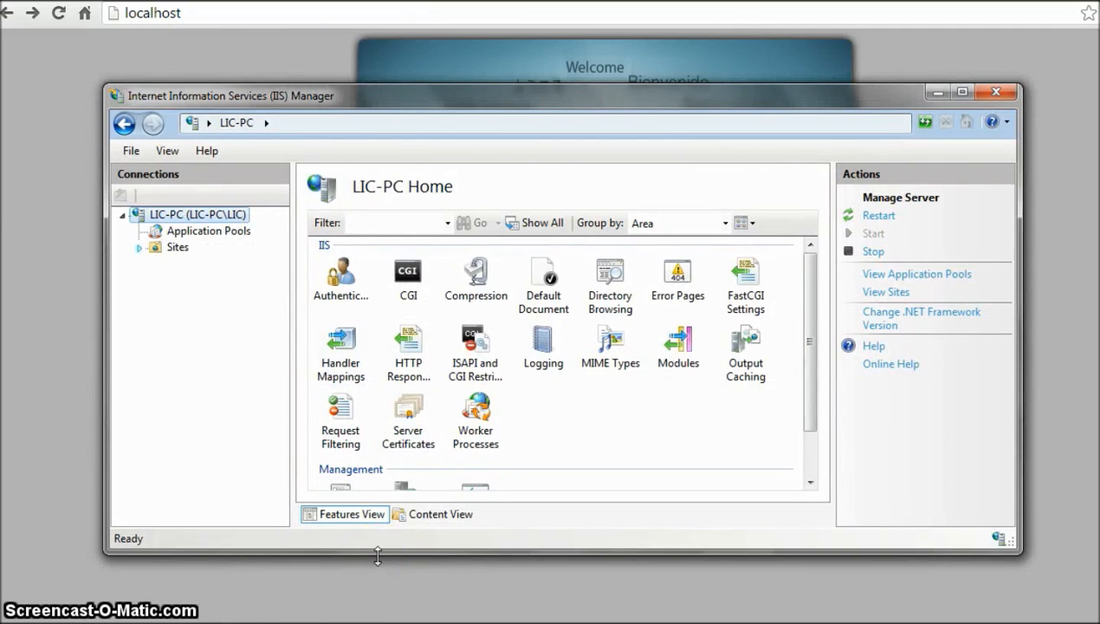
click(138, 247)
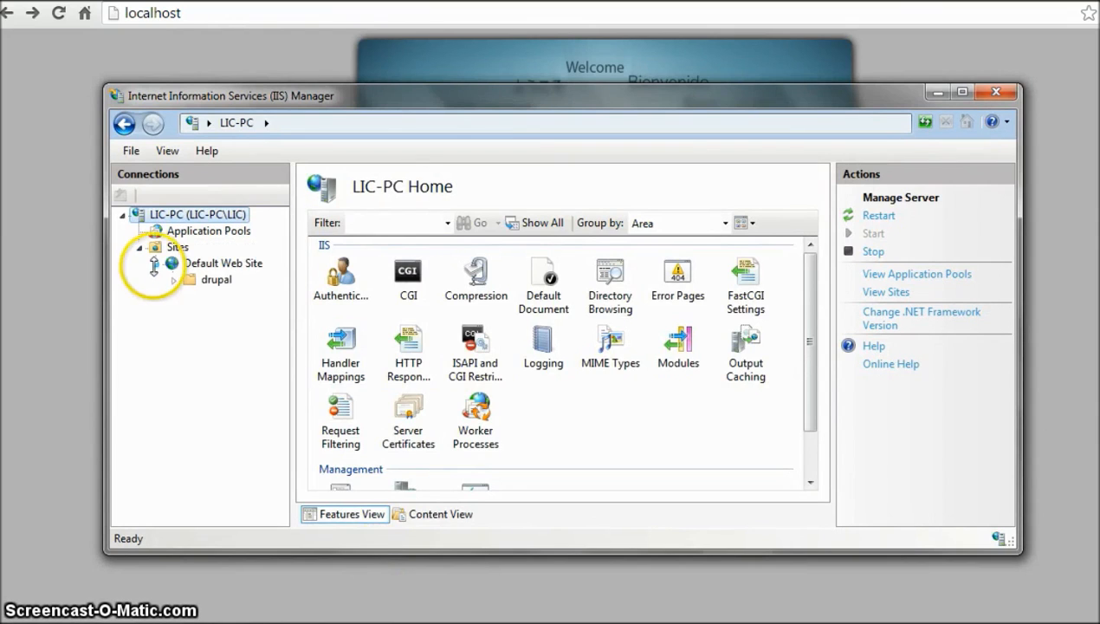
click(172, 279)
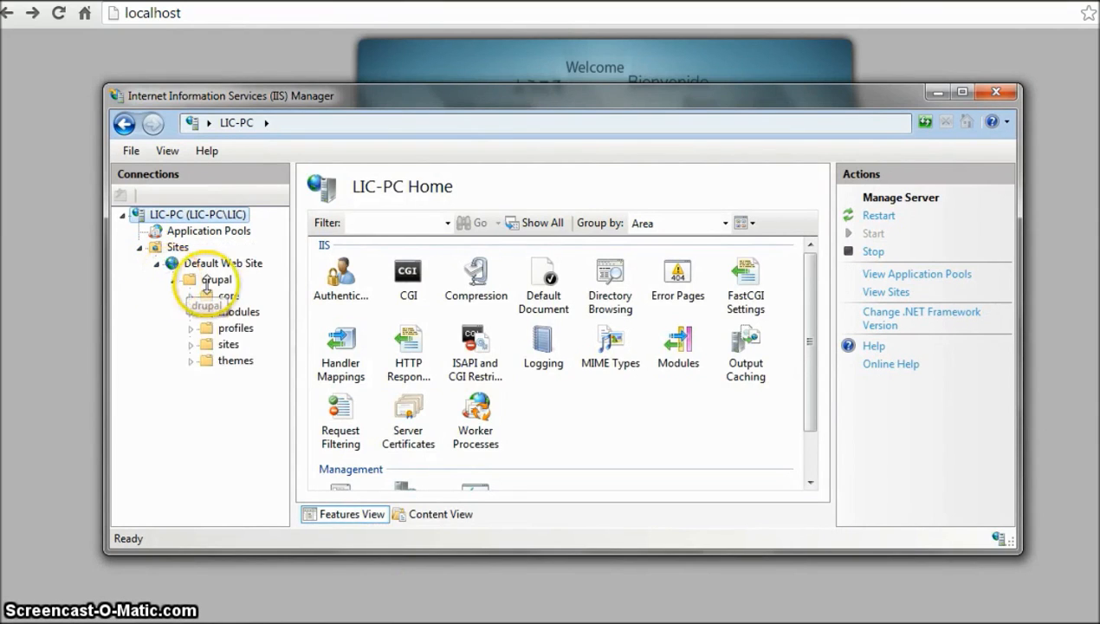
click(215, 279)
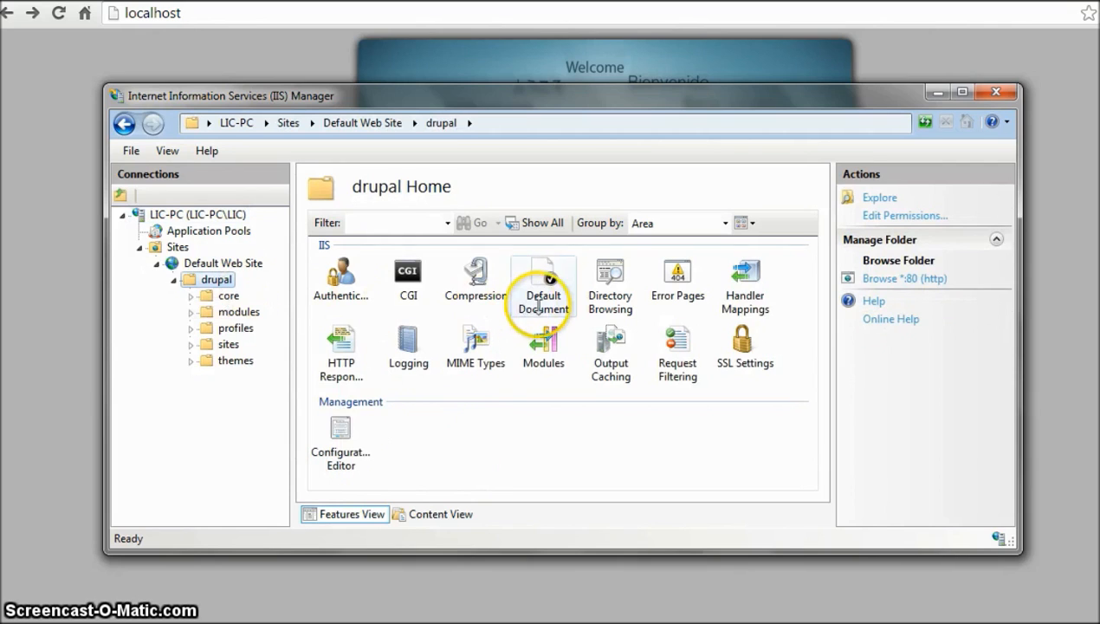
Add index.php to drupal's Default Document list
double_click(543, 276)
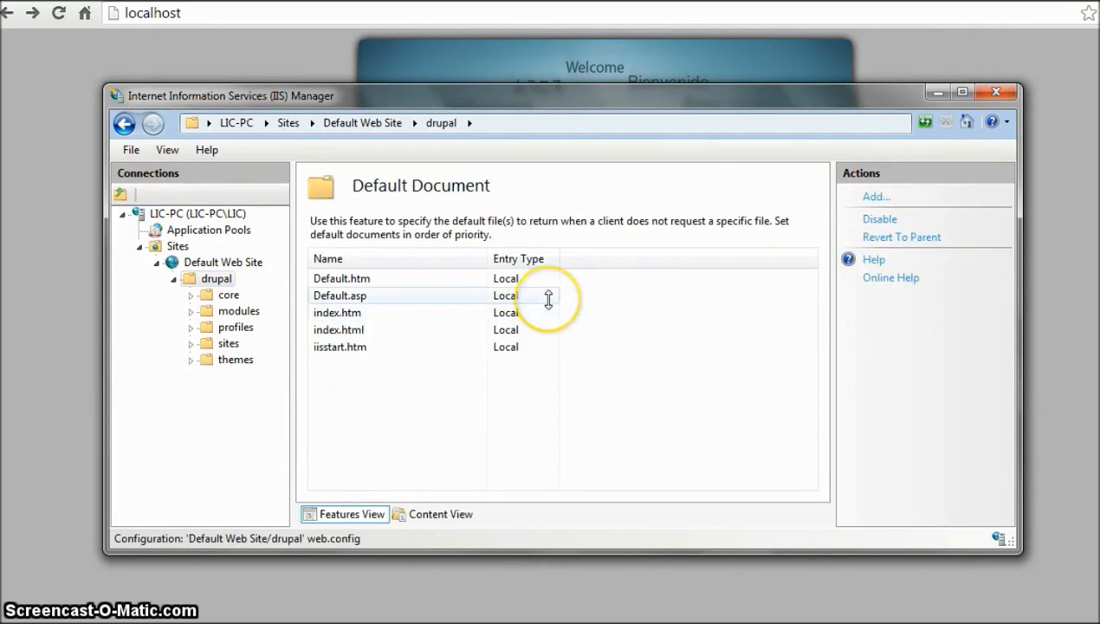
click(873, 195)
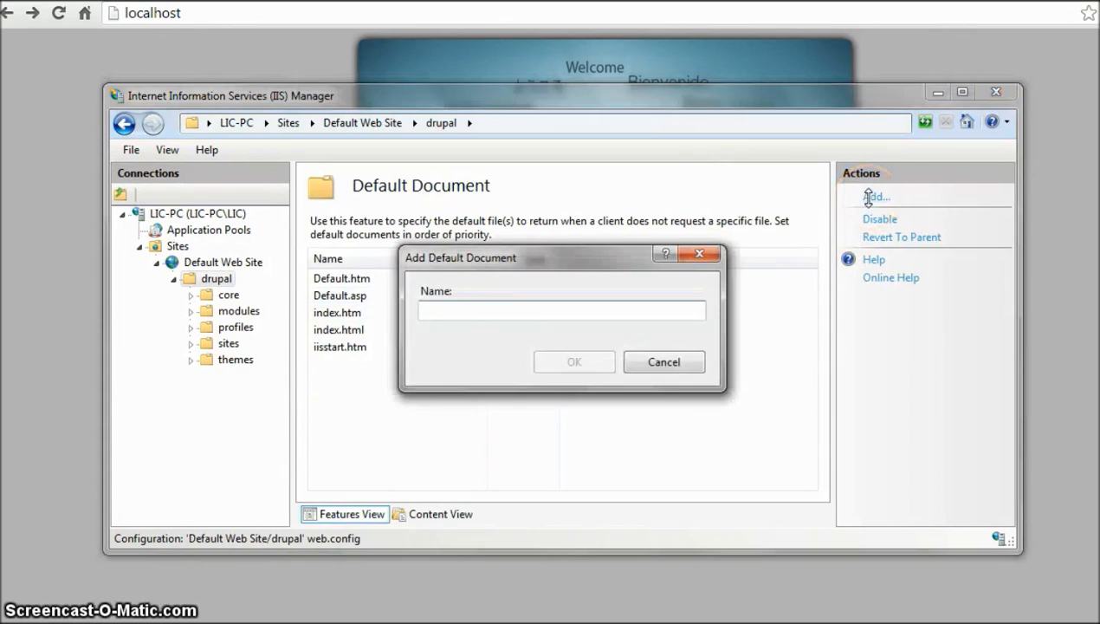
text(index.php)
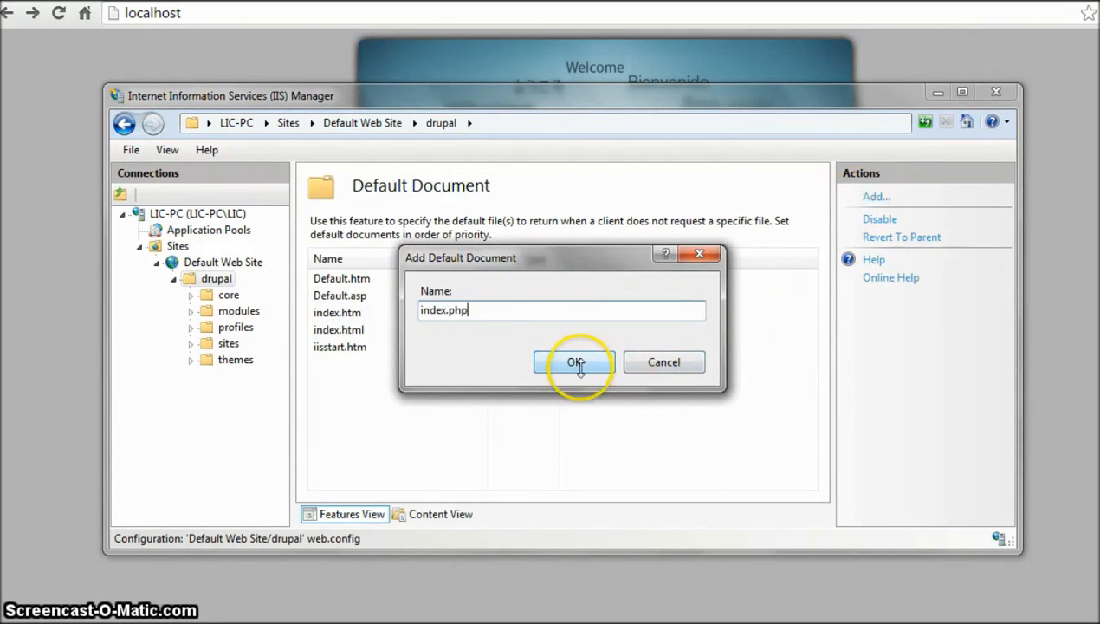
click(574, 362)
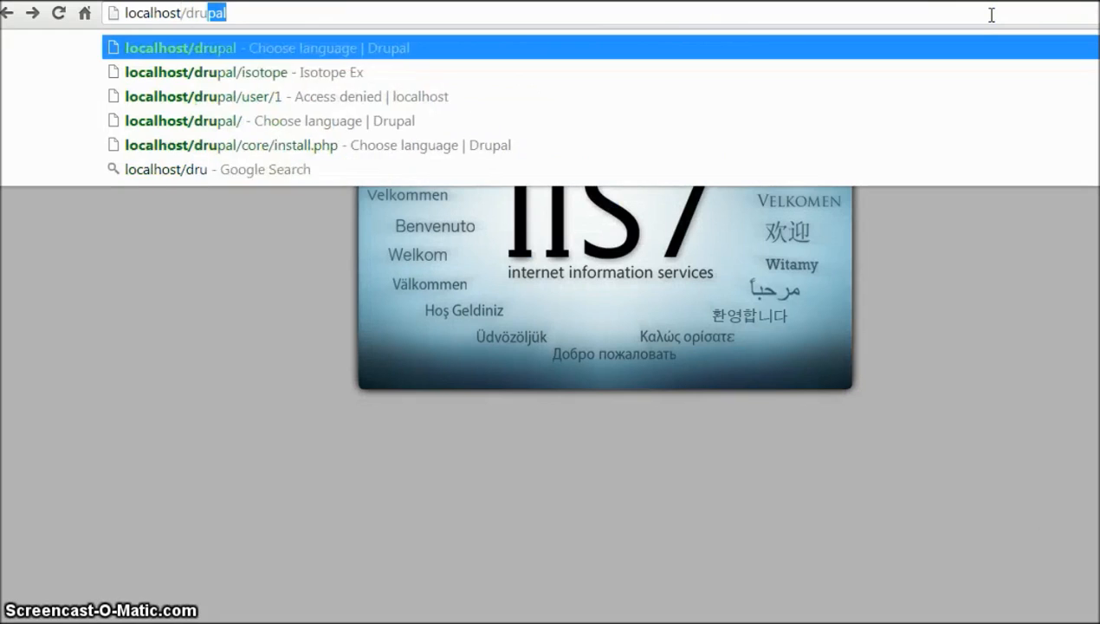
Load the Drupal installer at localhost/drupal and keep English as the installation language
click(260, 144)
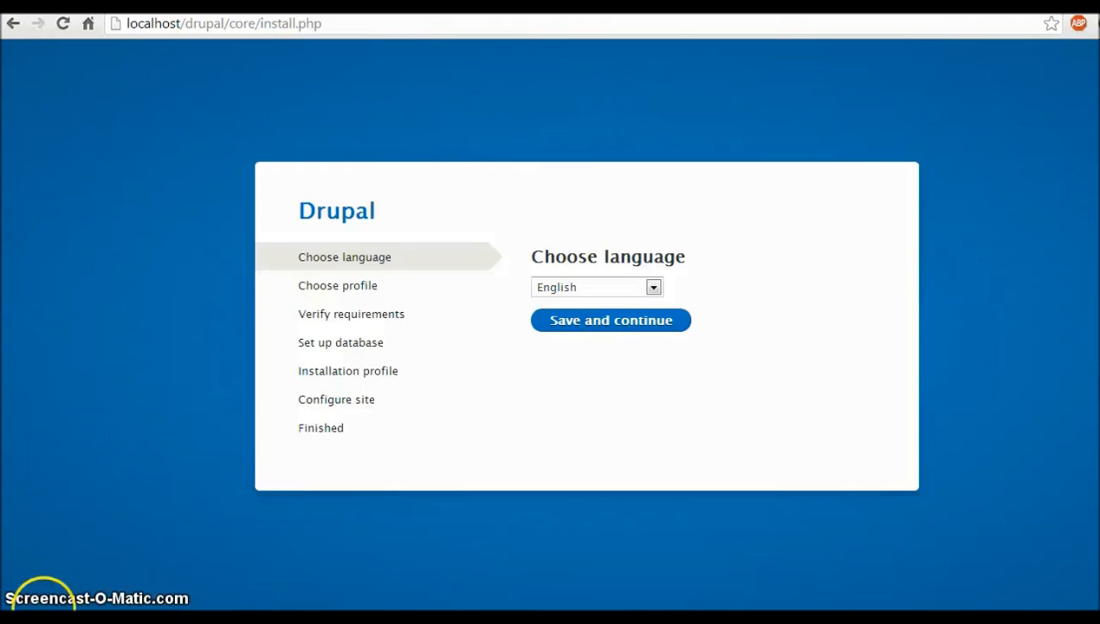
click(611, 320)
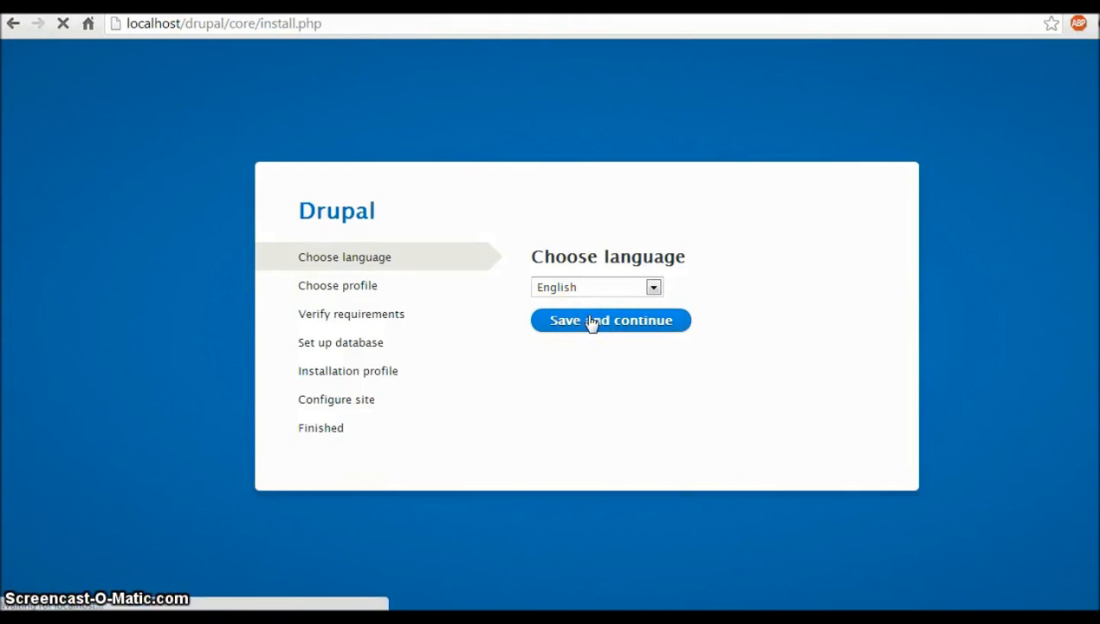
click(611, 319)
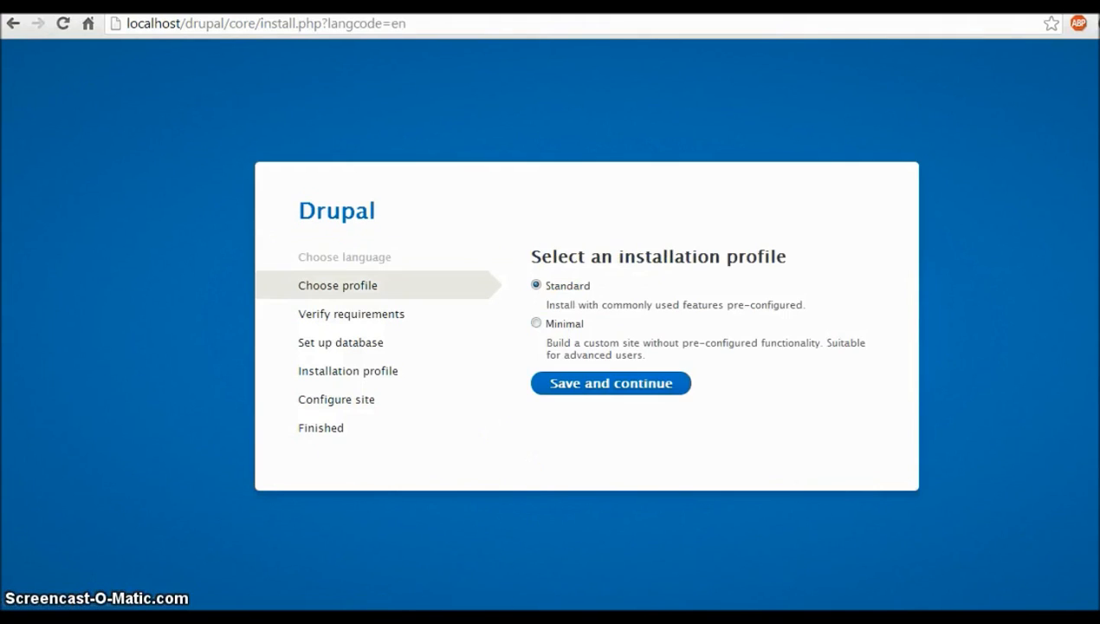
Proceed with the Standard installation profile to reach the database setup step
click(611, 383)
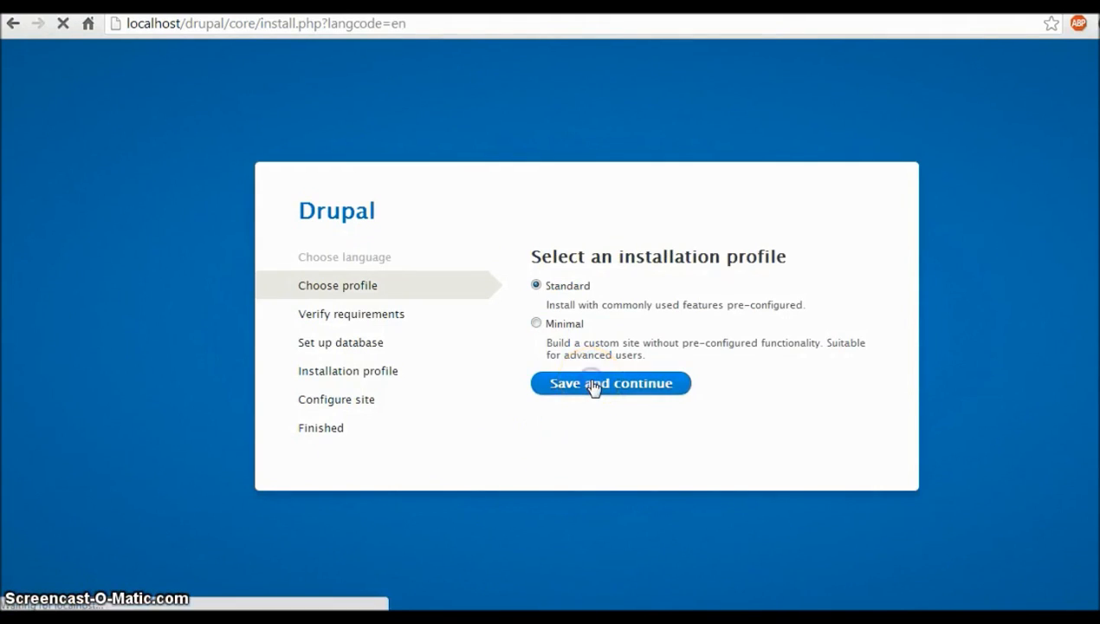
click(611, 383)
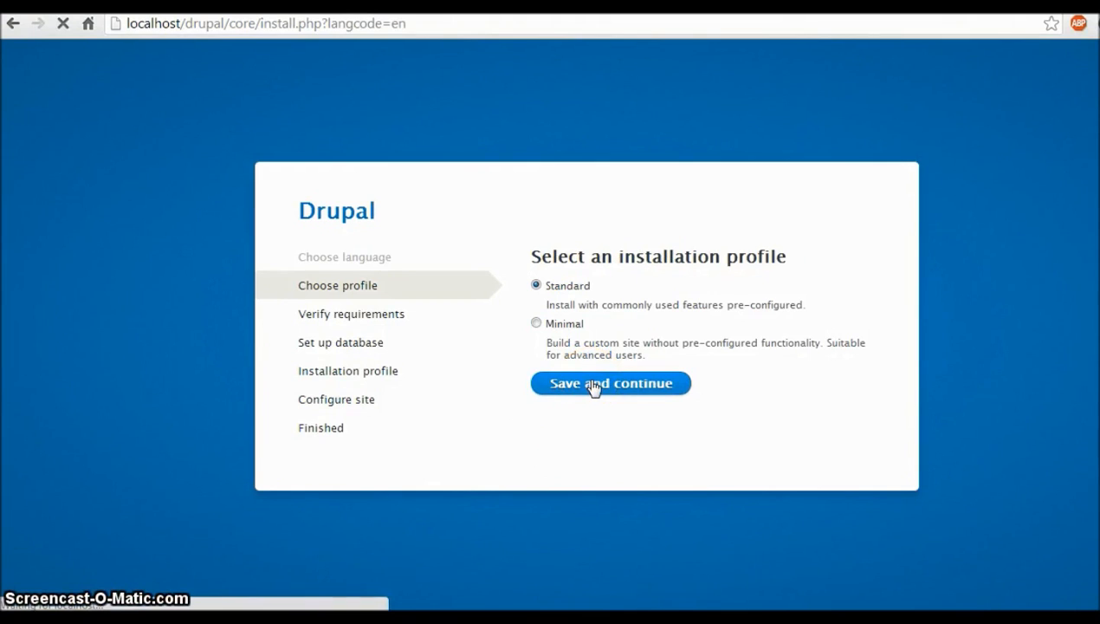
click(611, 383)
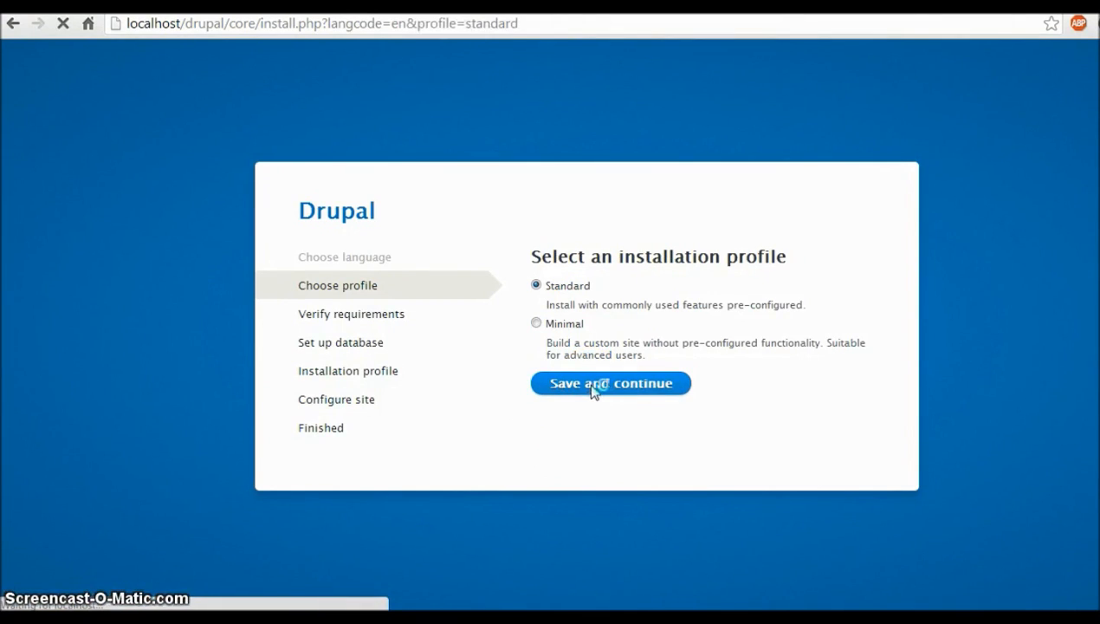
click(610, 383)
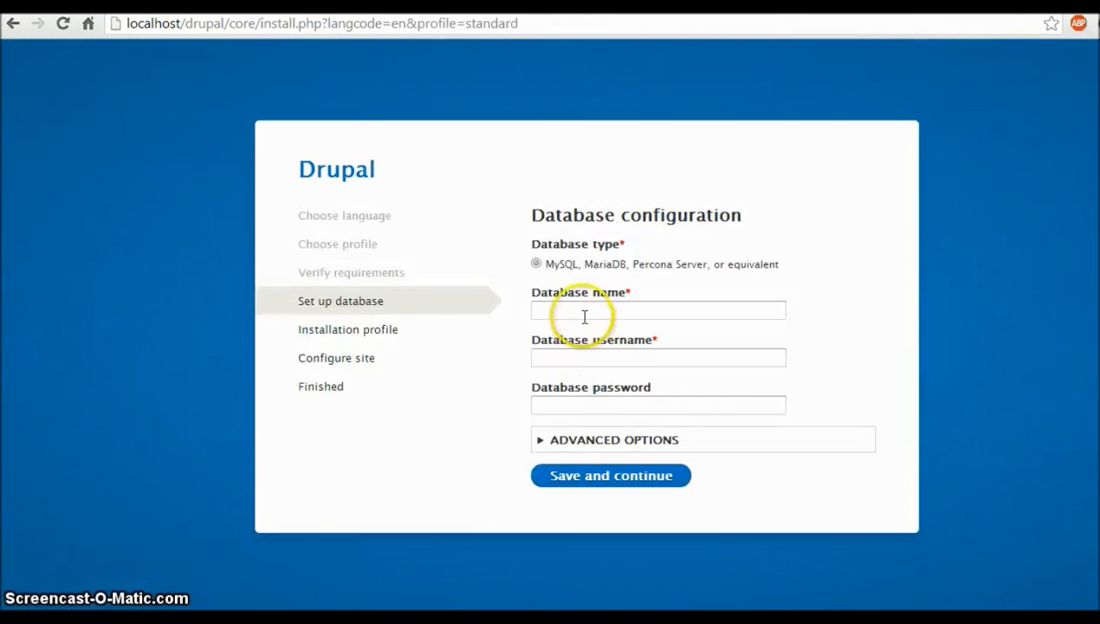
Submit database name 'drupal', username 'root' and the password
click(657, 310)
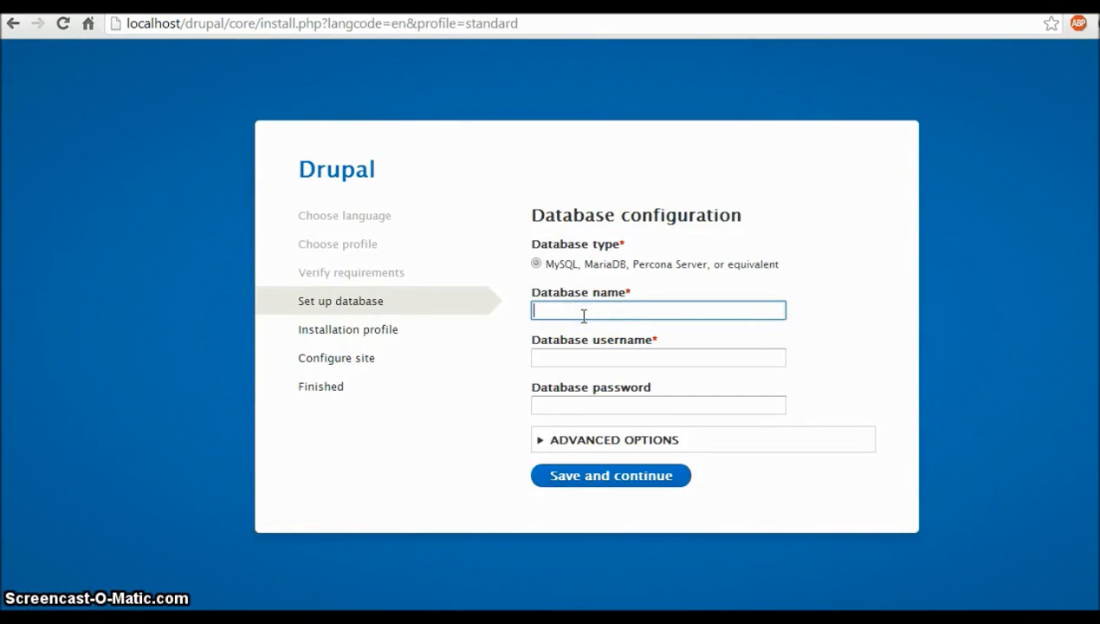
text(drupal)
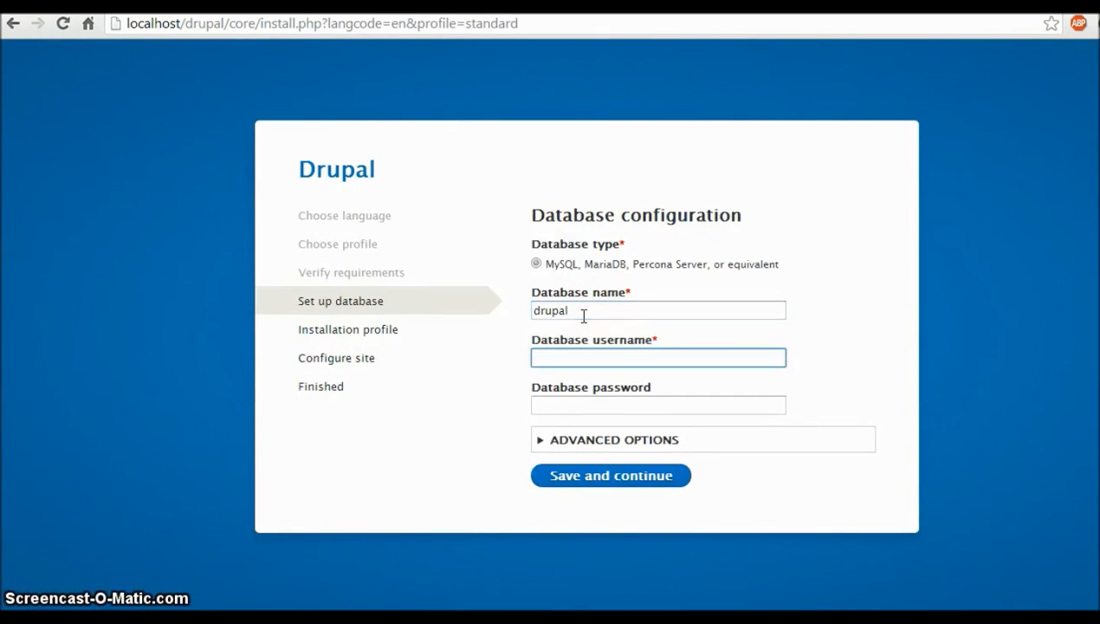
text(root)
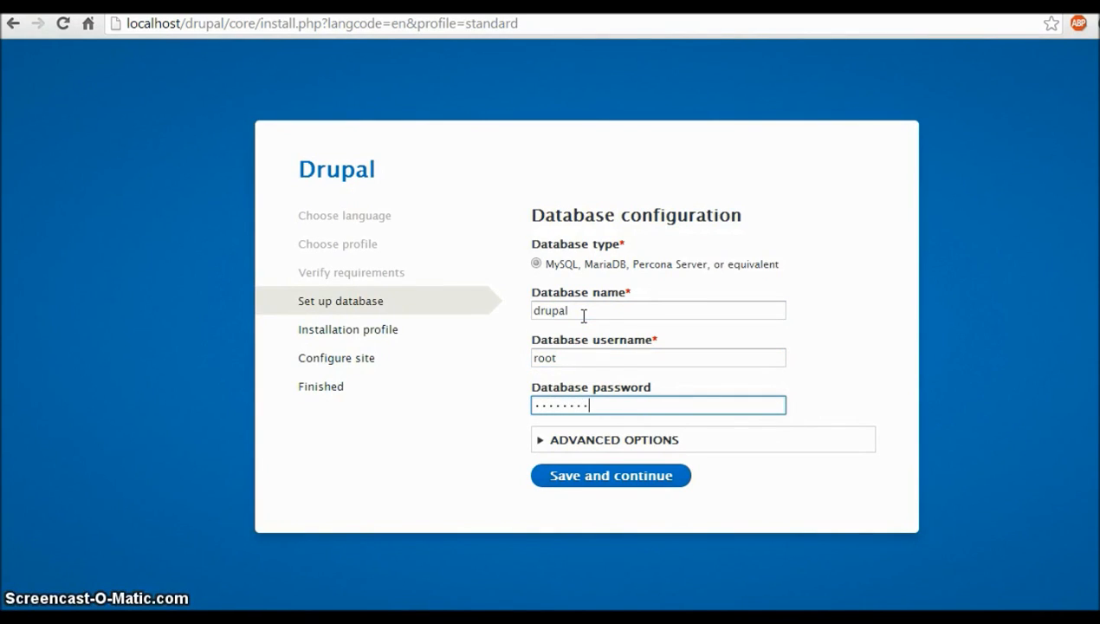
click(611, 476)
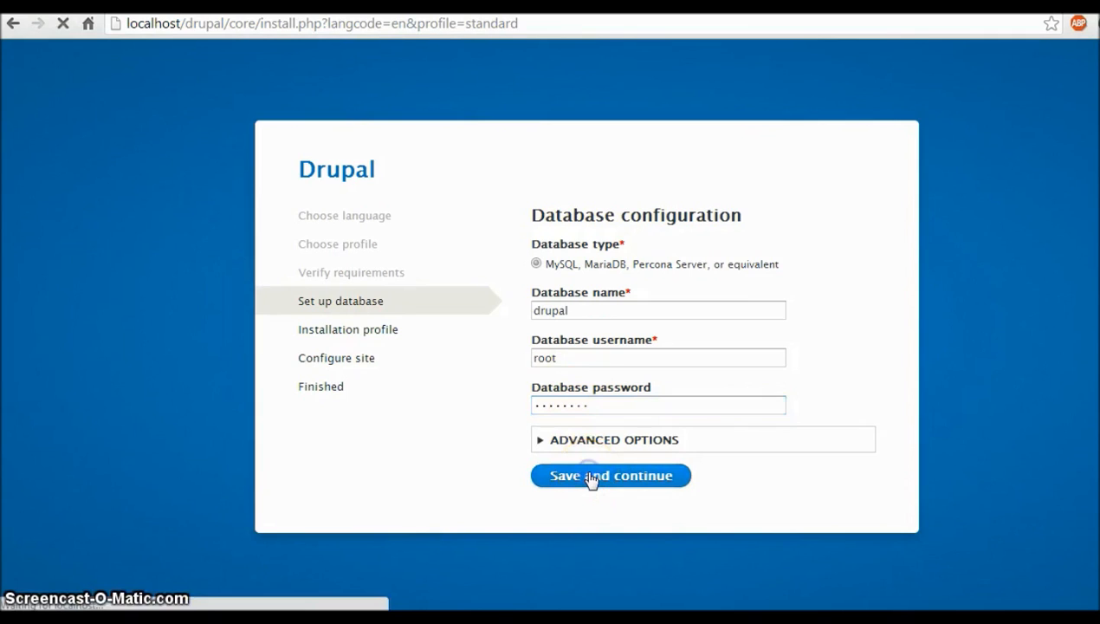
click(610, 476)
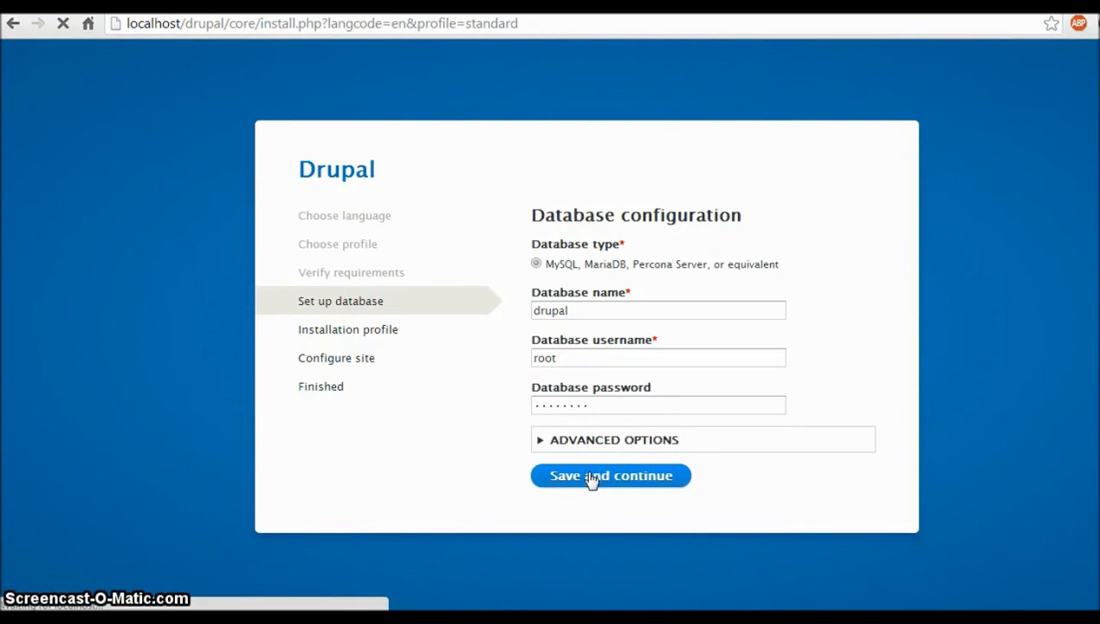
click(610, 475)
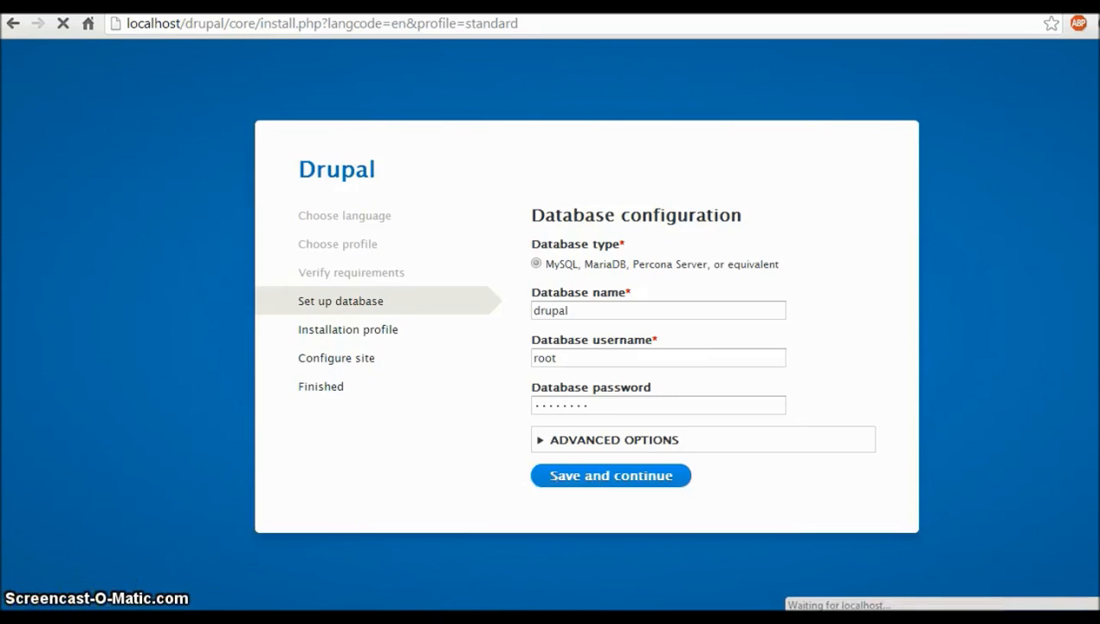
click(612, 474)
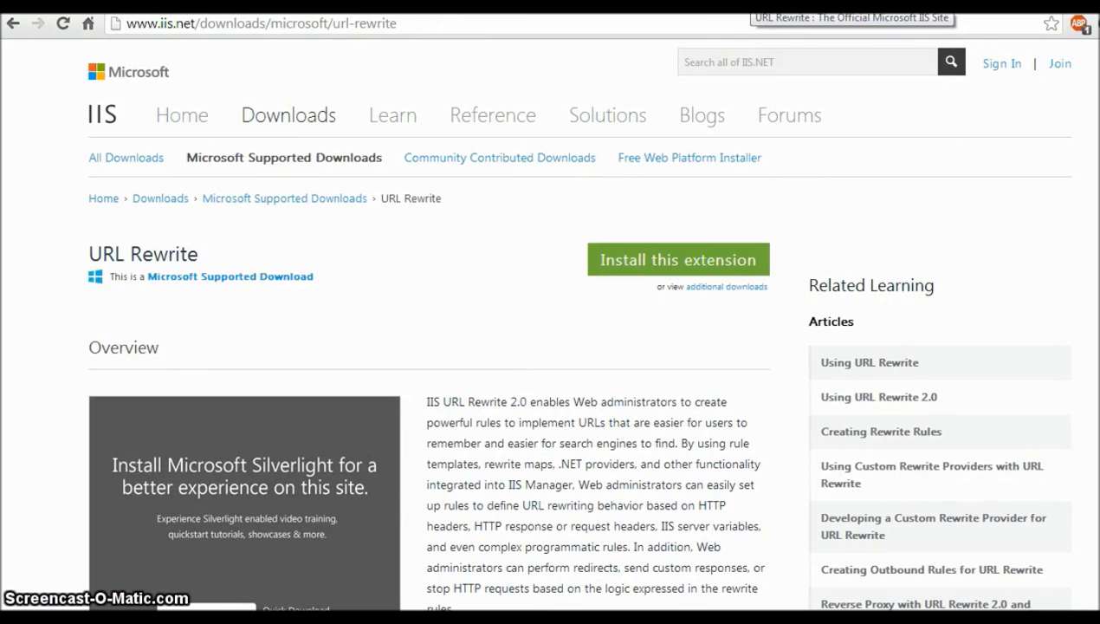
Scroll IIS.net to the URL Rewrite Module 2.0 downloads and mark the English option
scroll(down, 3)
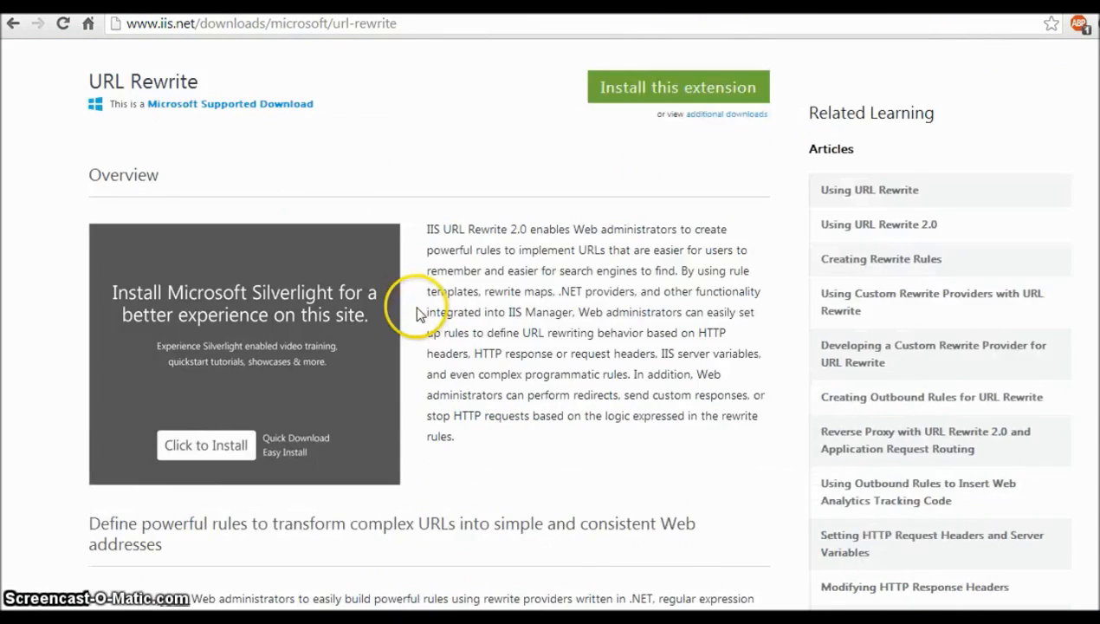
scroll(down, 3)
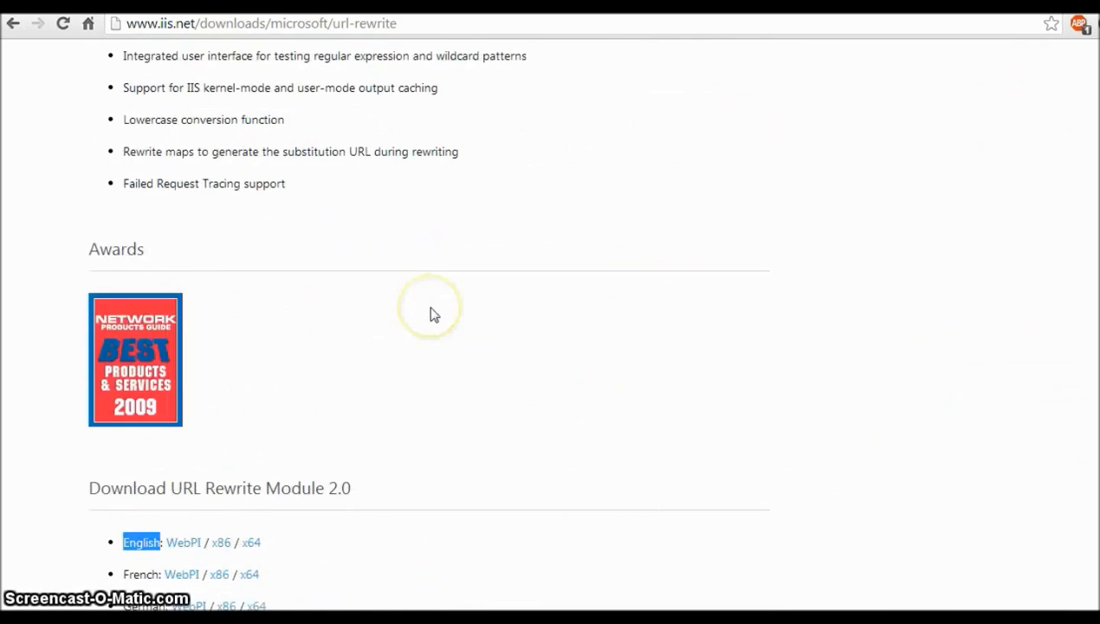
scroll(down, 3)
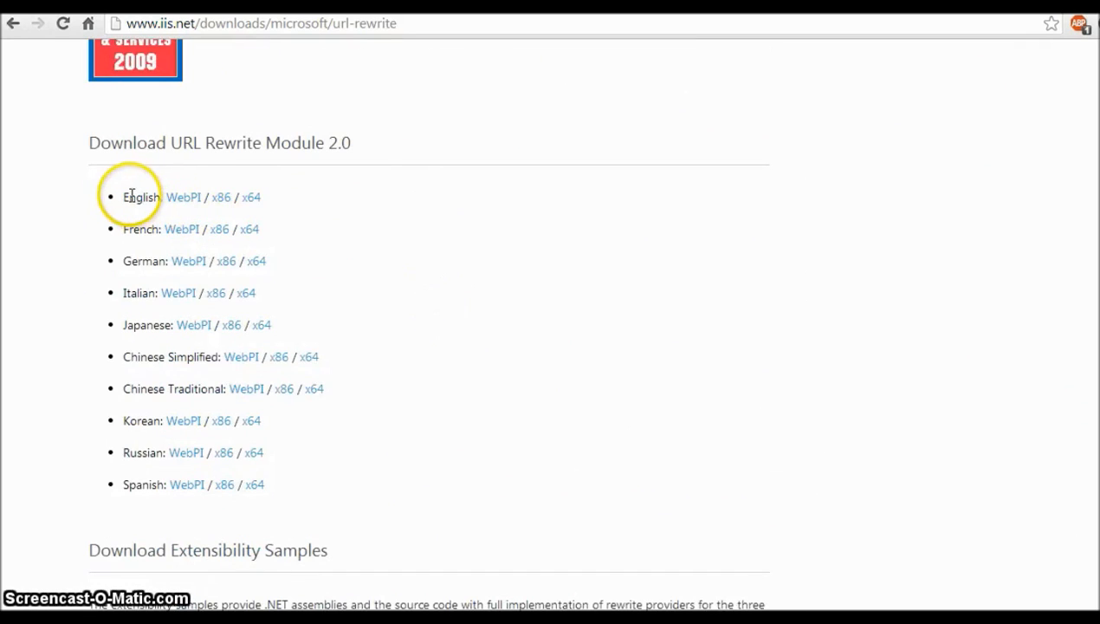
double_click(137, 197)
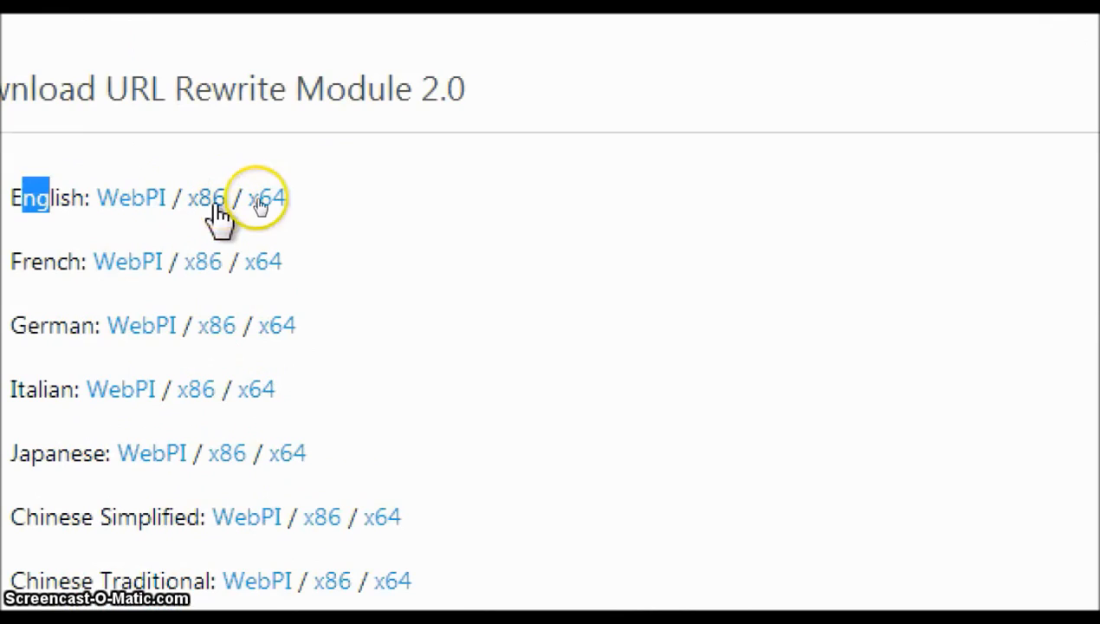
mouse_move(221, 197)
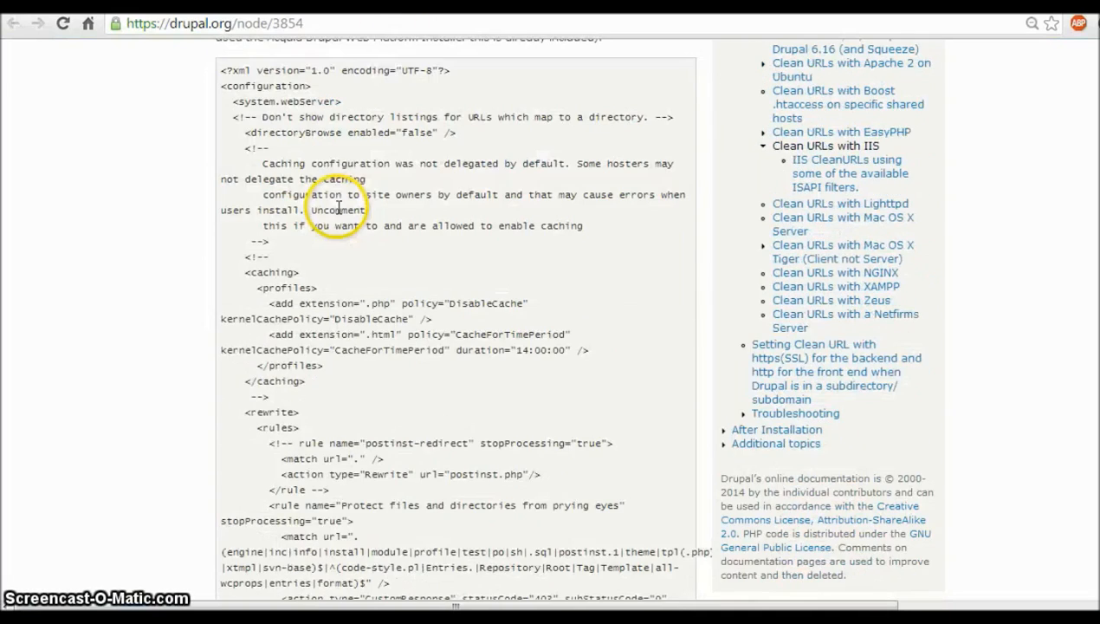
Scroll Drupal.org's 'Clean URLs with IIS' page to the web.config rewrite rules sample
scroll(up, 3)
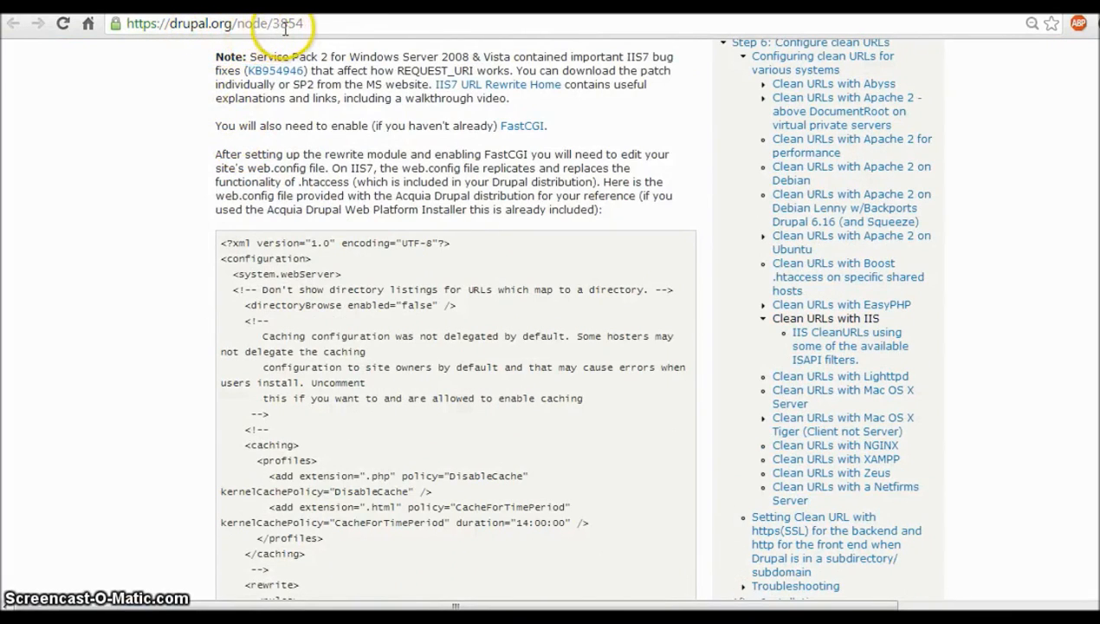
mouse_move(233, 243)
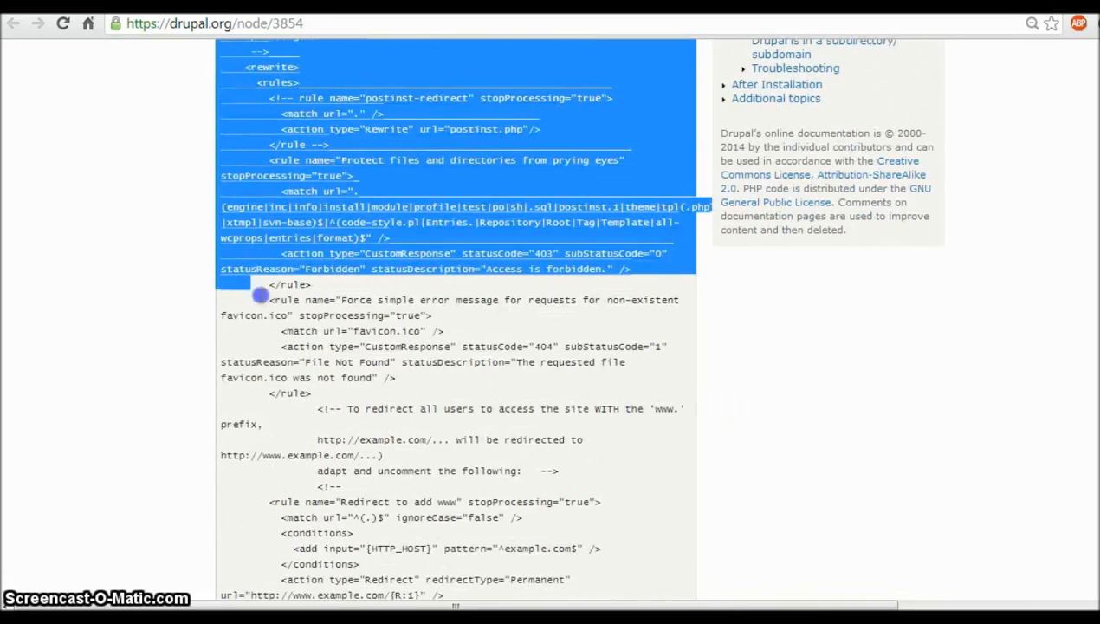
scroll(down, 3)
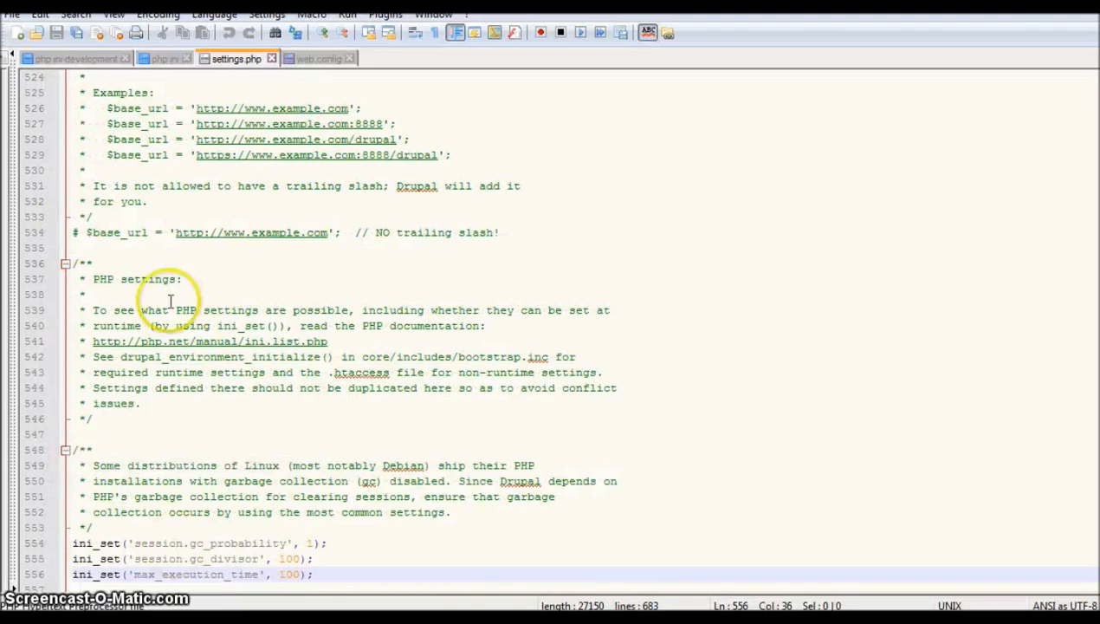
Switch to the settings.php tab to check the max_execution_time 100 line
click(322, 58)
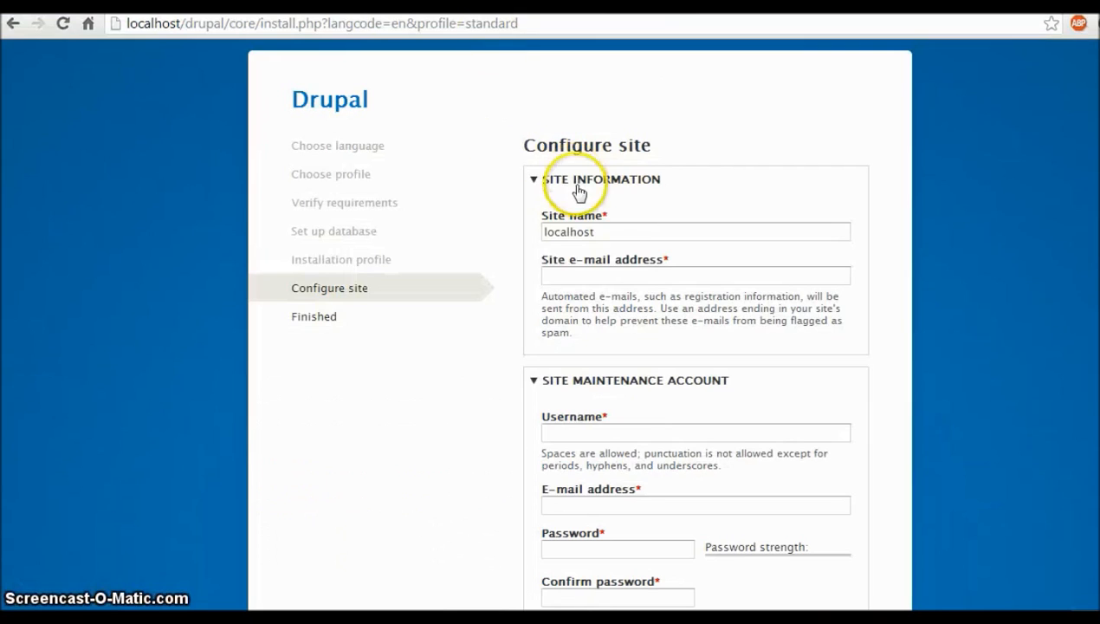
Enter 'Drupal on IIS' as the site name and fill in the maintenance account details
click(695, 232)
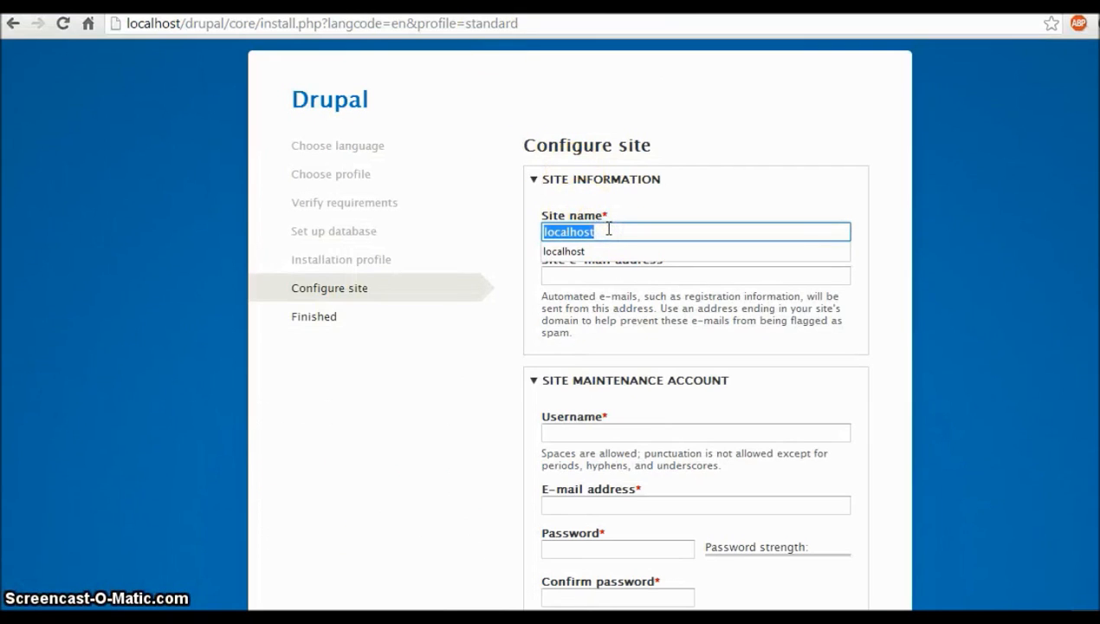
text(Dru)
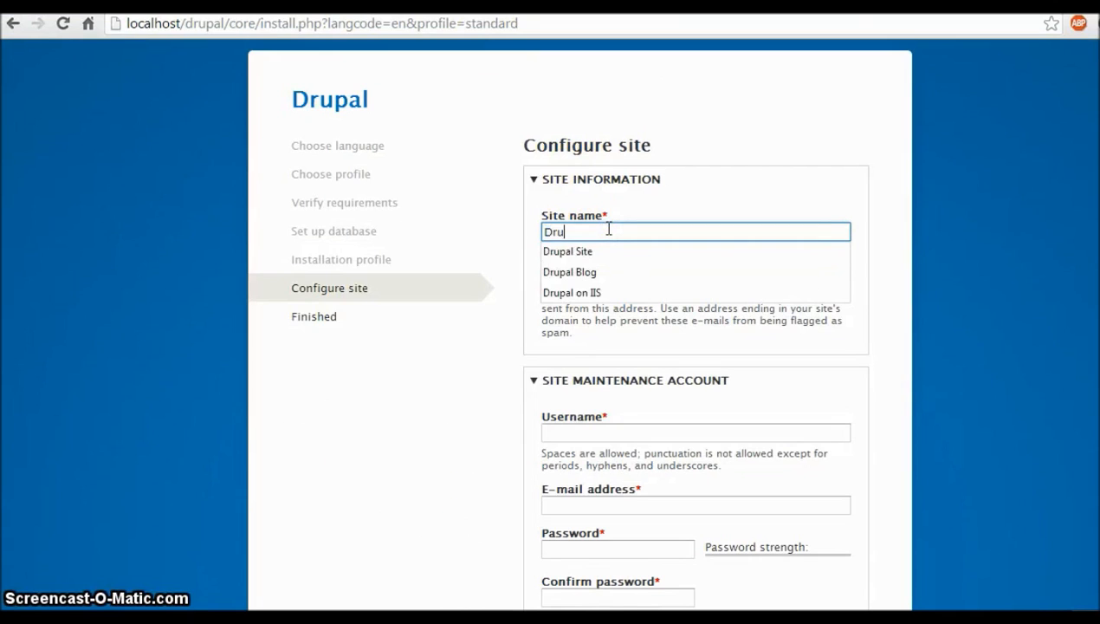
click(571, 292)
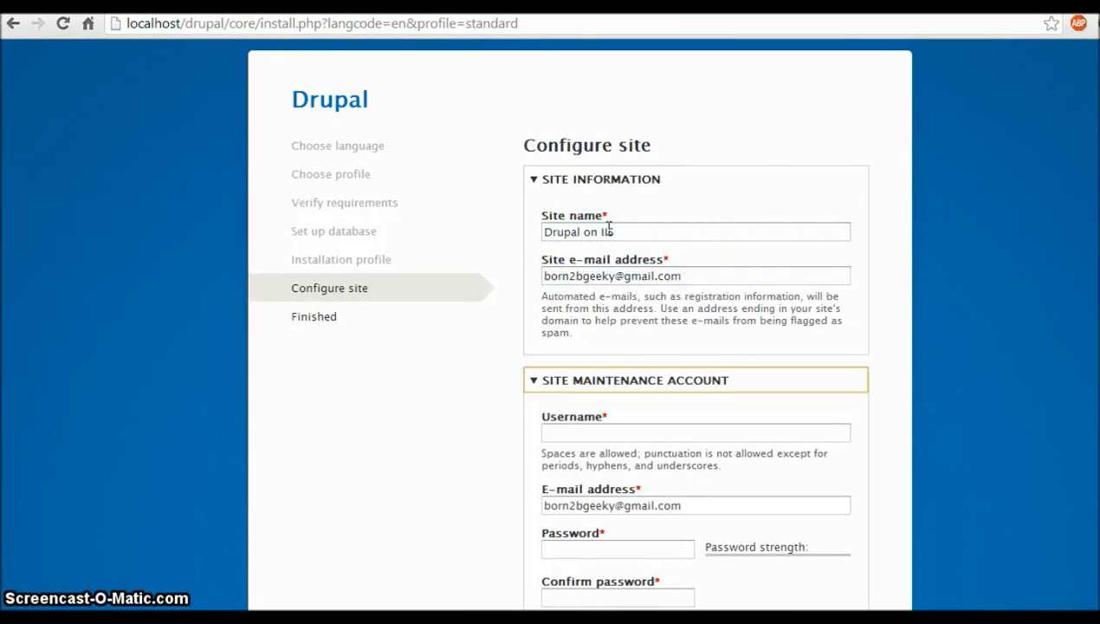
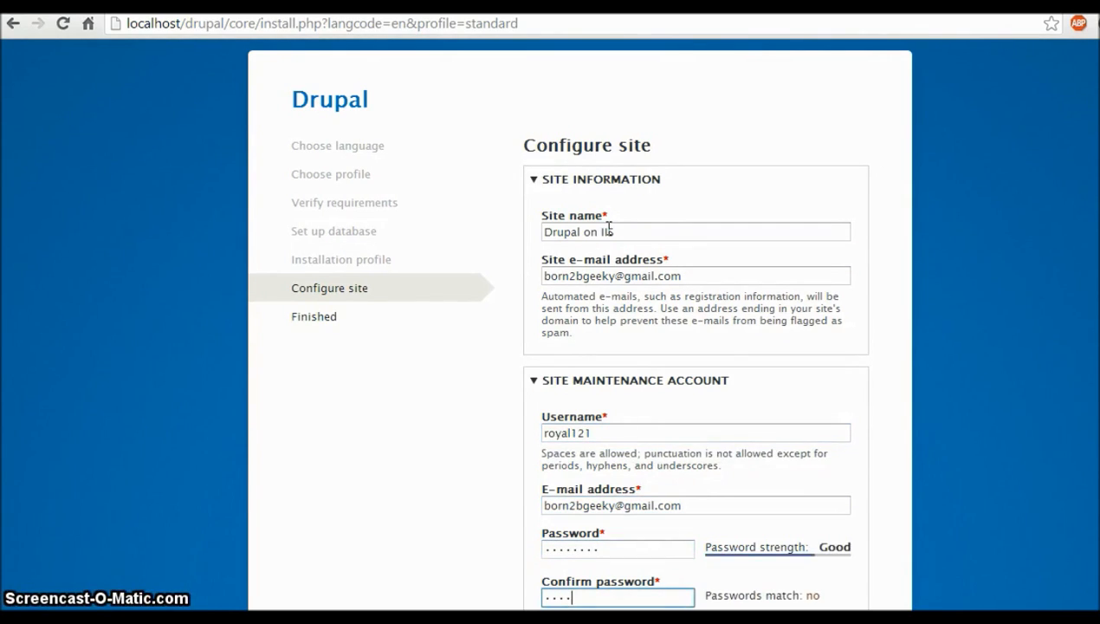
Turn off automatic update checks and submit the site configuration
scroll(down, 3)
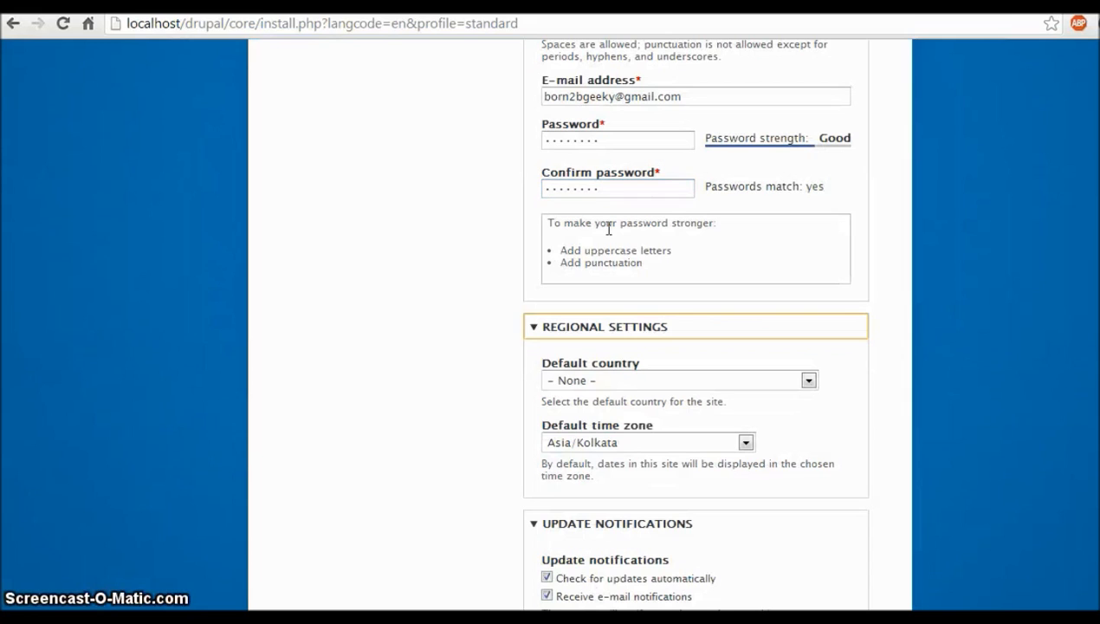
scroll(down, 3)
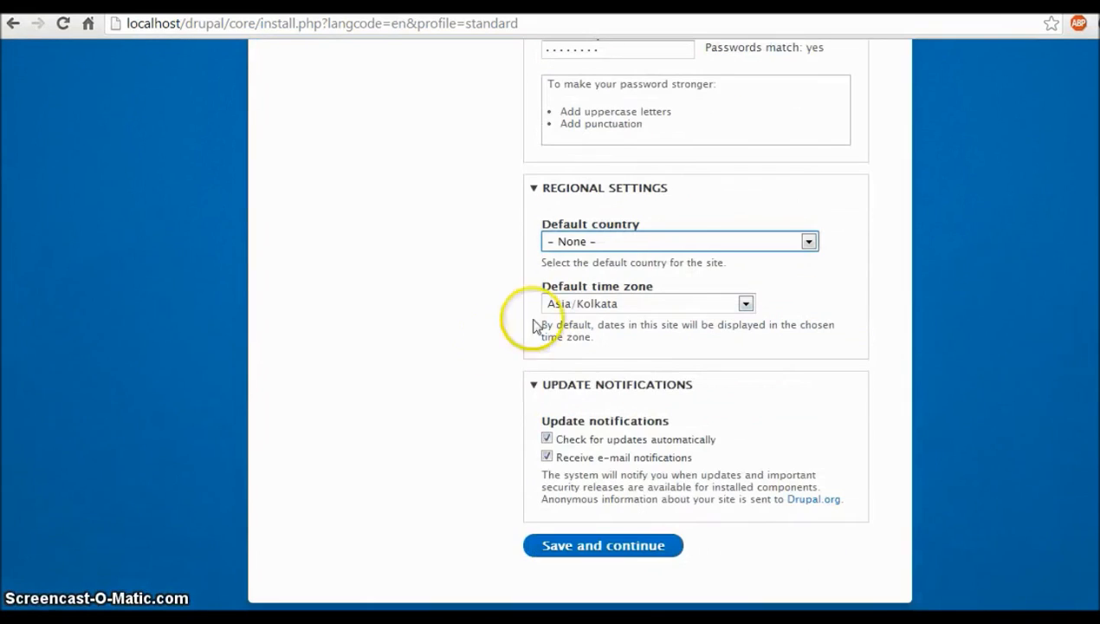
click(547, 440)
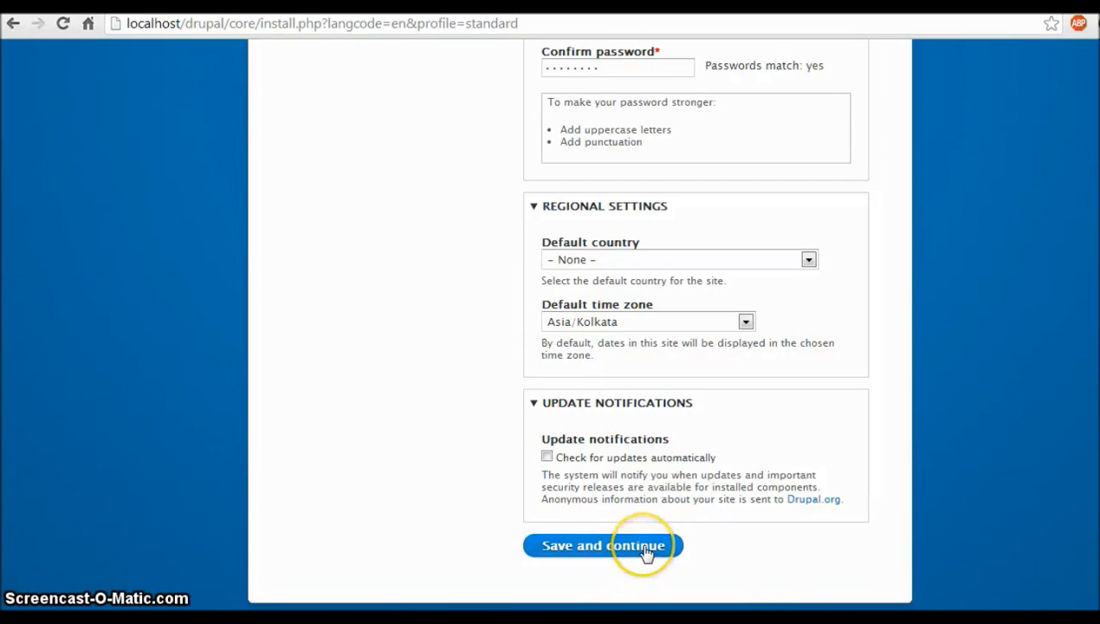
click(602, 545)
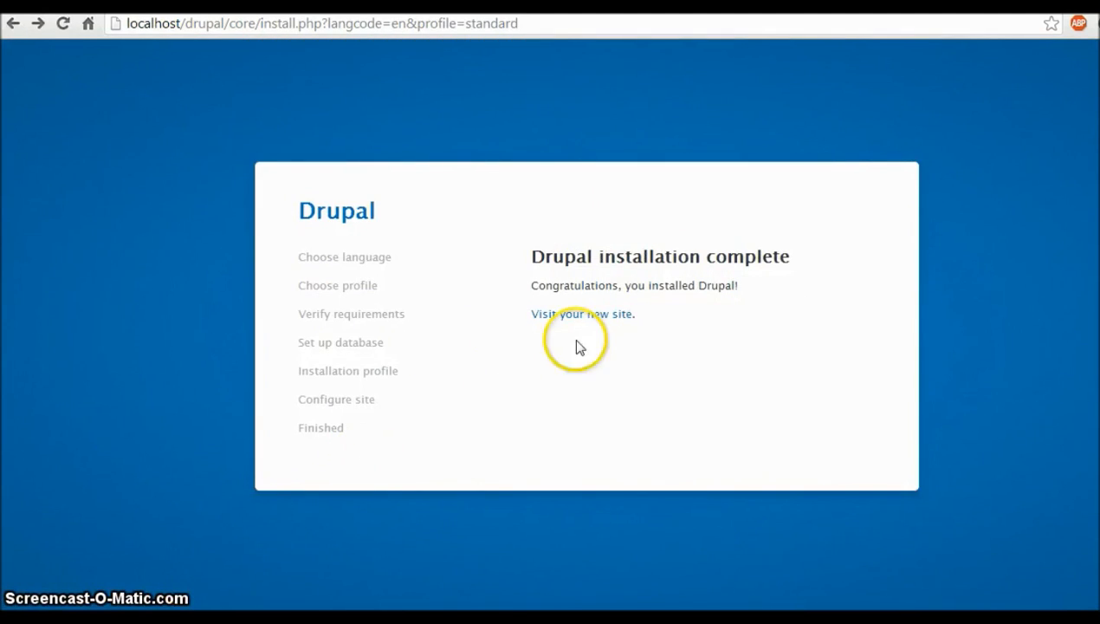
click(582, 314)
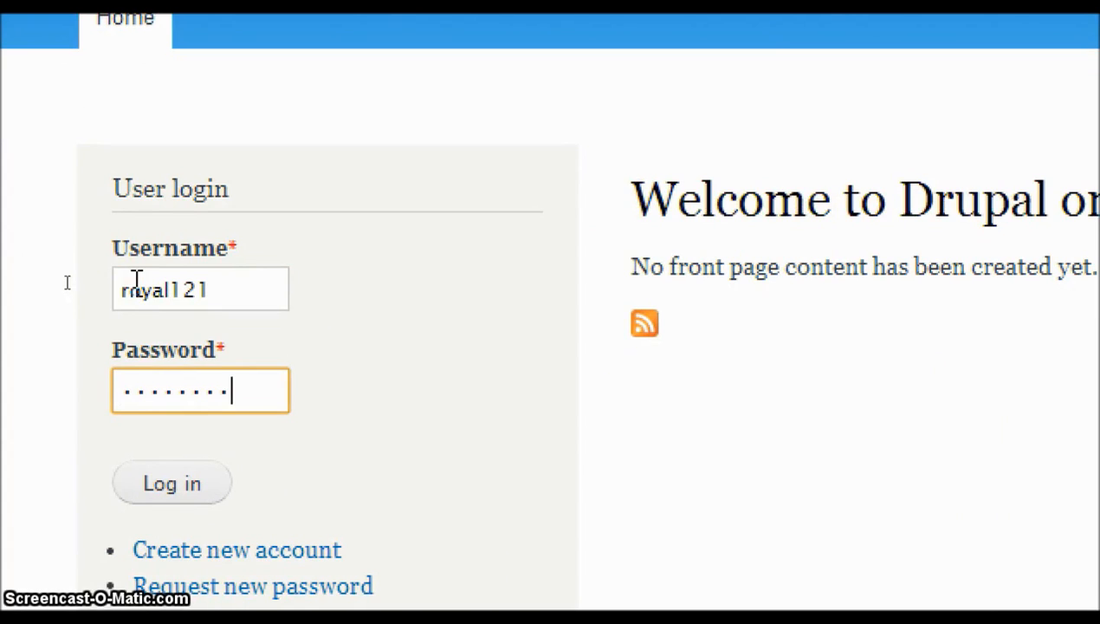
click(170, 482)
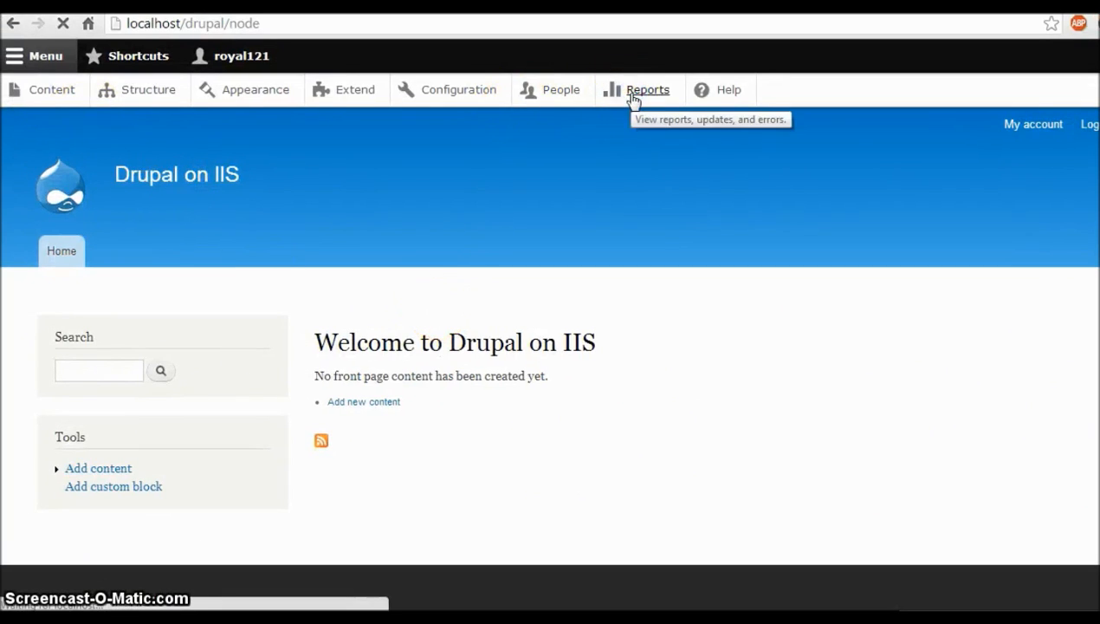
Open Reports > Status report and scroll to the Microsoft-IIS/7.5 web server row
click(649, 89)
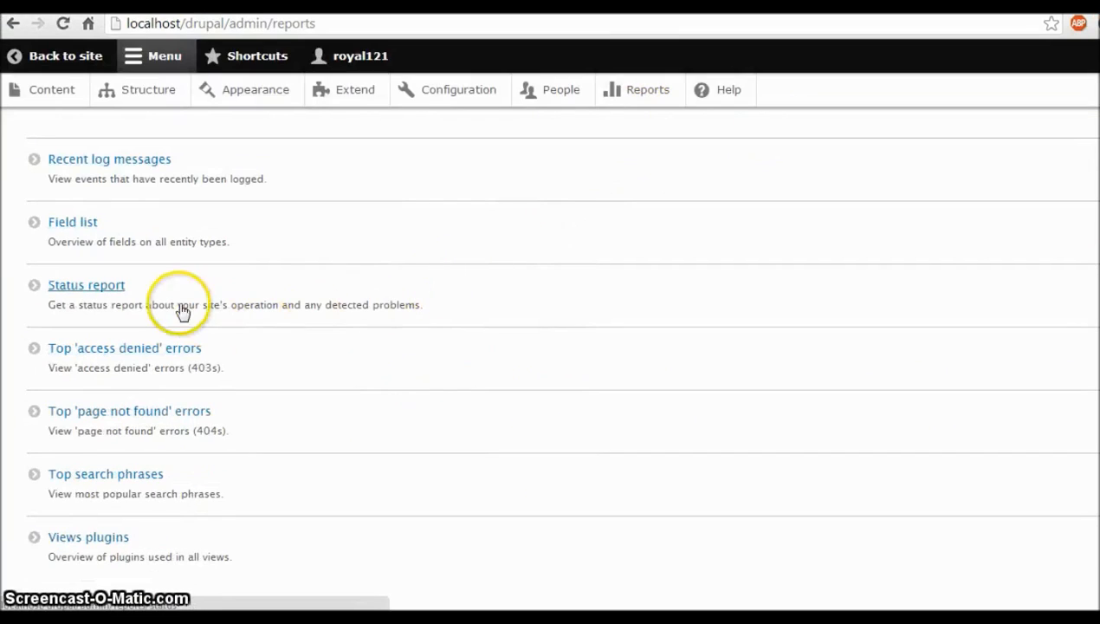
click(85, 285)
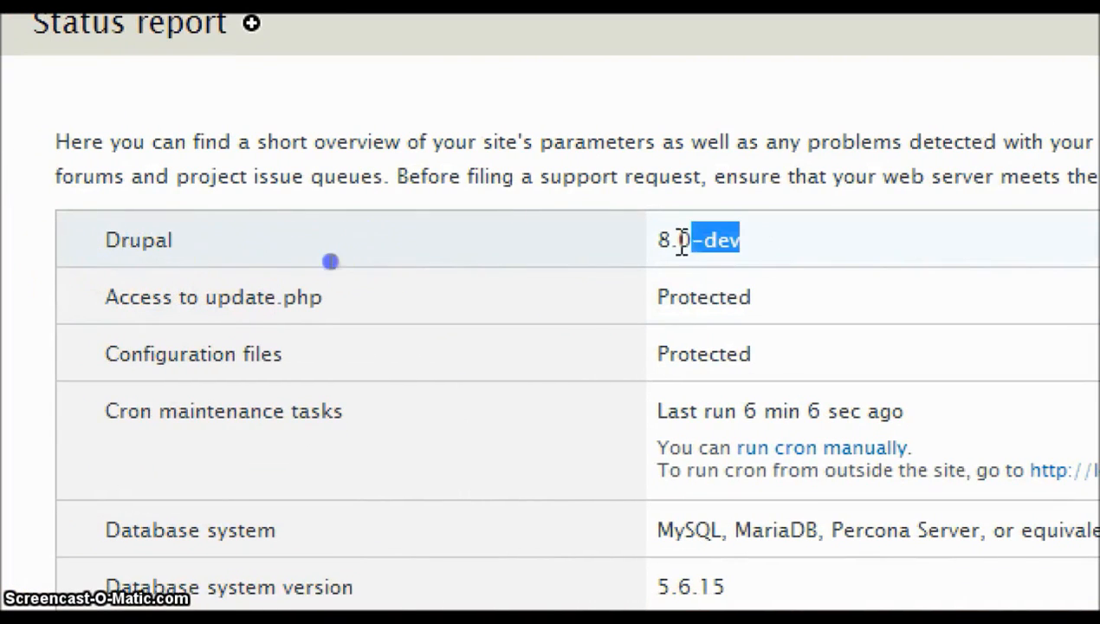
scroll(down, 3)
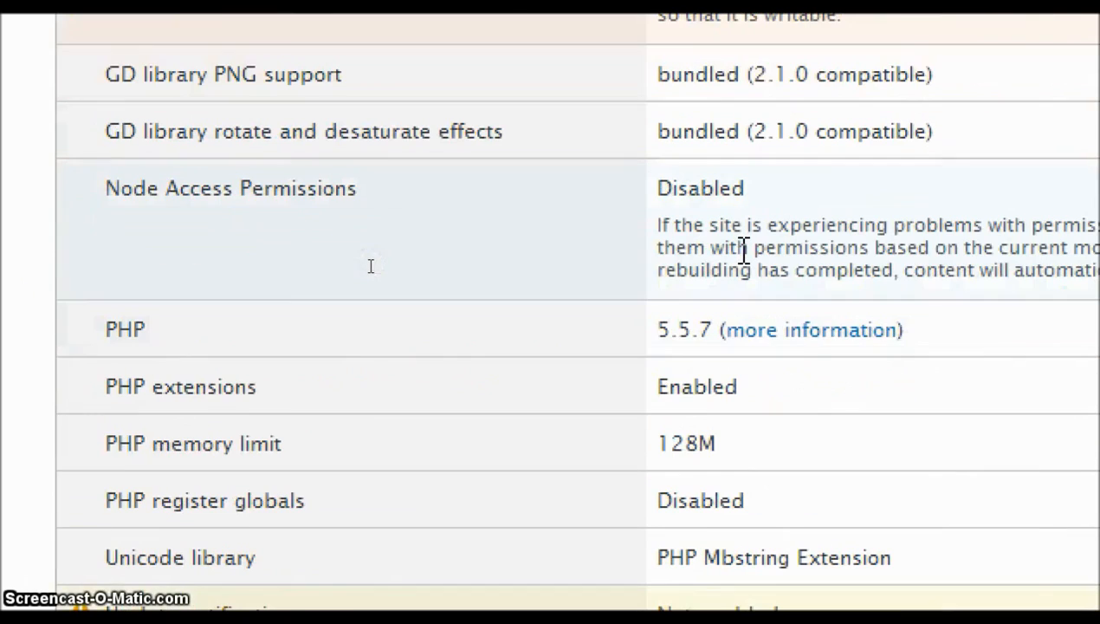
scroll(down, 3)
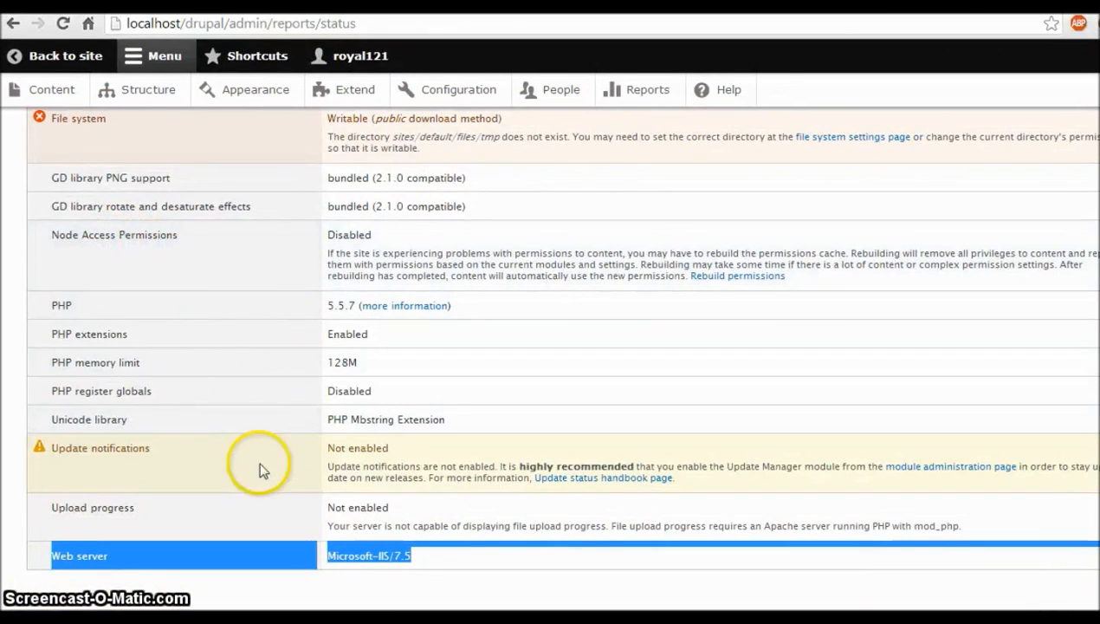
mouse_move(215, 577)
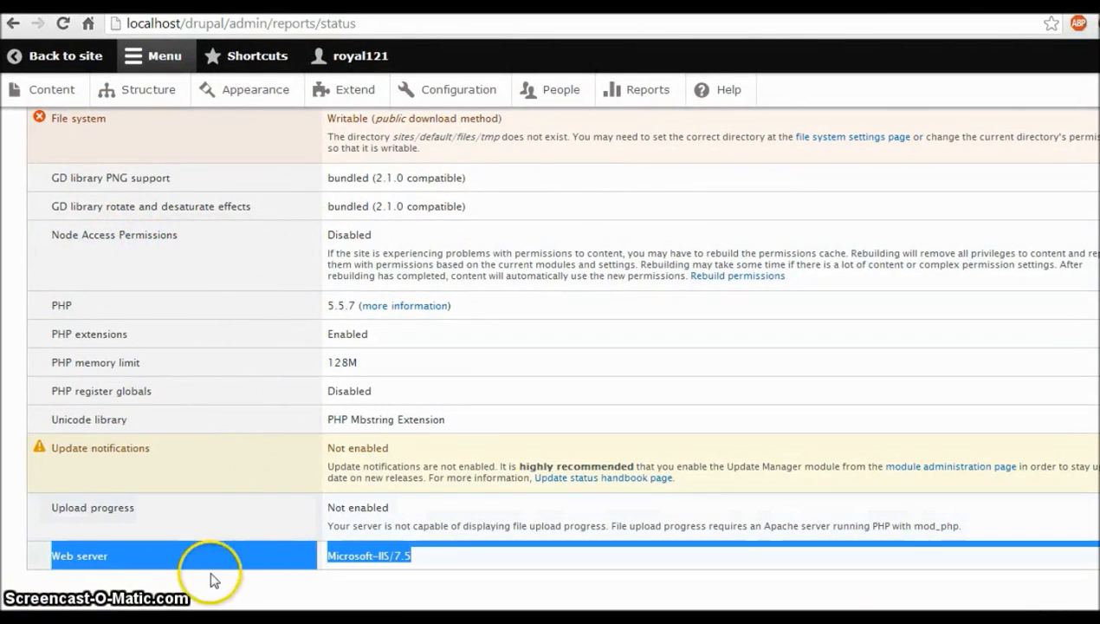